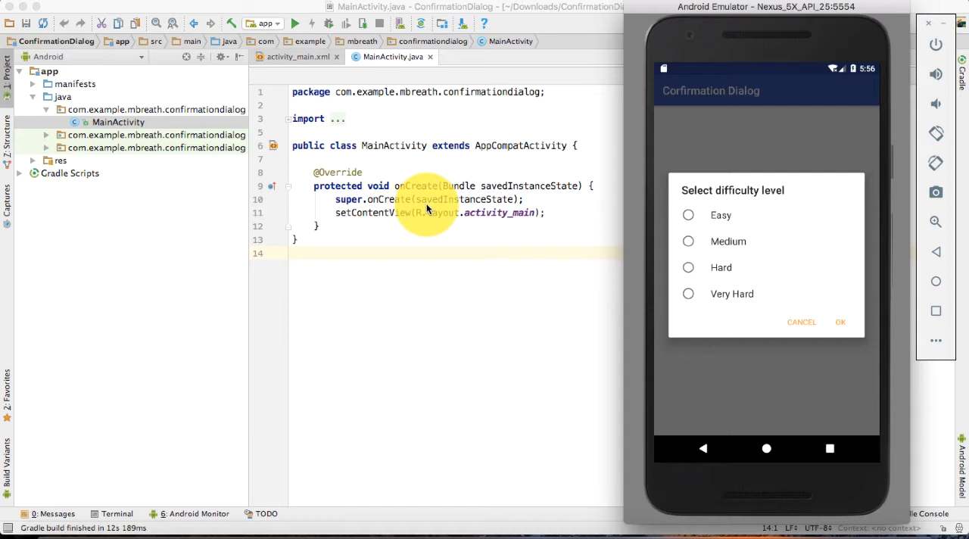
pyautogui.moveTo(543, 138)
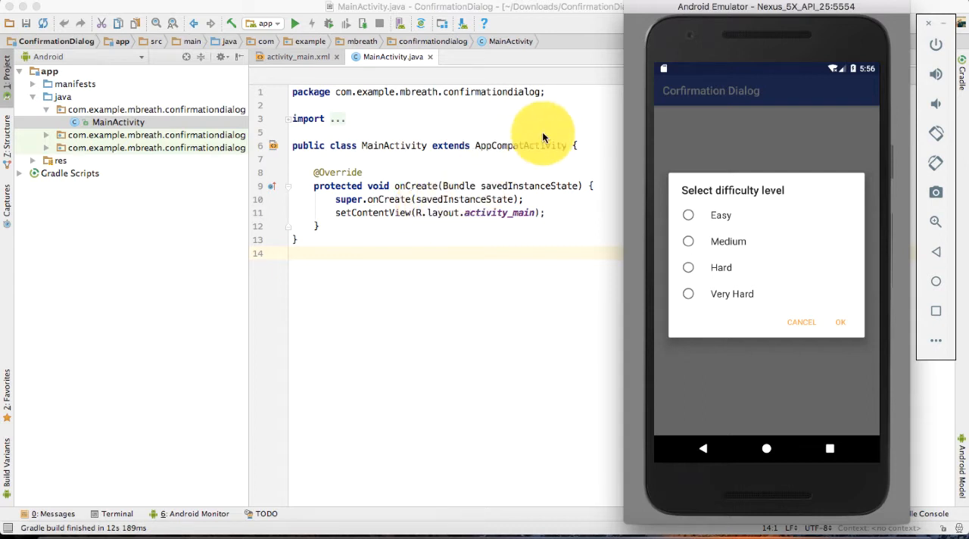
pyautogui.moveTo(672, 211)
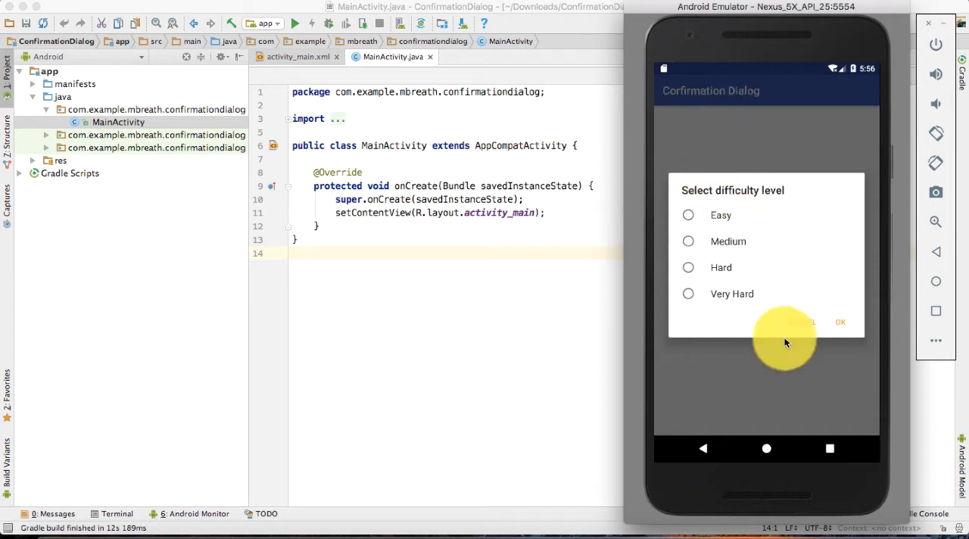
# Cancel the difficulty dialog, reopen it, choose Easy and confirm with OK
pyautogui.click(702, 448)
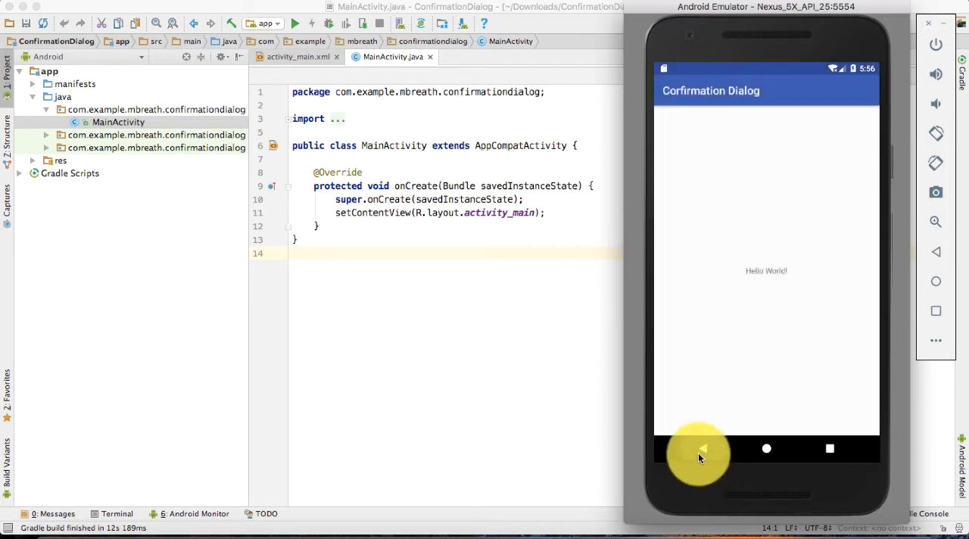
pyautogui.click(700, 448)
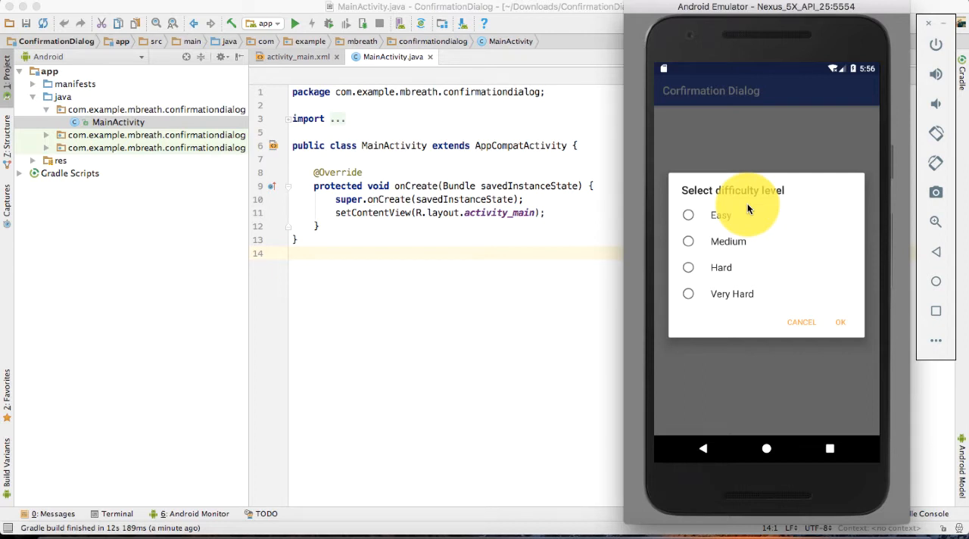
pyautogui.moveTo(763, 235)
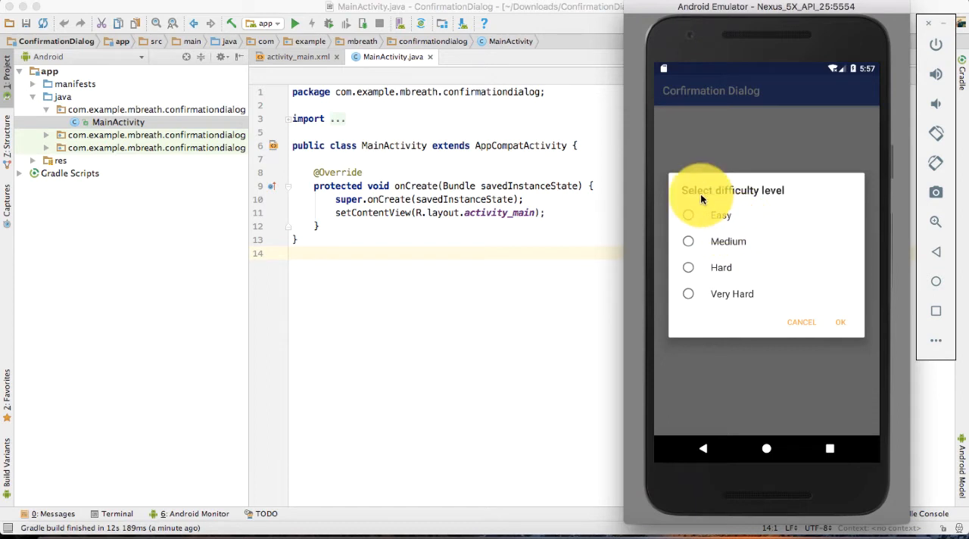
pyautogui.moveTo(750, 198)
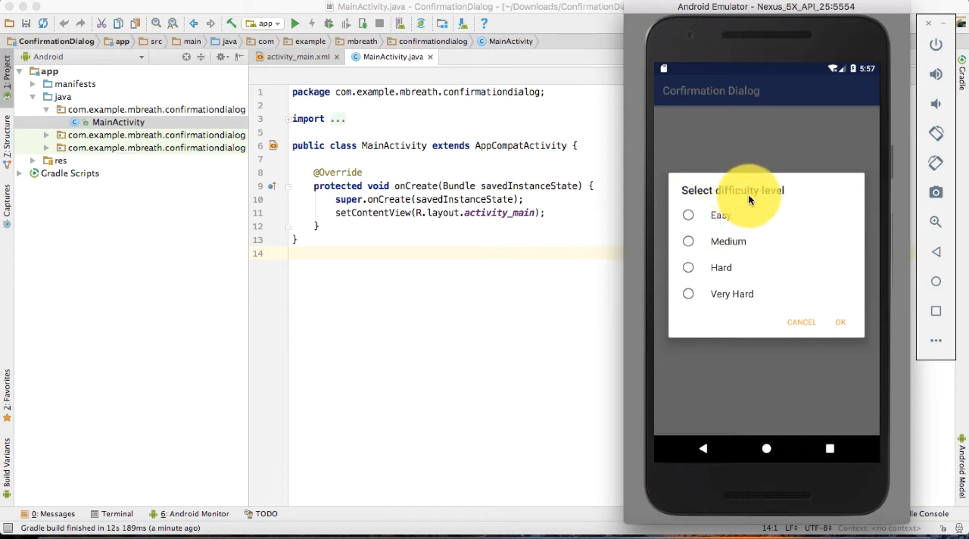
pyautogui.moveTo(749, 212)
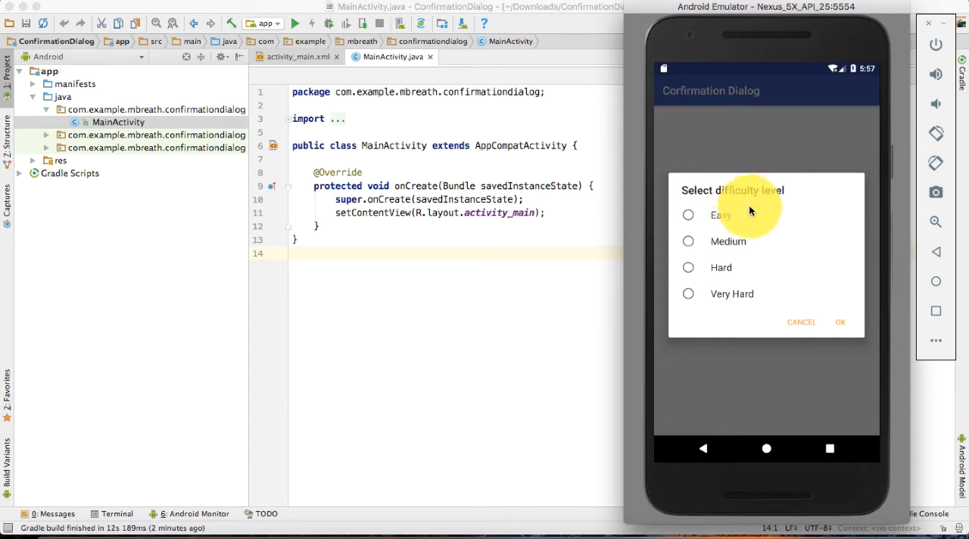
pyautogui.moveTo(732, 293)
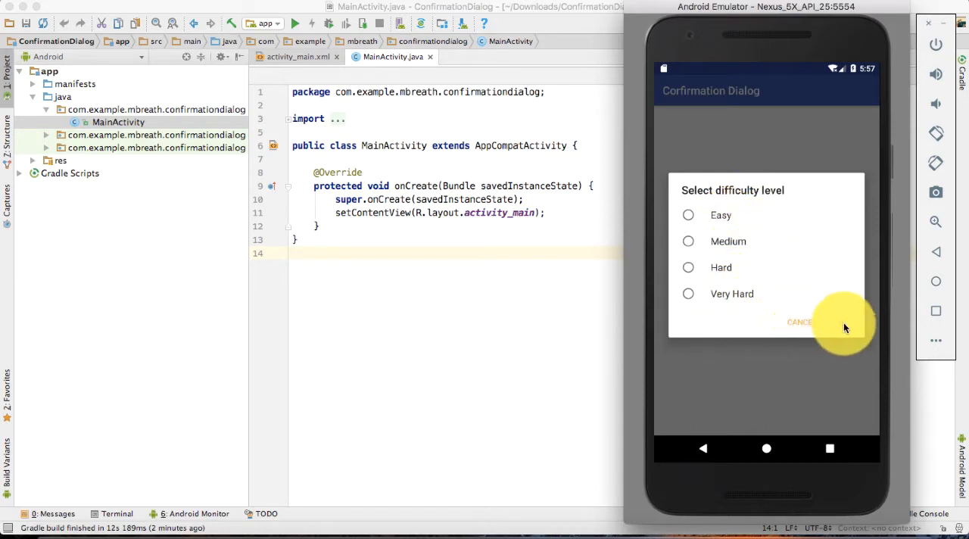
pyautogui.moveTo(799, 329)
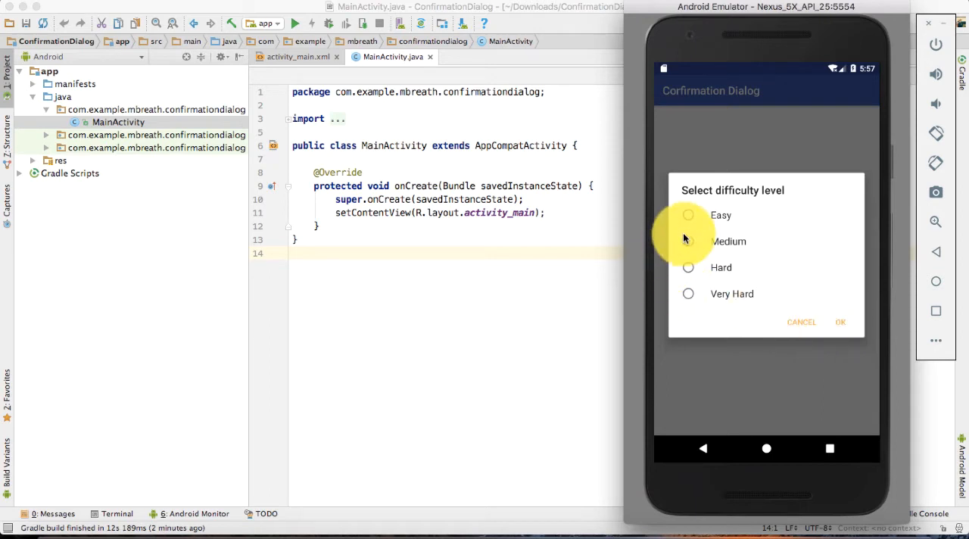
pyautogui.click(687, 215)
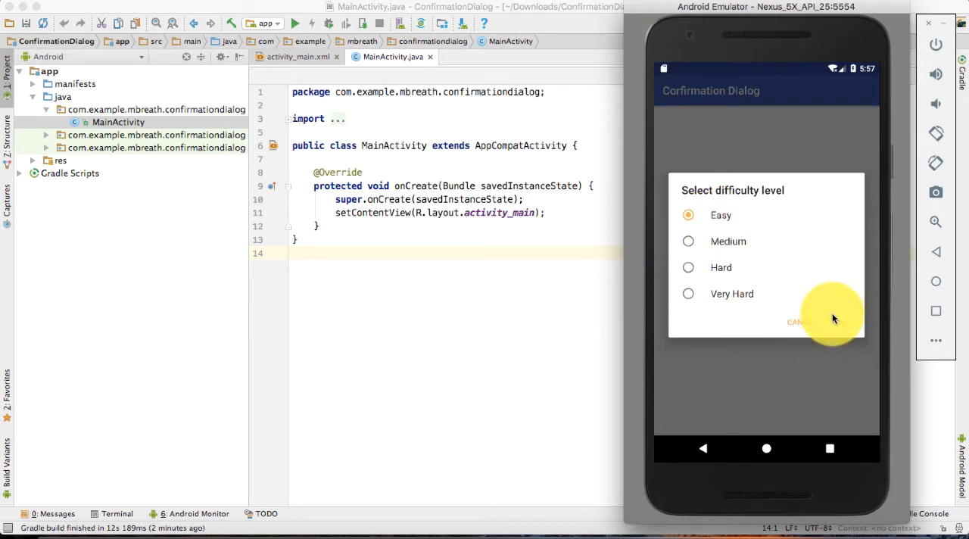
pyautogui.click(796, 322)
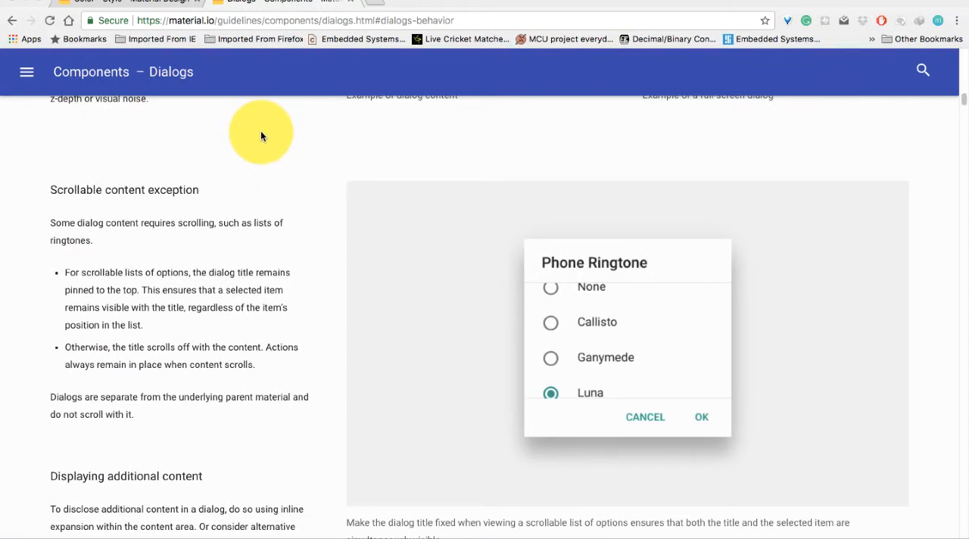
pyautogui.moveTo(578, 269)
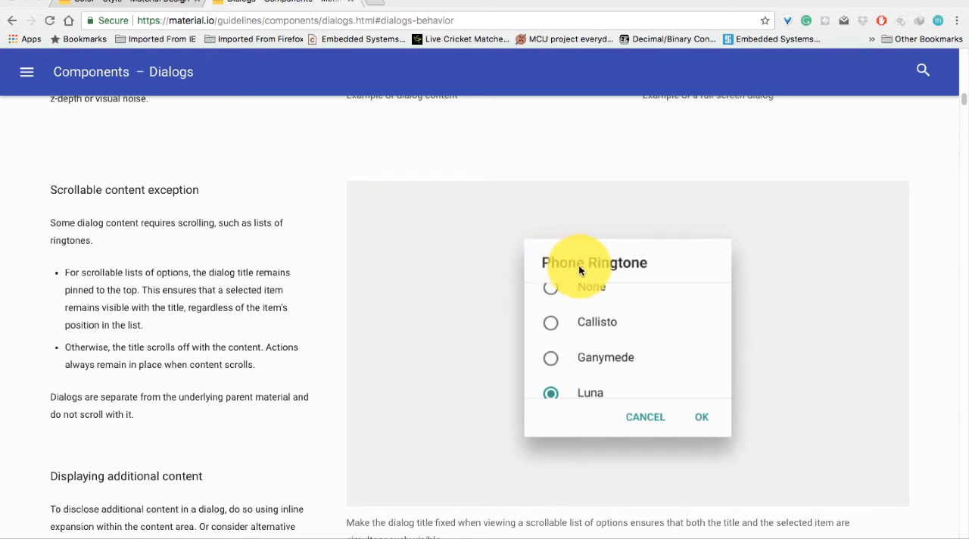
pyautogui.moveTo(589, 324)
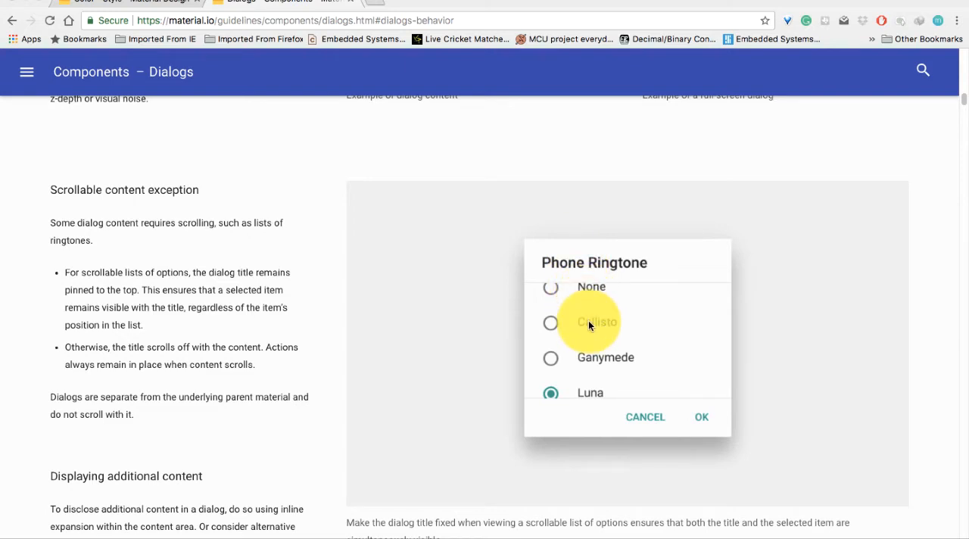
# Scroll through the Material Design Dialogs page past the simple and confirmation dialog examples
pyautogui.scroll(-3)
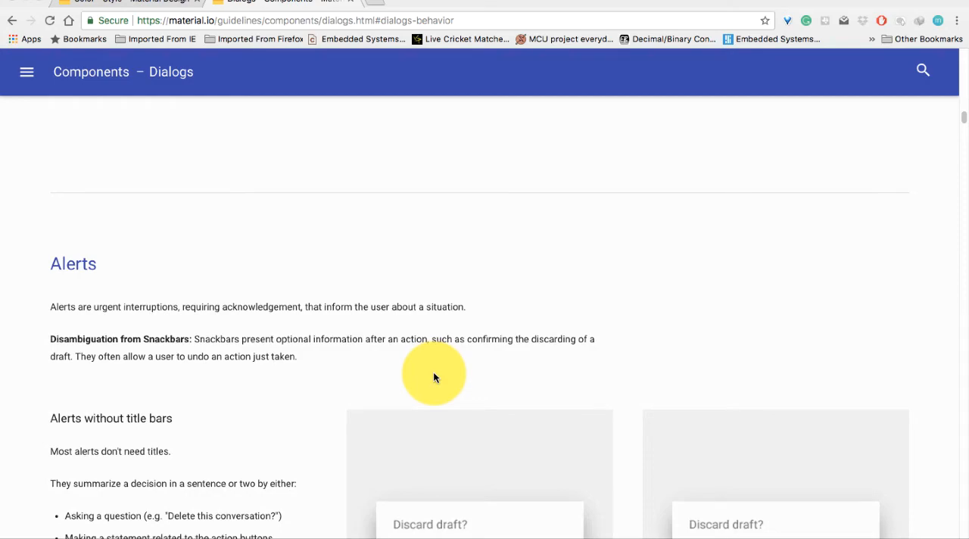
pyautogui.scroll(-3)
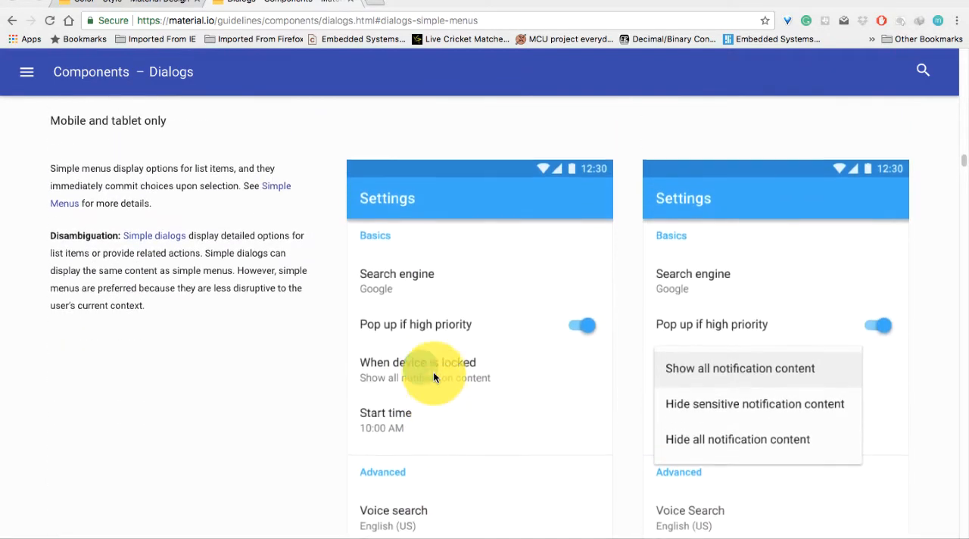
pyautogui.scroll(-3)
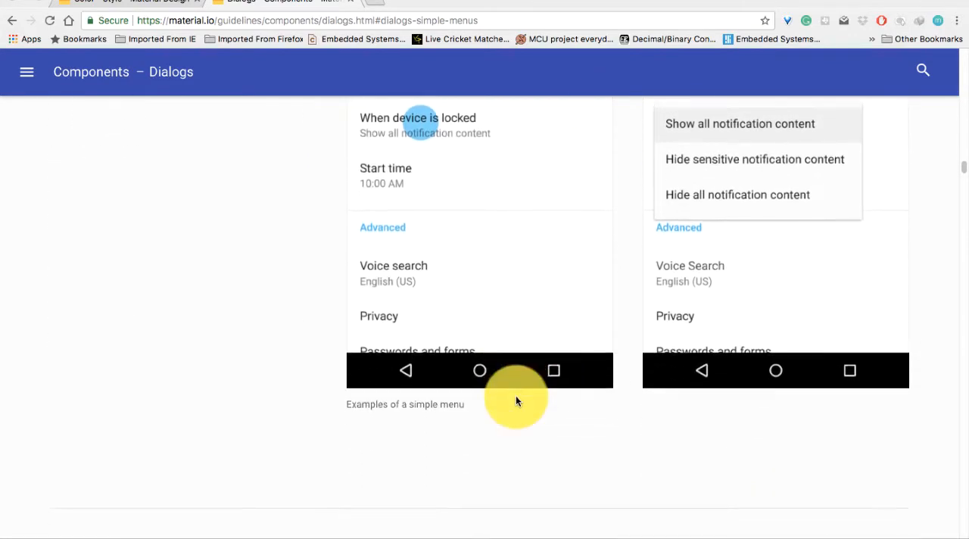
pyautogui.scroll(-3)
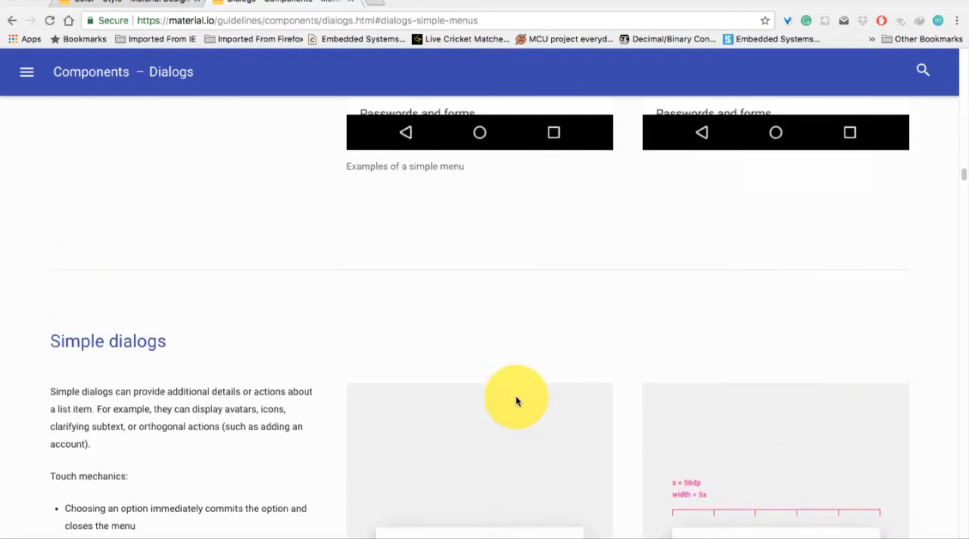
pyautogui.scroll(-3)
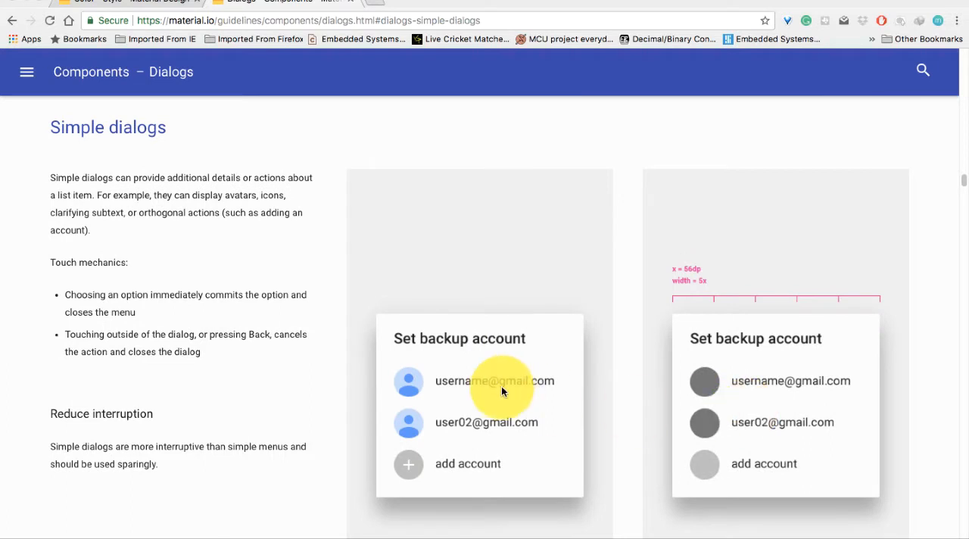
pyautogui.moveTo(424, 391)
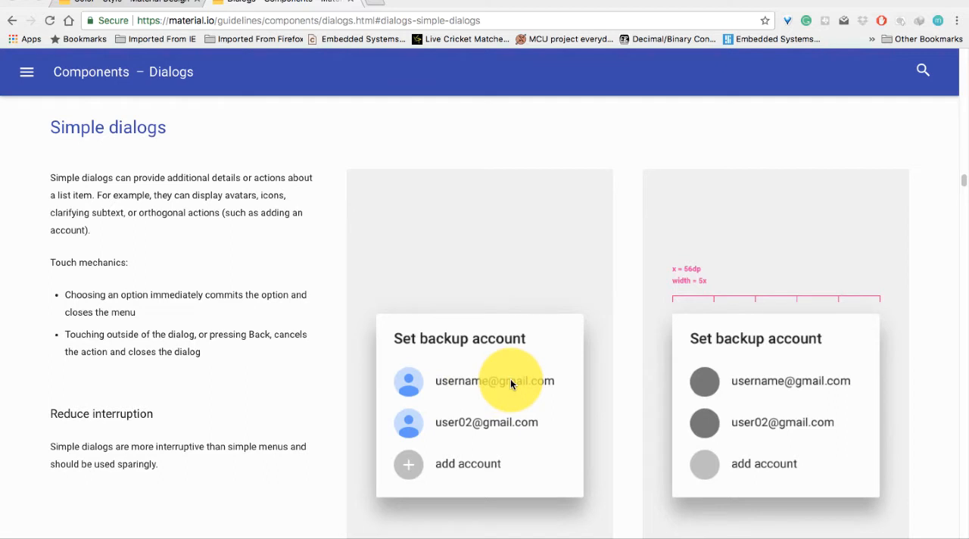
pyautogui.moveTo(521, 403)
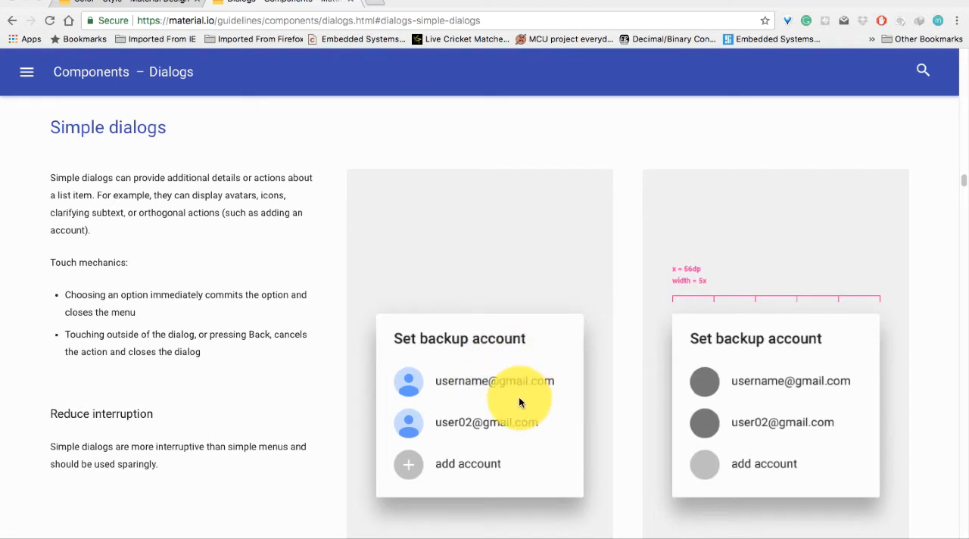
pyautogui.moveTo(484, 366)
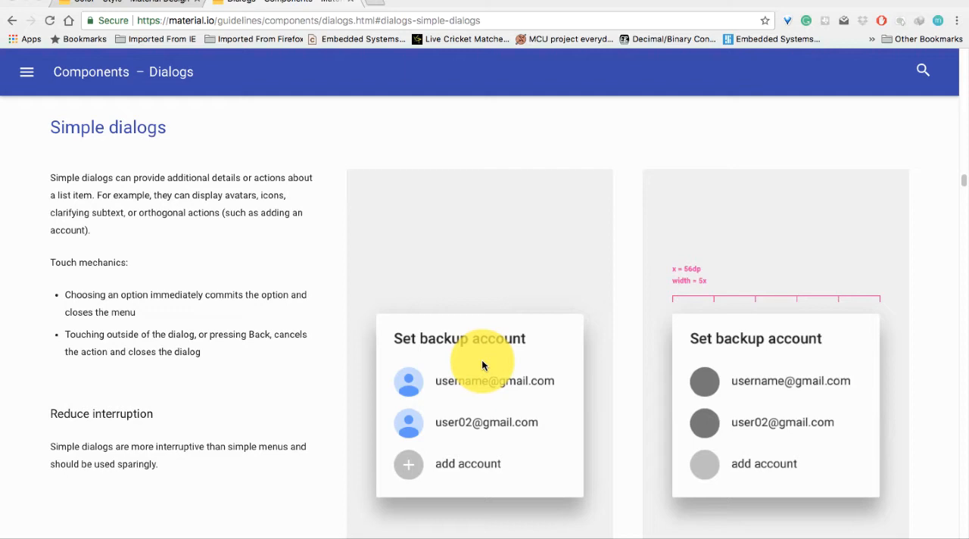
pyautogui.scroll(-3)
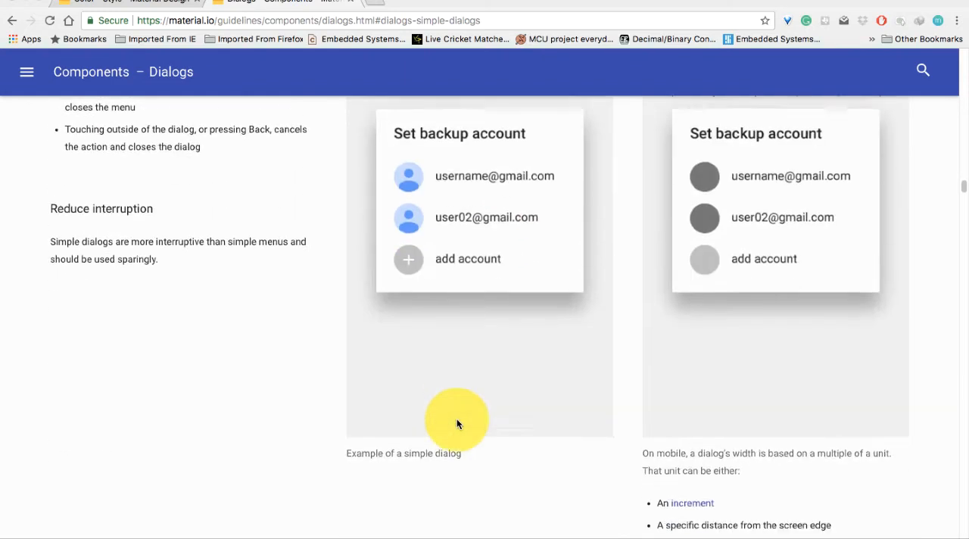
pyautogui.scroll(-3)
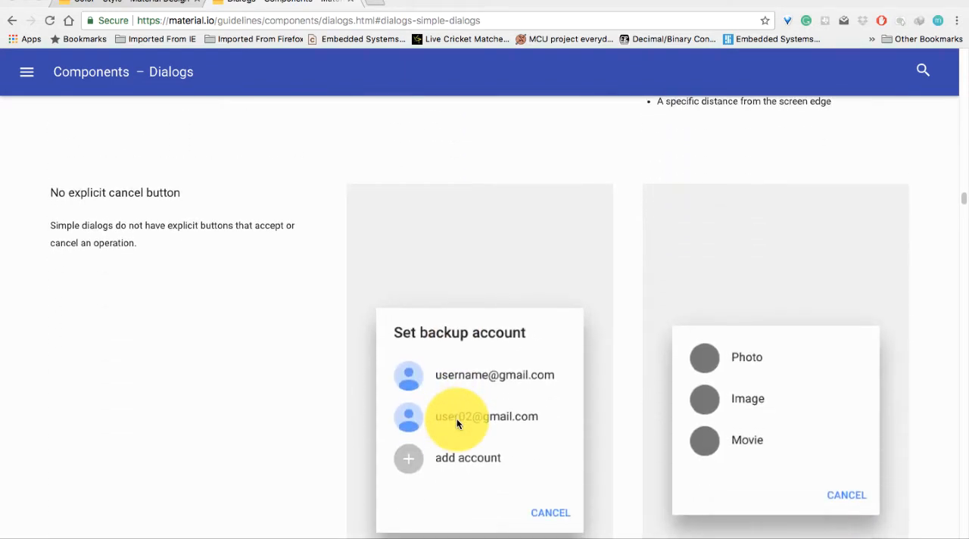
pyautogui.scroll(-3)
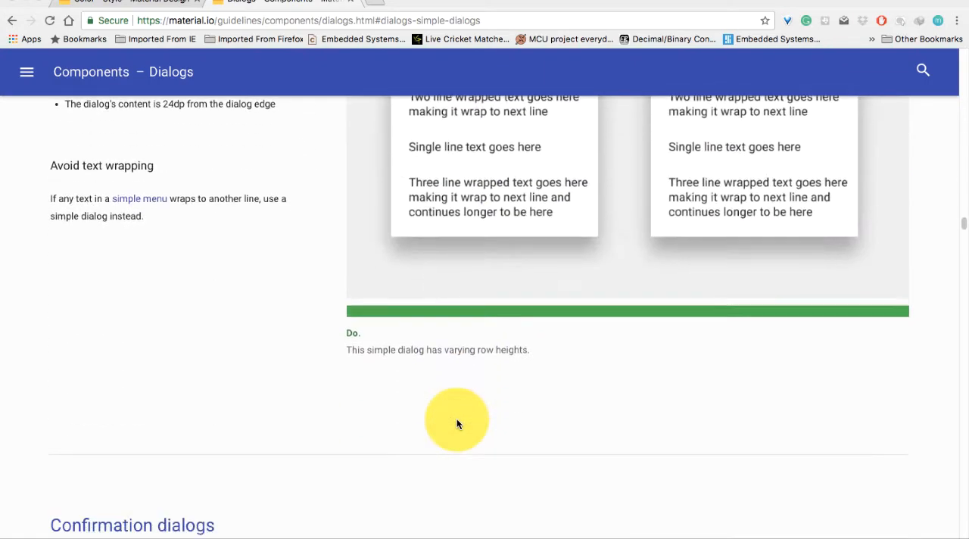
pyautogui.scroll(-3)
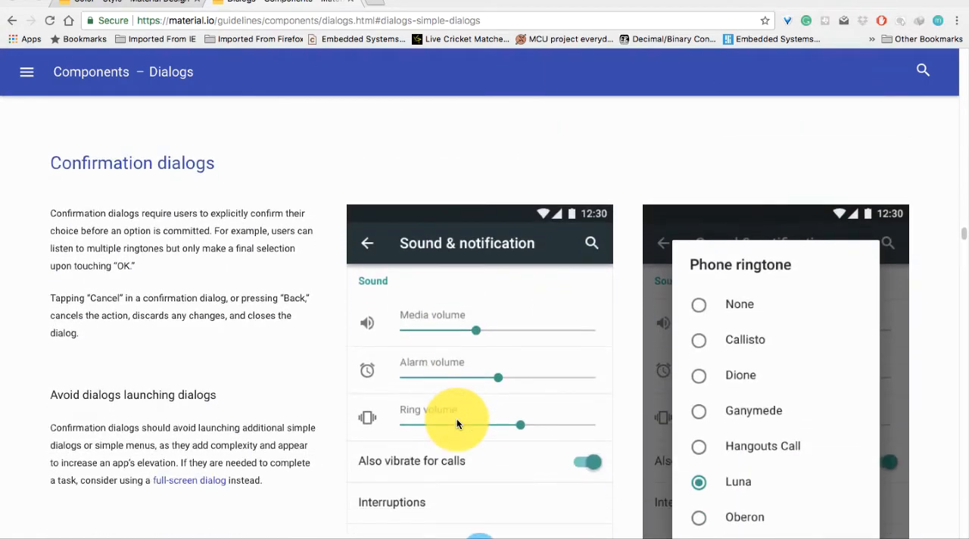
pyautogui.scroll(-3)
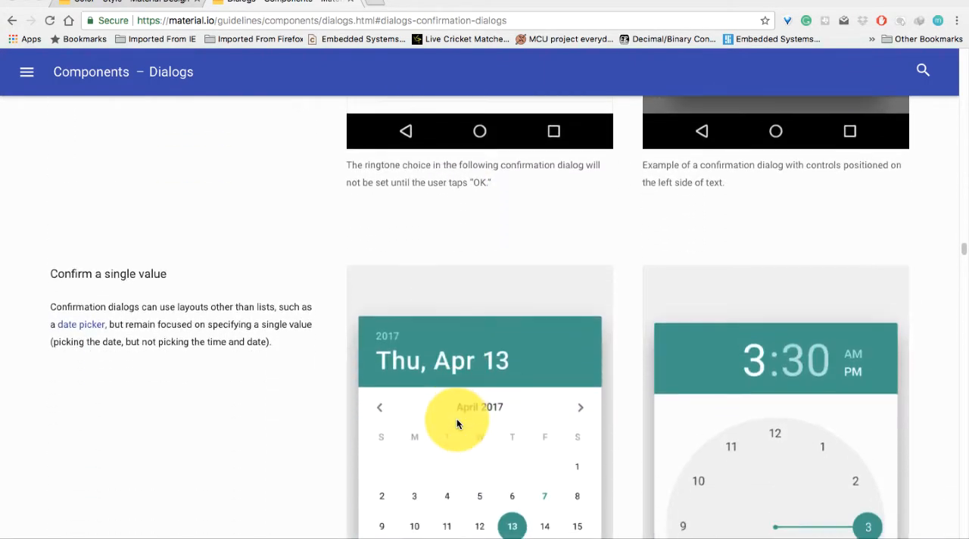
pyautogui.scroll(-3)
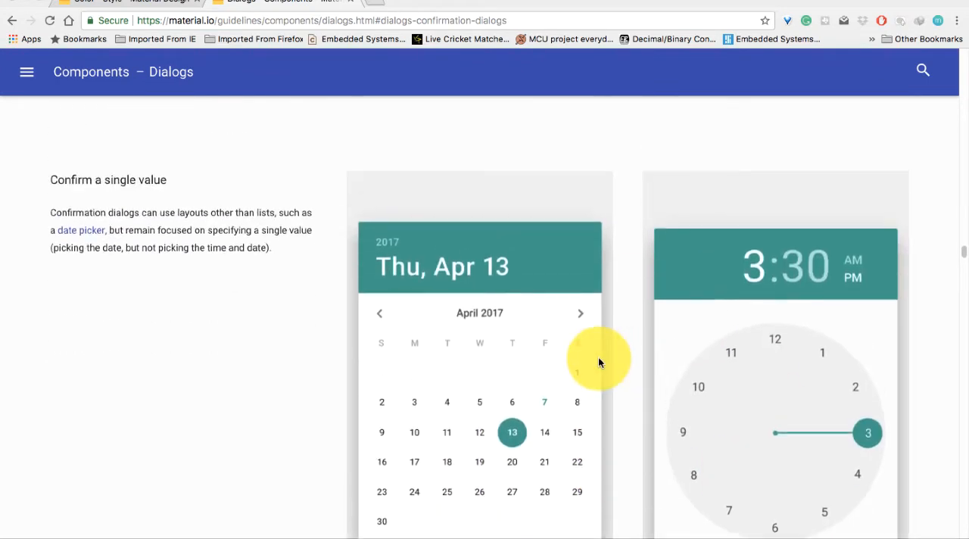
pyautogui.scroll(-3)
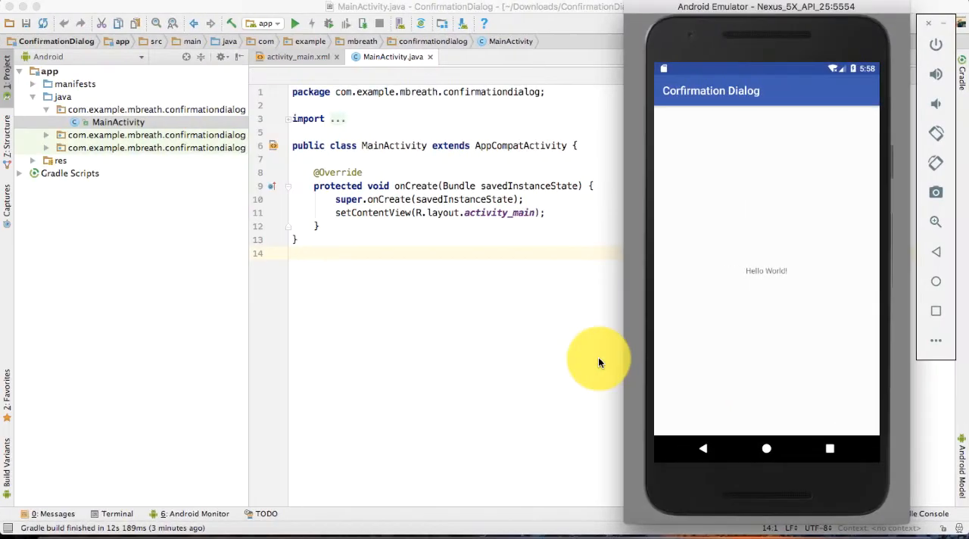
pyautogui.moveTo(436, 246)
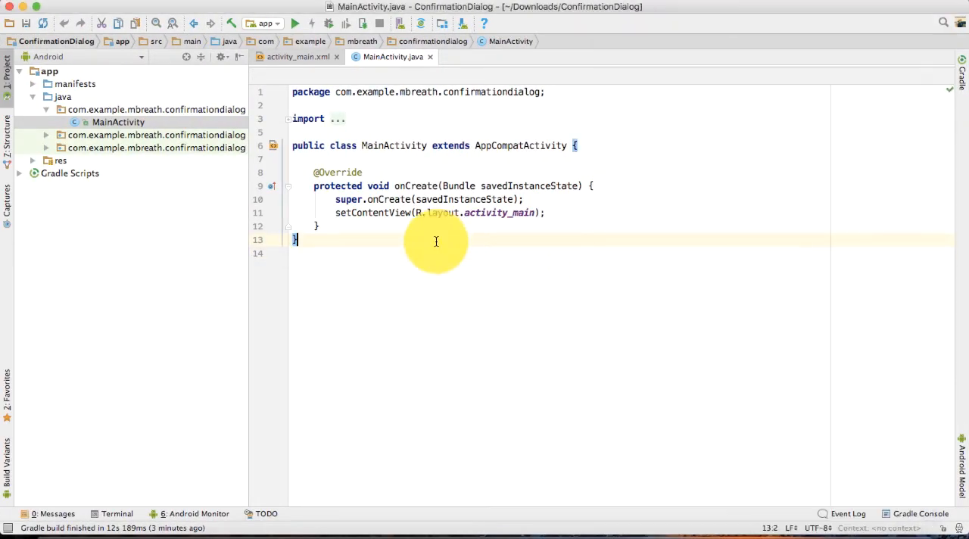
pyautogui.moveTo(469, 21)
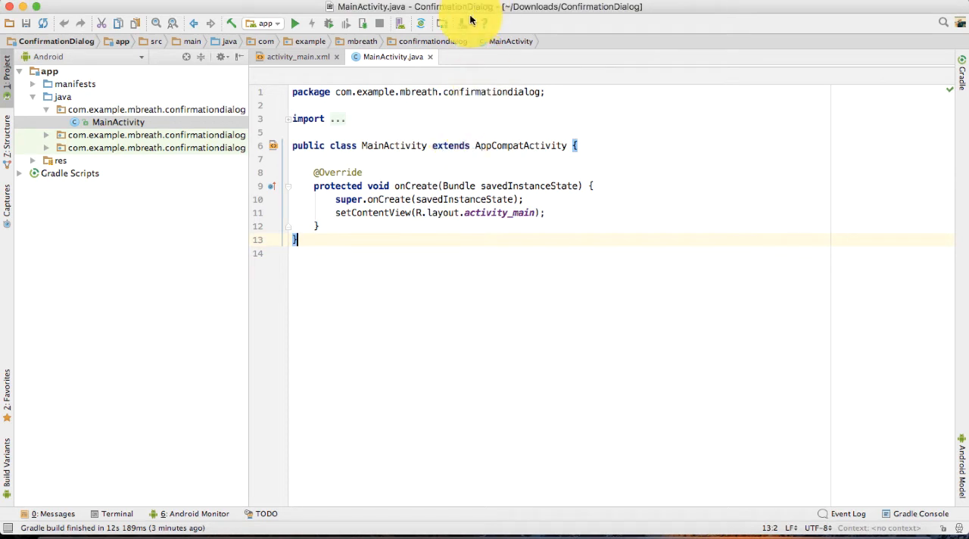
pyautogui.moveTo(463, 23)
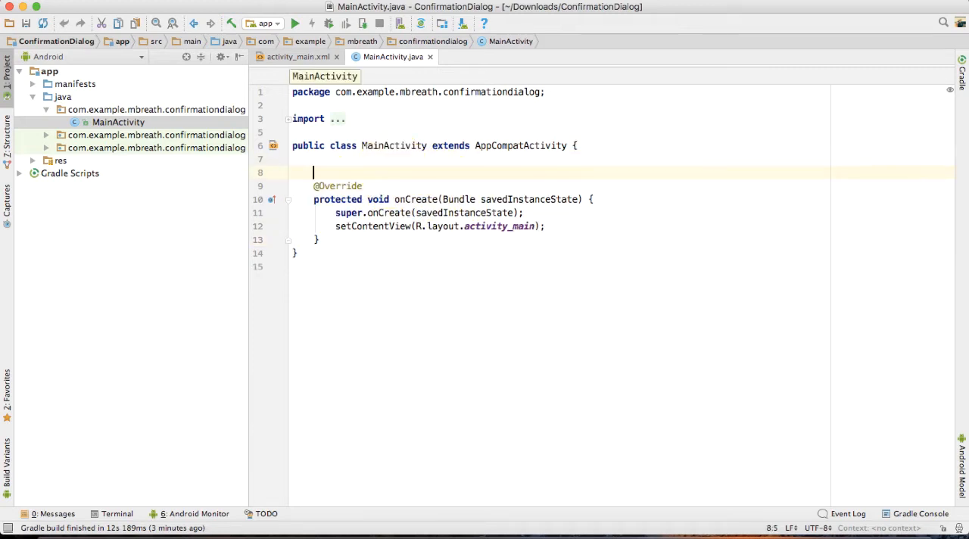
# Declare AlertDialog alertDialog and AlertDialog.Builder builder fields in MainActivity
pyautogui.write('Alert')
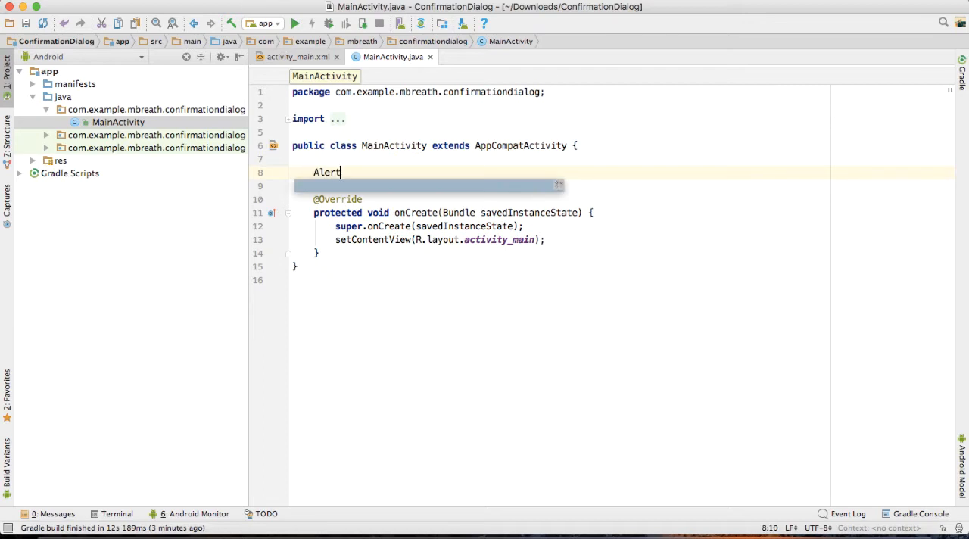
pyautogui.write('Dialog')
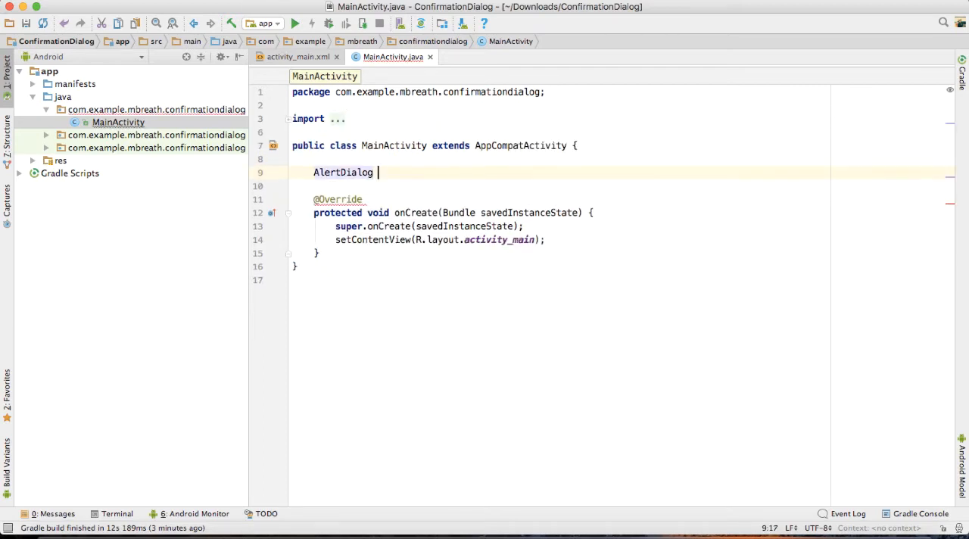
pyautogui.write('alertDialog;')
pyautogui.click(562, 185)
pyautogui.write('AlertDialog.')
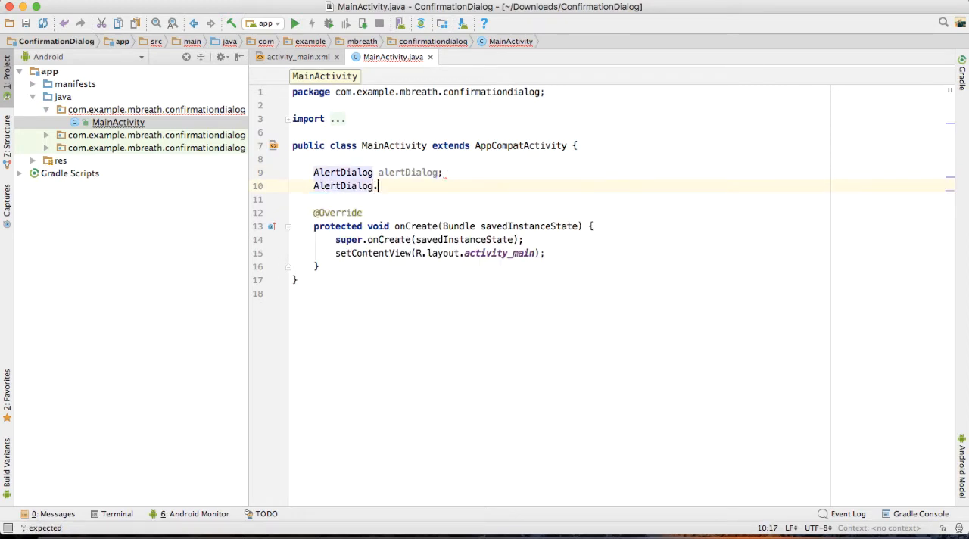
pyautogui.write('Builder bu')
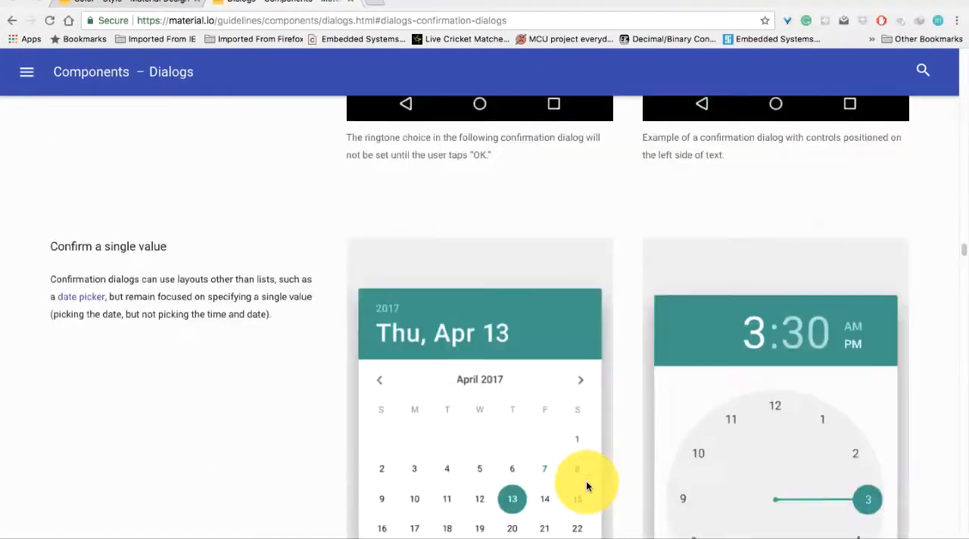
pyautogui.scroll(3)
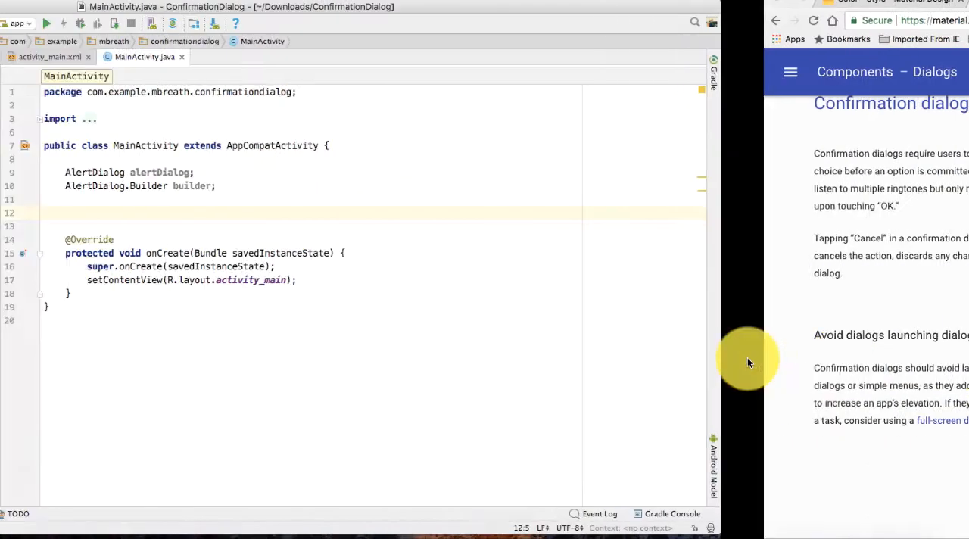
# Declare String[] items holding "Easy", "Medium", "Hard" and "Very Hard"
pyautogui.write('String[')
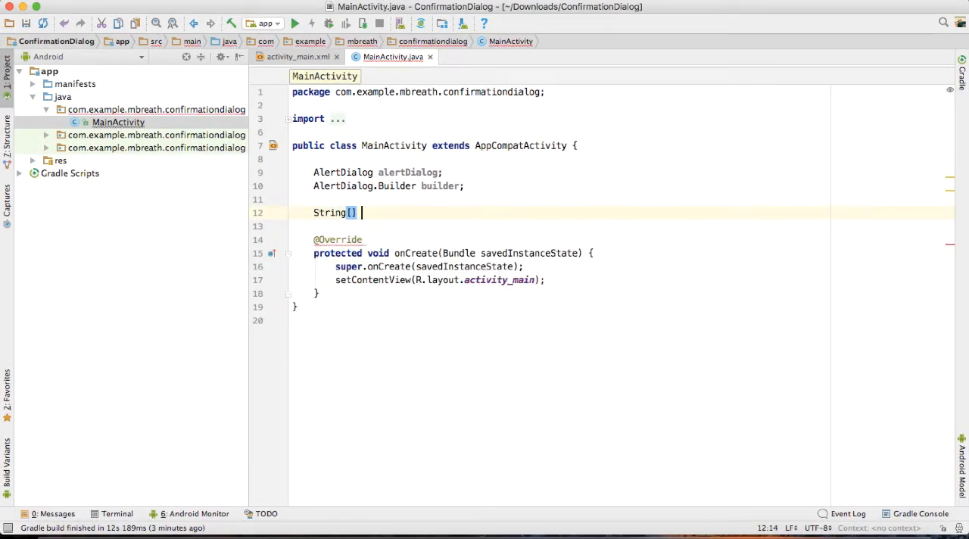
pyautogui.write('items')
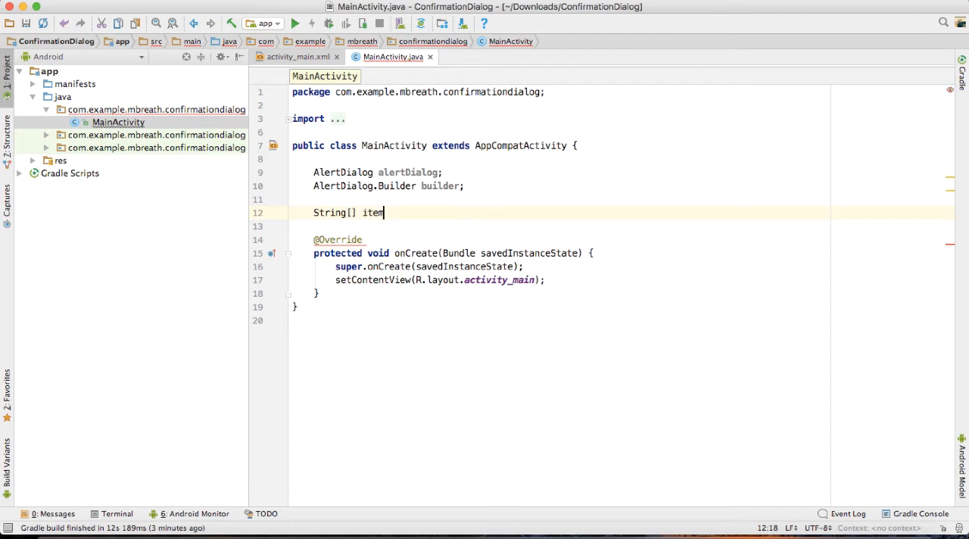
pyautogui.write('=')
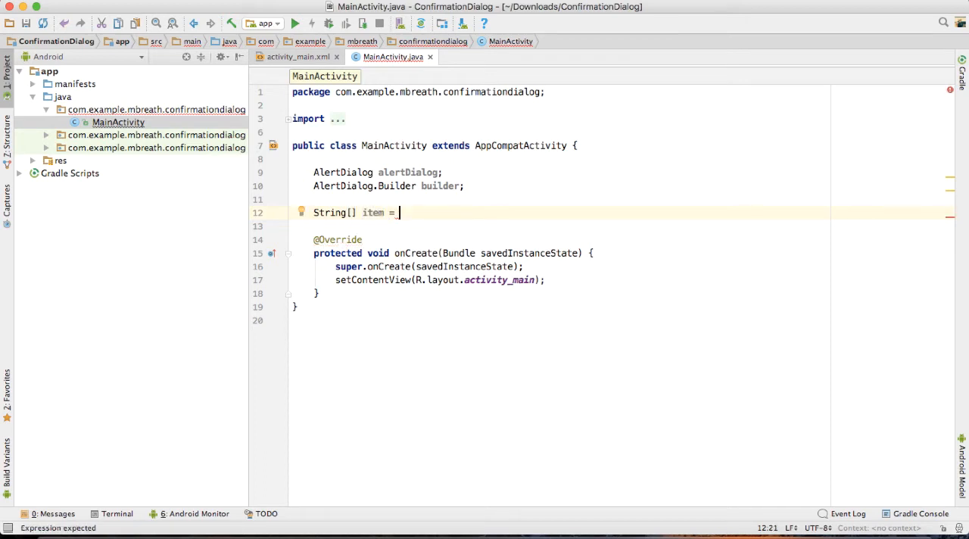
pyautogui.write('{""}')
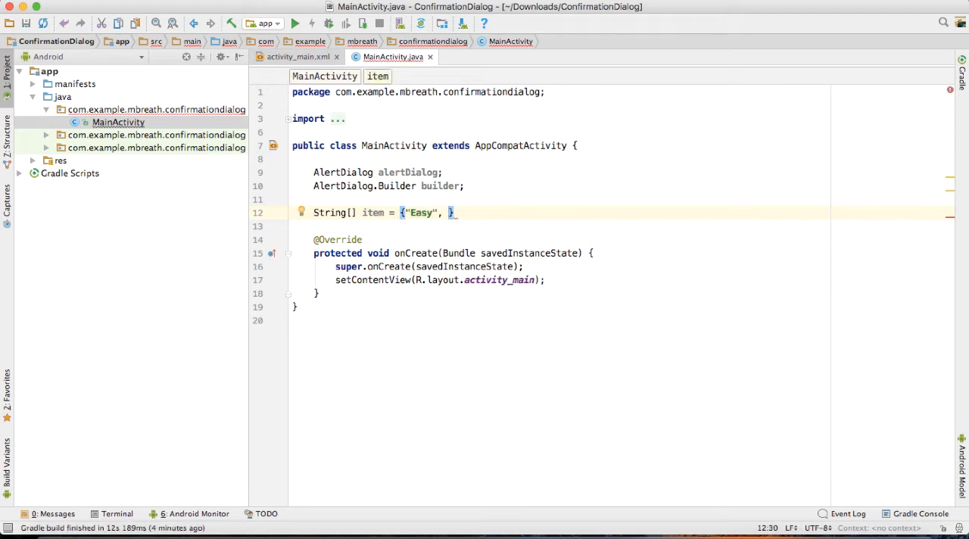
pyautogui.write('"Medu"')
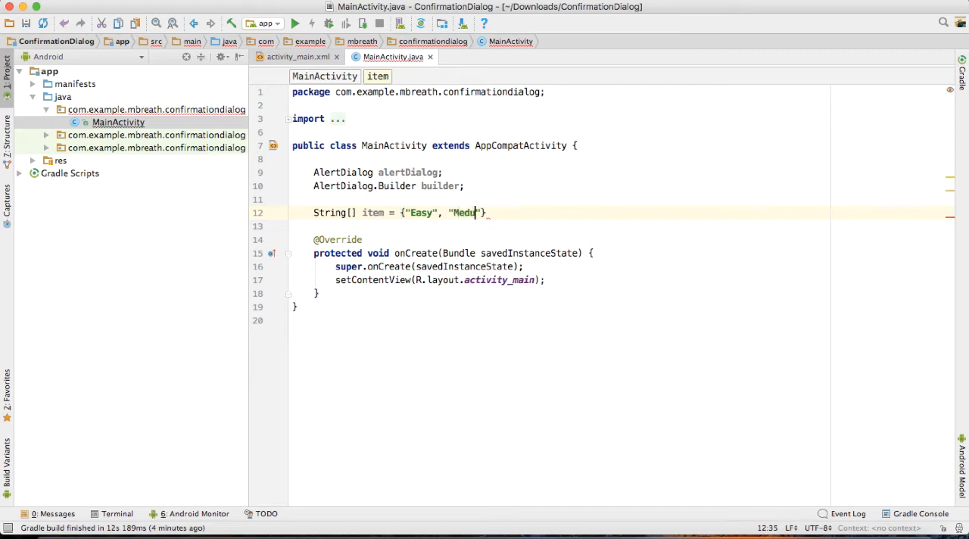
pyautogui.write('um')
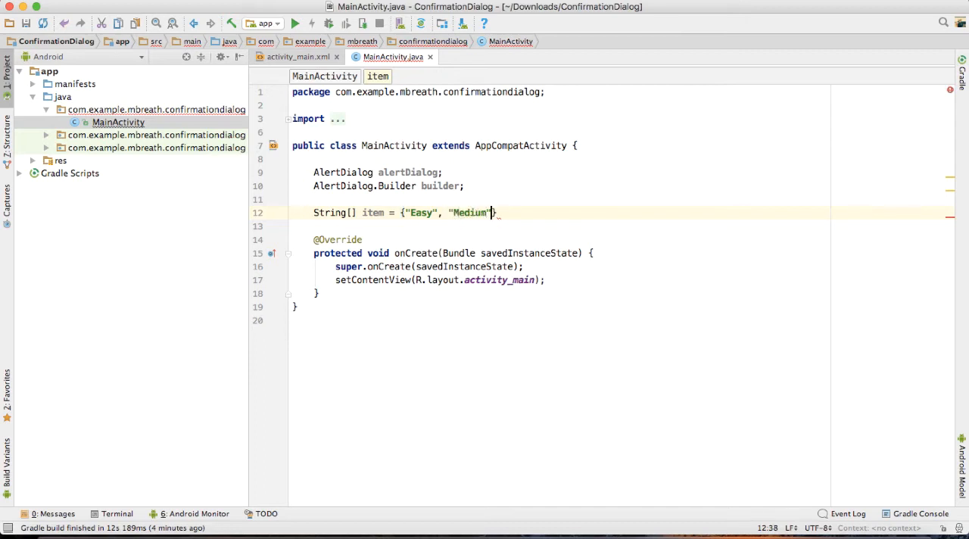
pyautogui.write(', "')
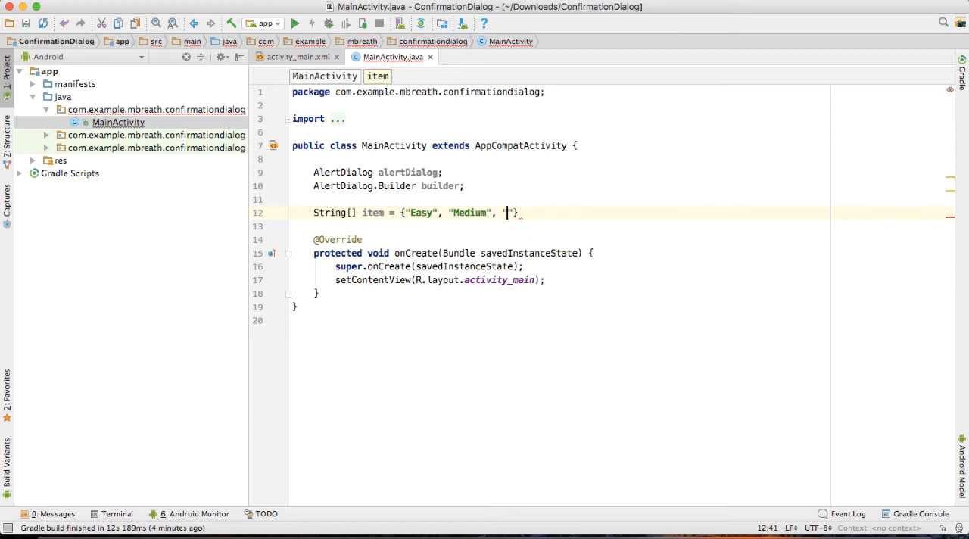
pyautogui.write('Hard')
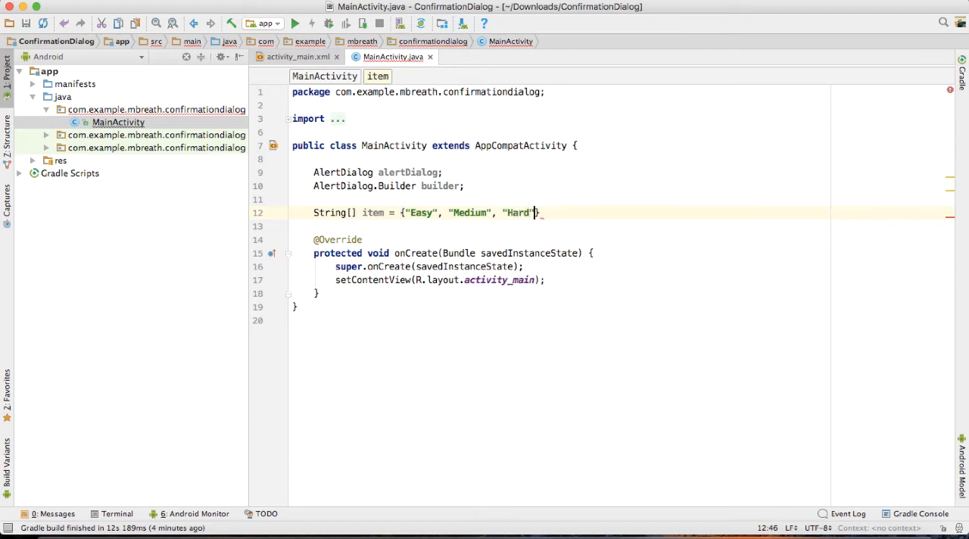
pyautogui.write(', ""')
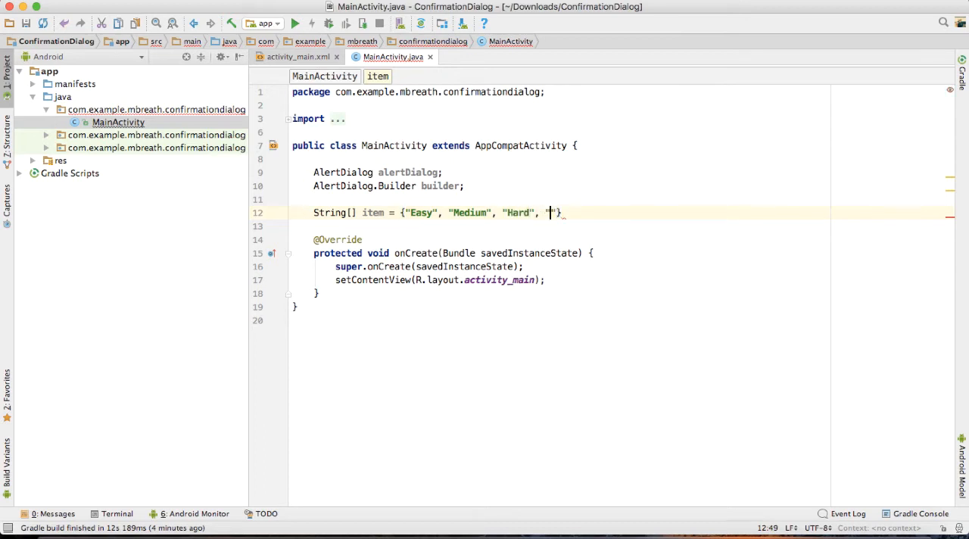
pyautogui.write('Very H')
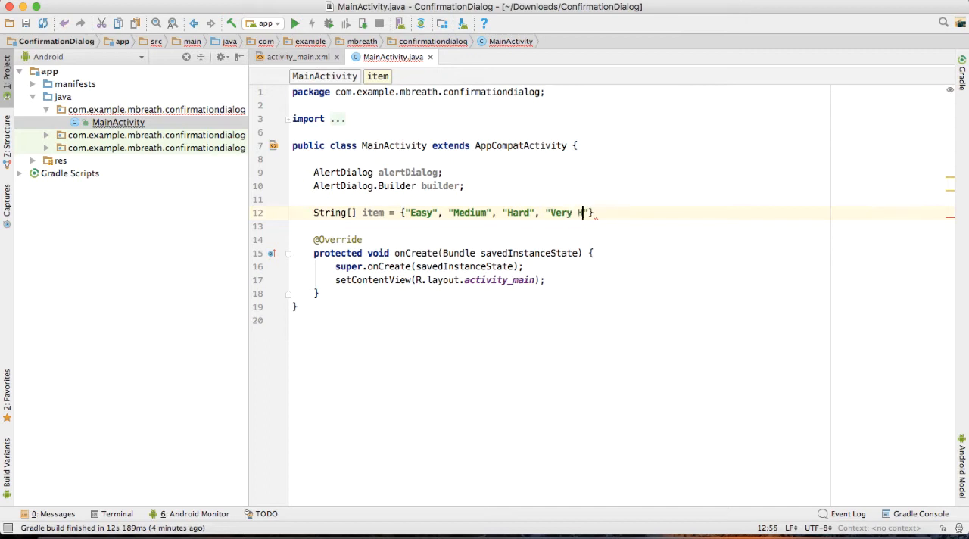
pyautogui.write('ard"};')
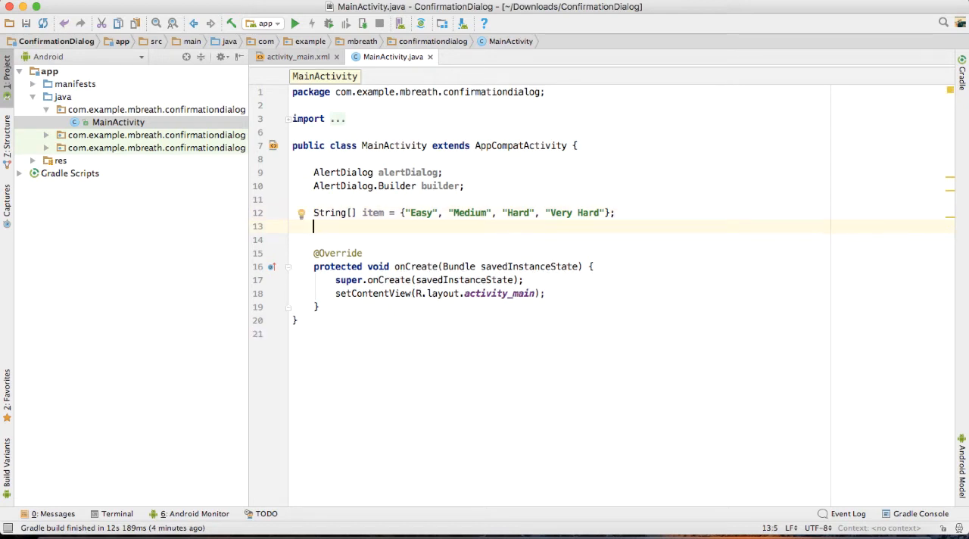
pyautogui.moveTo(371, 320)
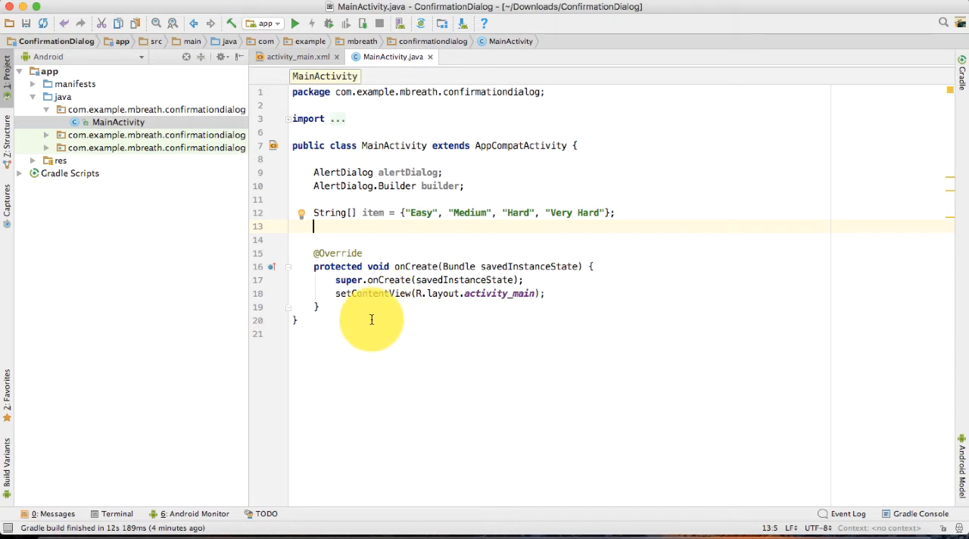
# Construct builder = new AlertDialog.Builder(this) after setContentView in onCreate
pyautogui.click(542, 294)
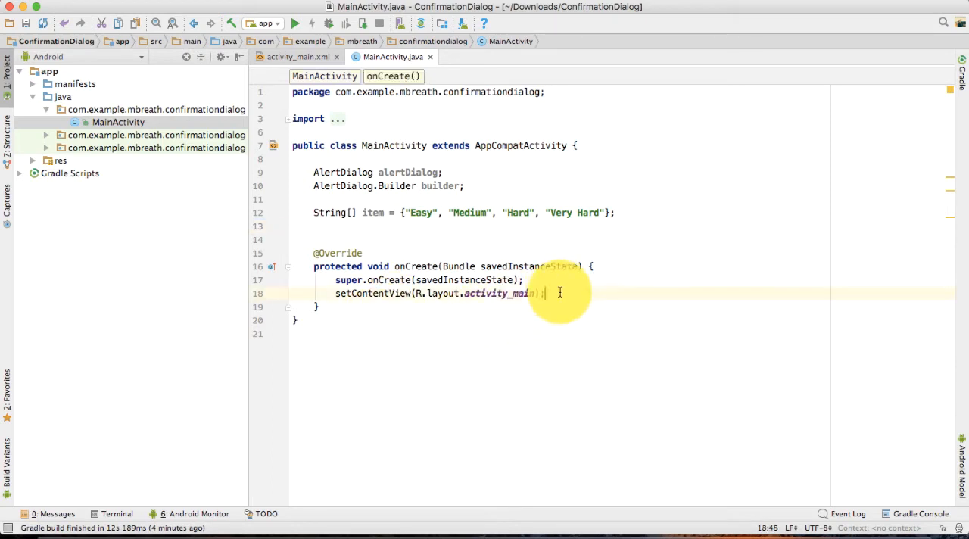
pyautogui.press('Return')
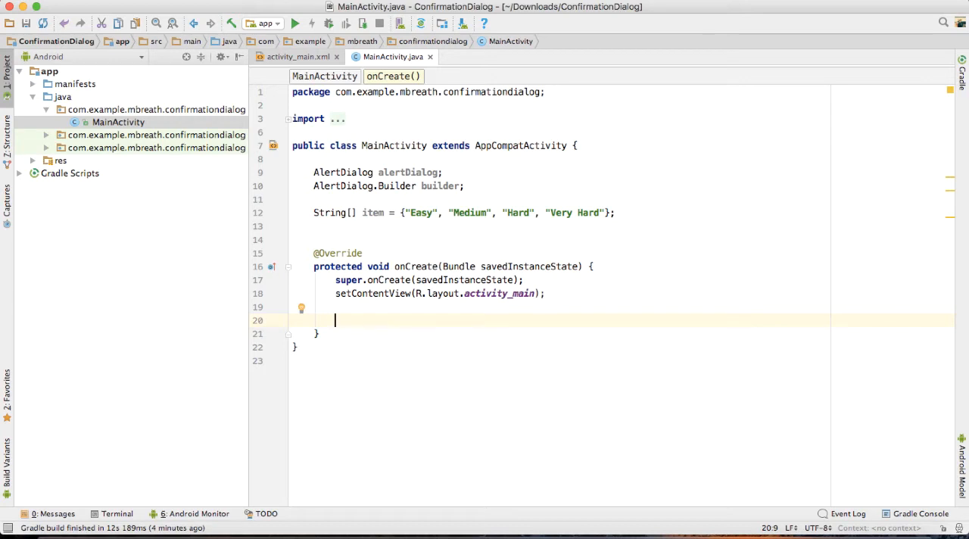
pyautogui.write('b')
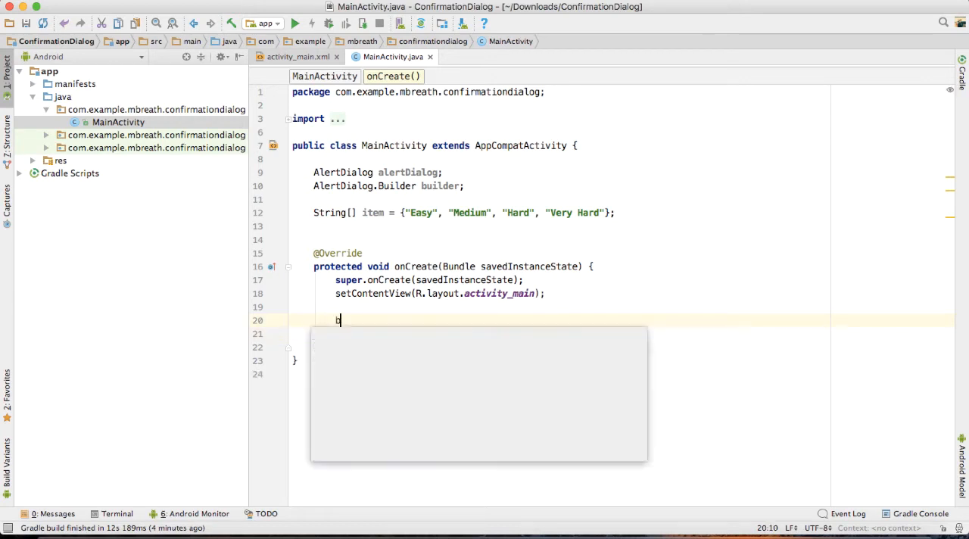
pyautogui.write('uilder = new')
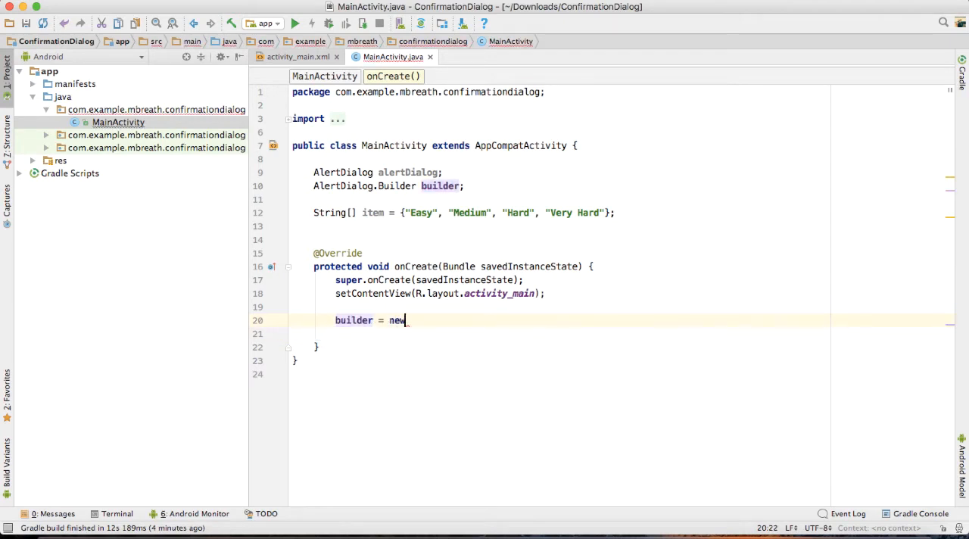
pyautogui.write('Al')
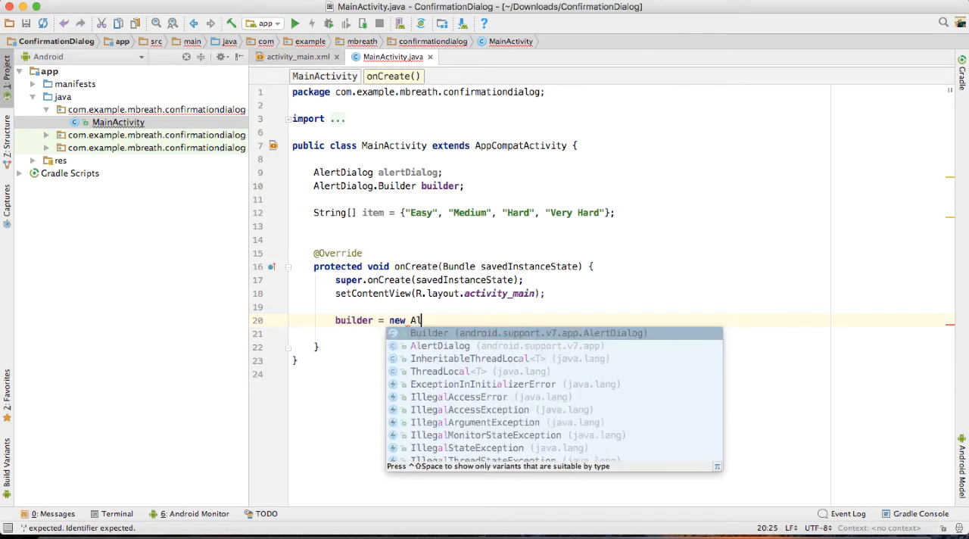
pyautogui.click(439, 345)
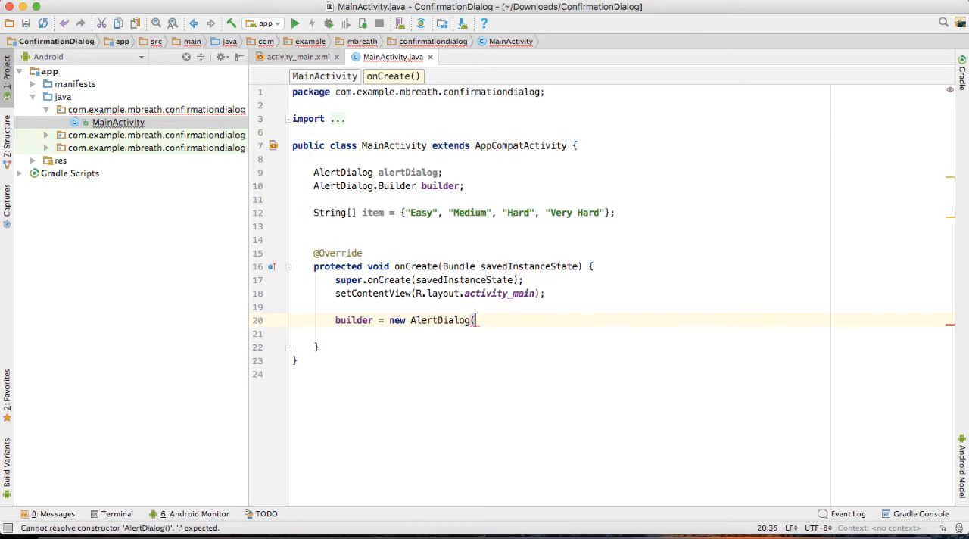
pyautogui.write('.Builder')
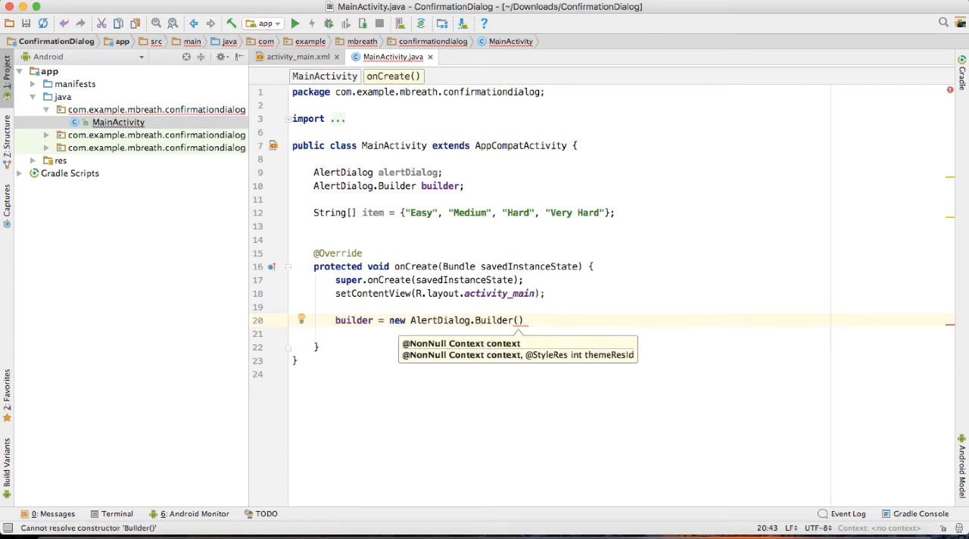
pyautogui.write('this')
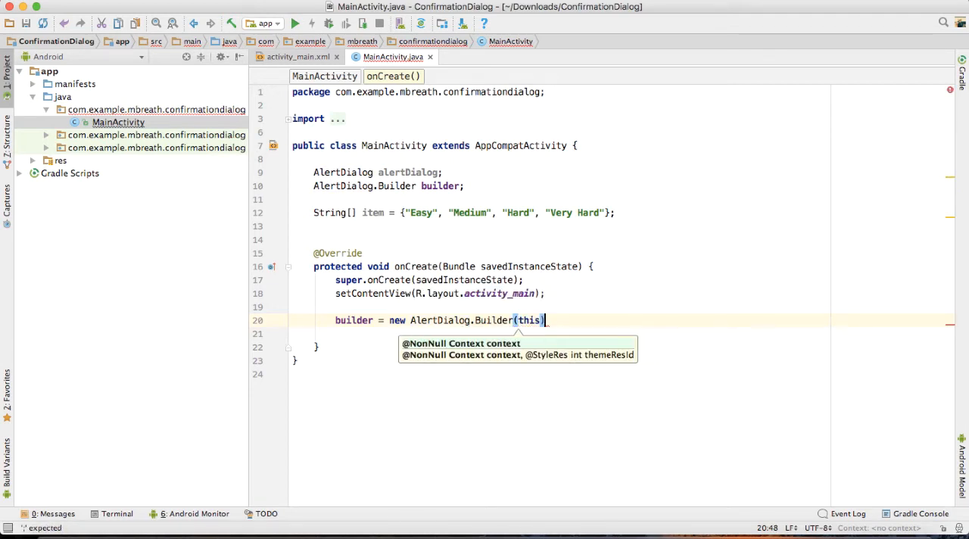
pyautogui.write(';')
pyautogui.press('Return')
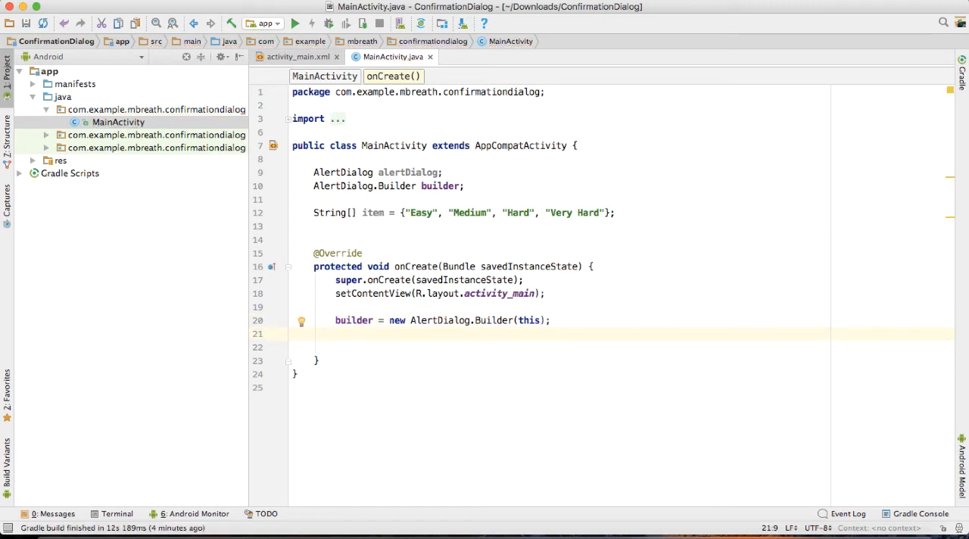
# Add builder.setTitle("Select Difficulty Level") on the next line
pyautogui.write('builder.setTitle(')
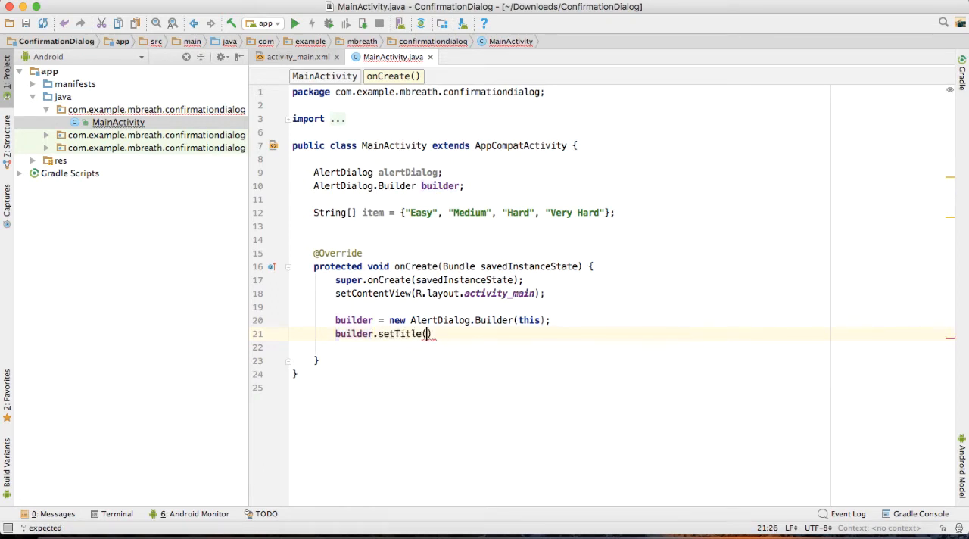
pyautogui.write('"')
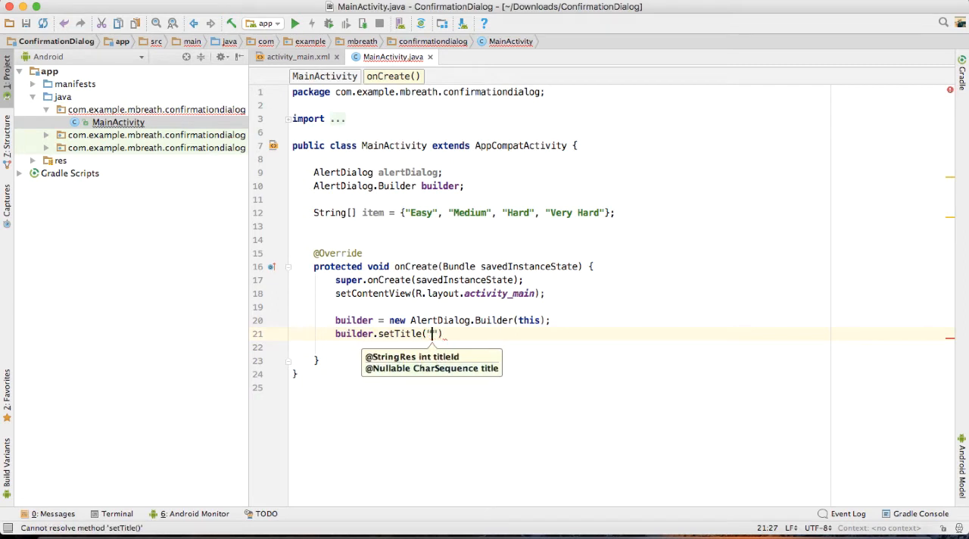
pyautogui.write('Select Diff')
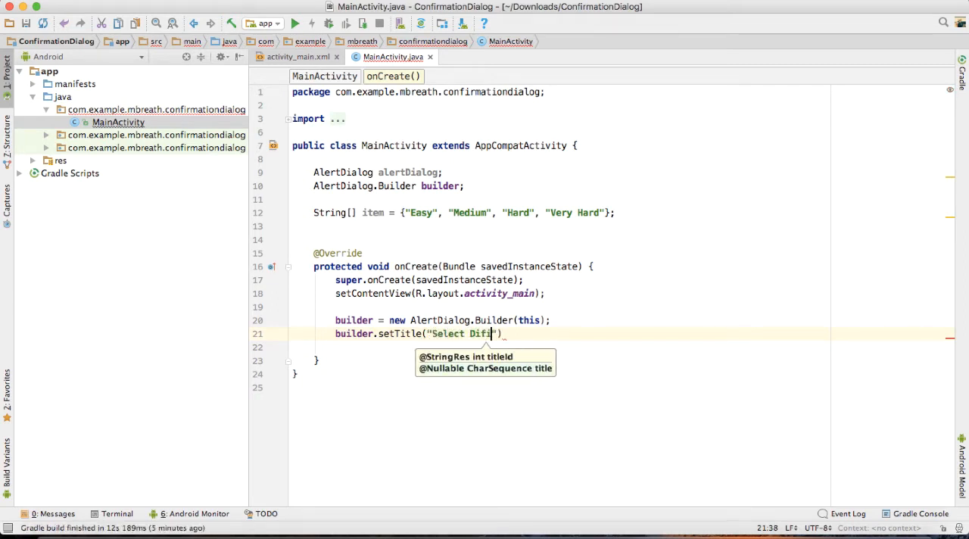
pyautogui.write('icul')
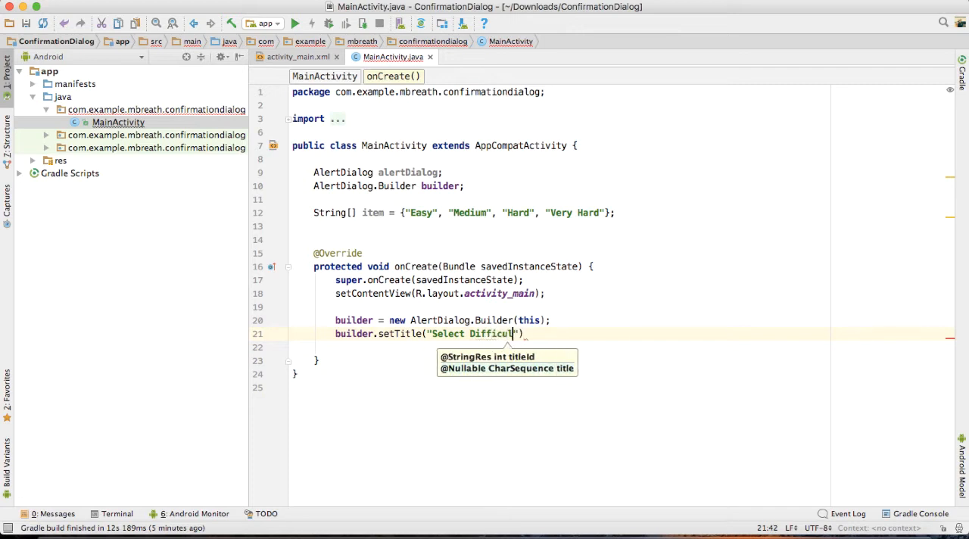
pyautogui.write('Level')
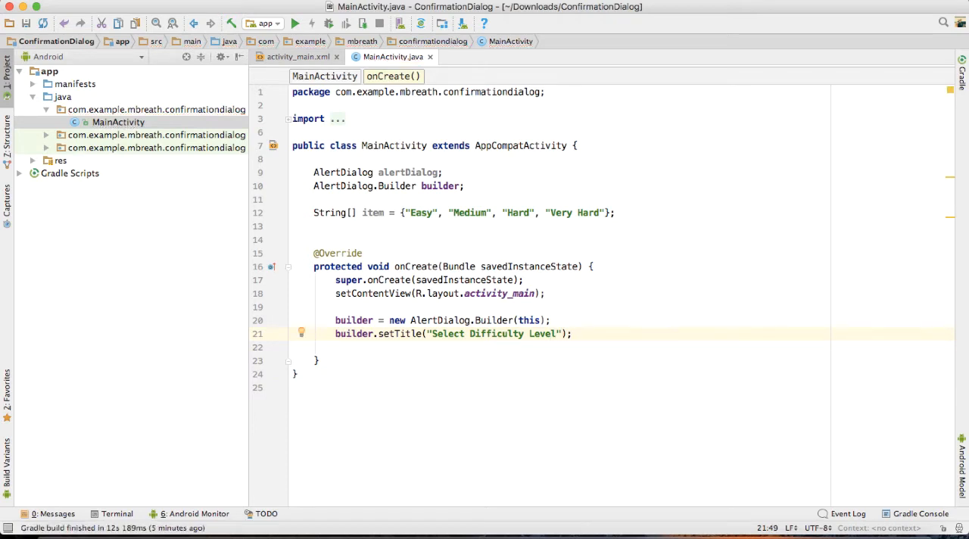
# Extract the title literal into a string resource named level so setTitle uses R.string.level
pyautogui.click(301, 333)
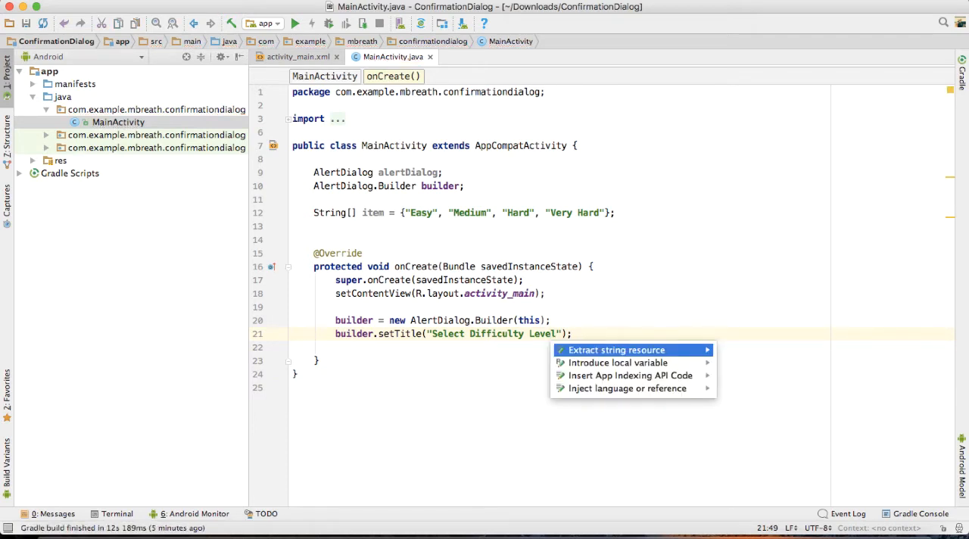
pyautogui.click(616, 350)
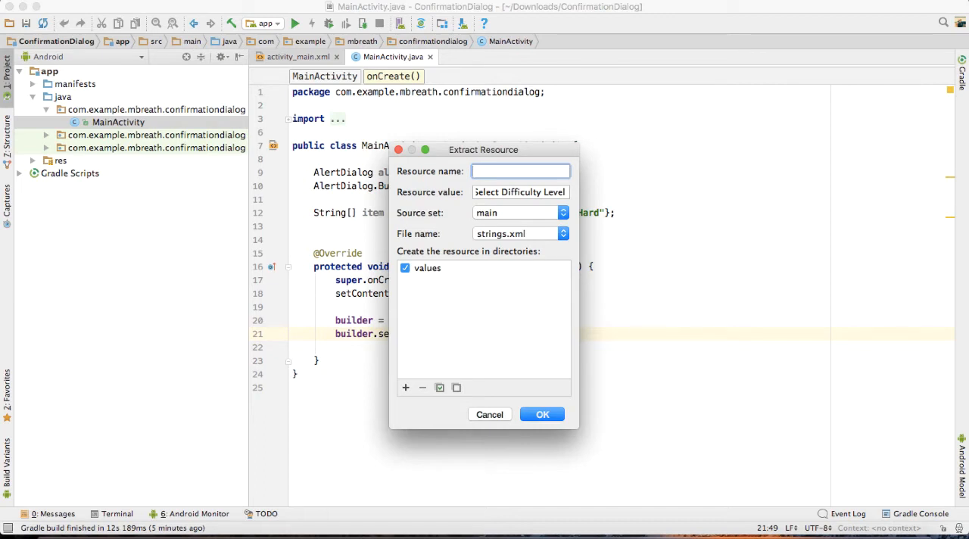
pyautogui.write('level')
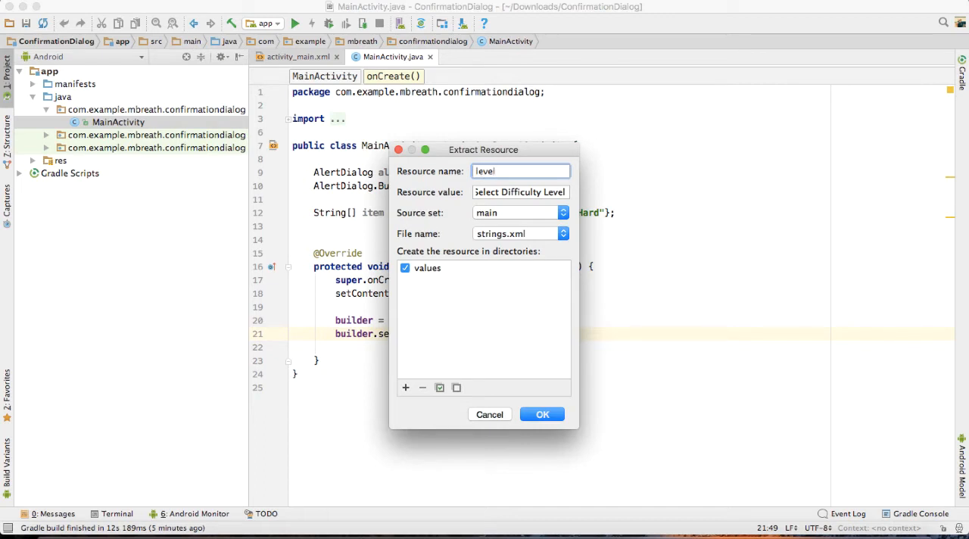
pyautogui.click(542, 415)
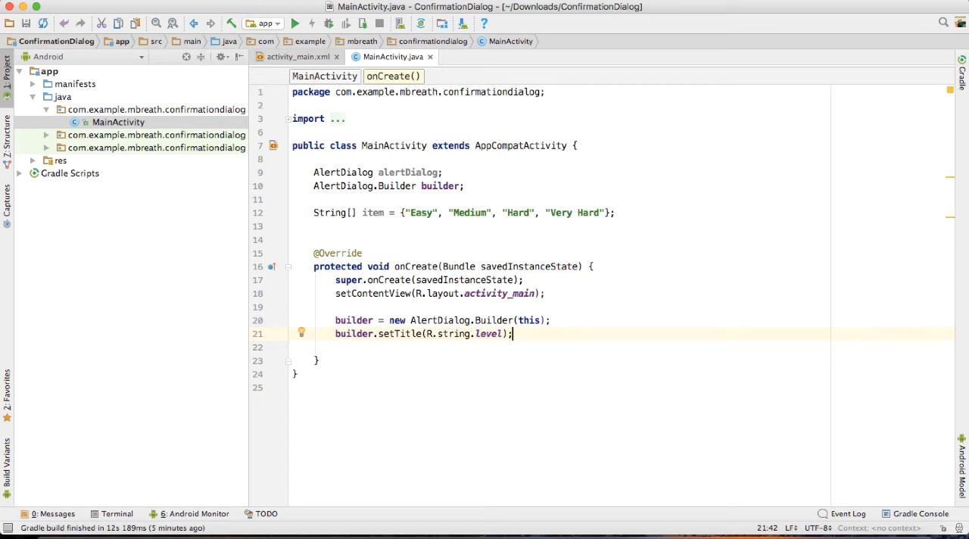
pyautogui.press('enter')
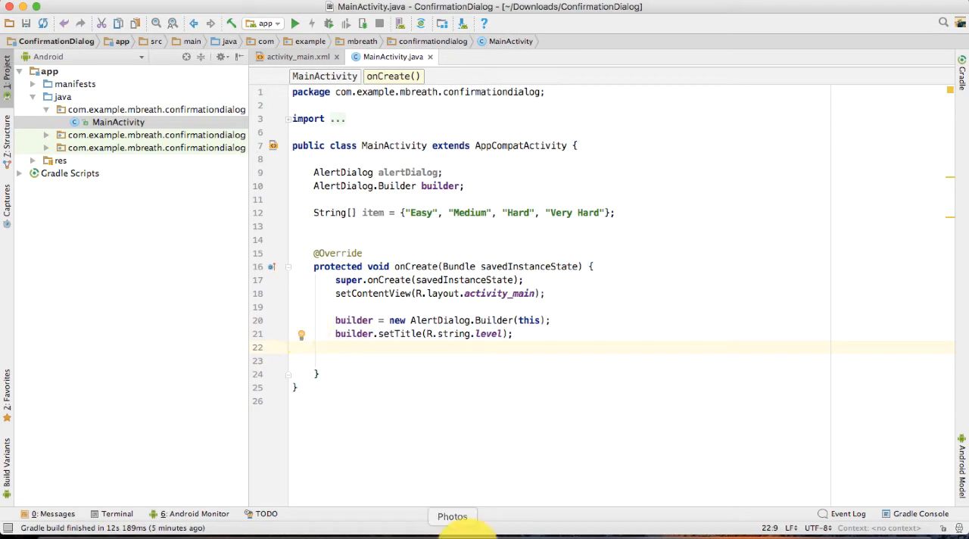
# Start builder.setSingleChoiceItems(item, ...) while previewing the finished dialog in the emulator
pyautogui.click(294, 23)
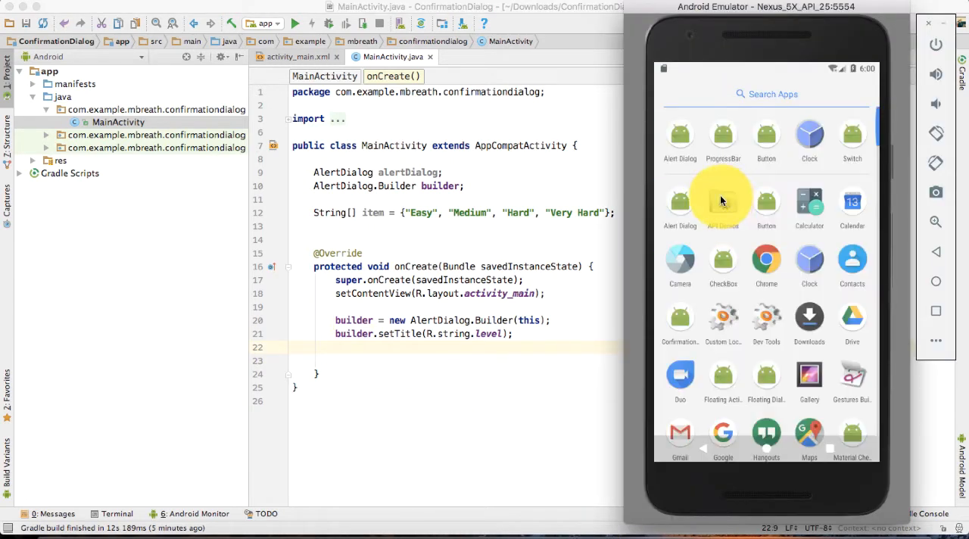
pyautogui.click(680, 318)
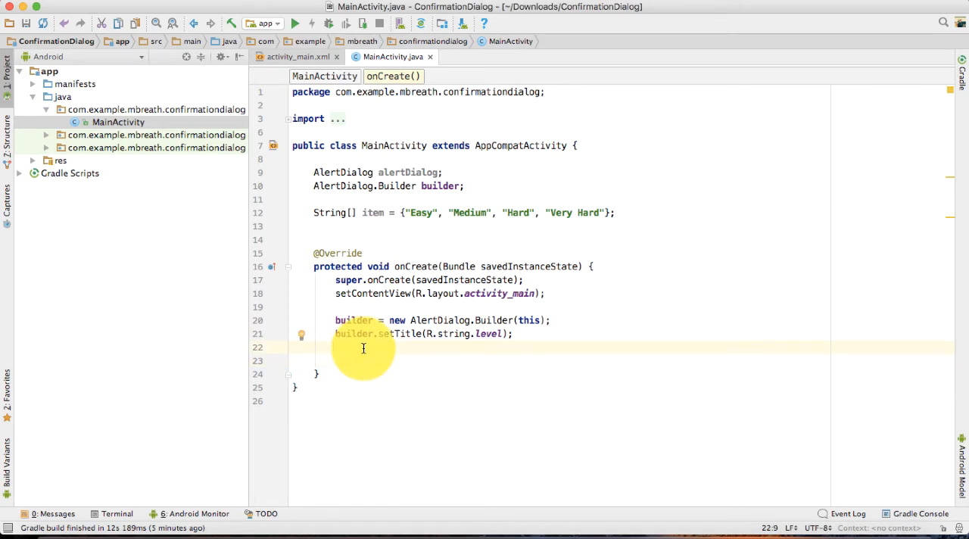
pyautogui.write('builder.set')
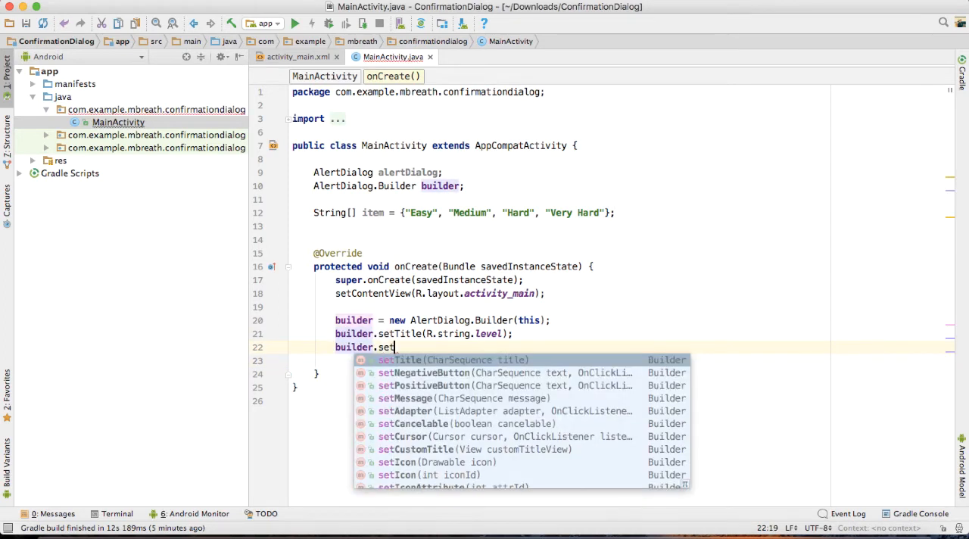
pyautogui.write('SingleChoiceItems(item,')
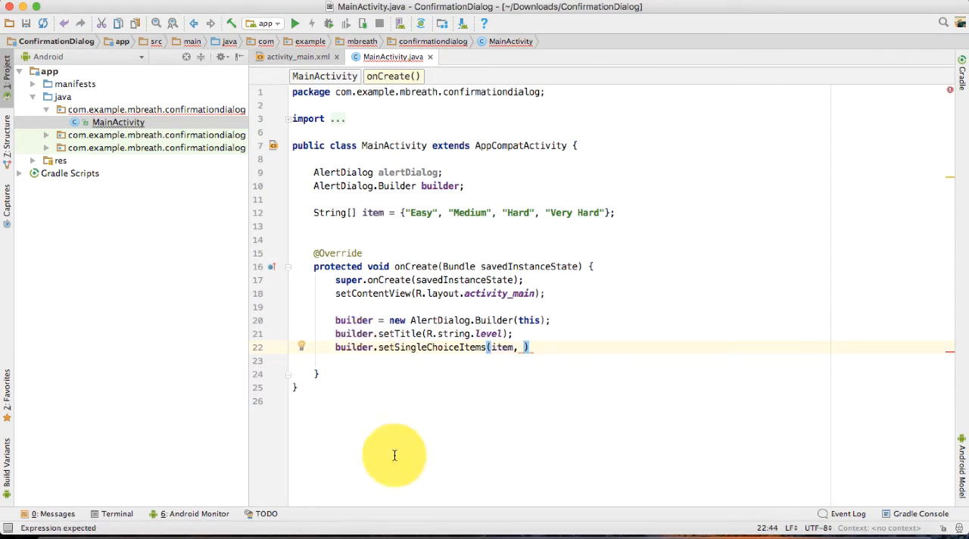
pyautogui.click(294, 22)
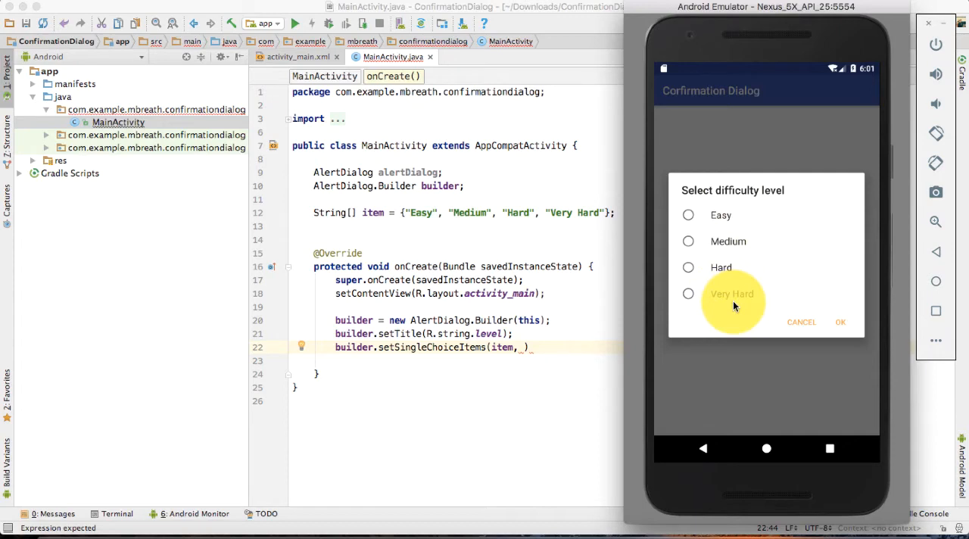
pyautogui.moveTo(784, 238)
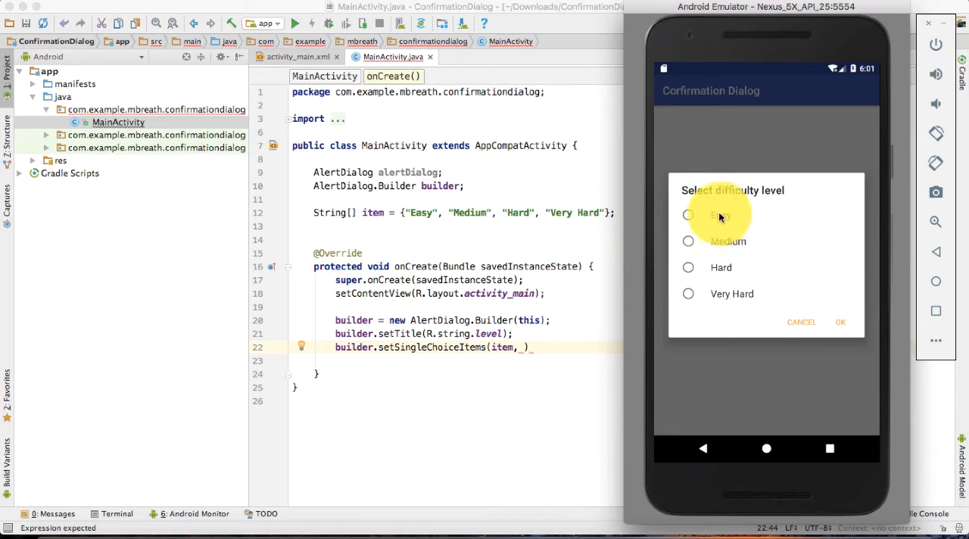
pyautogui.moveTo(548, 340)
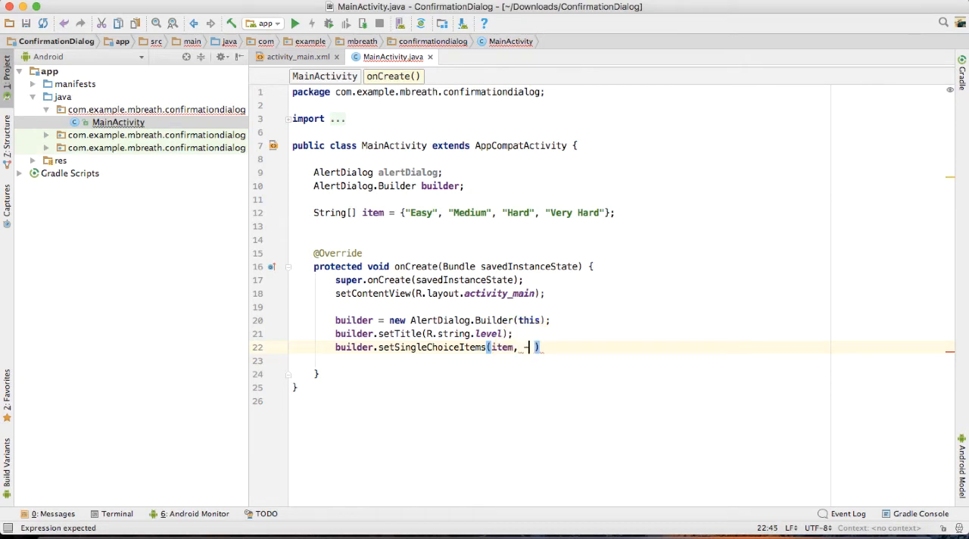
# Complete setSingleChoiceItems with -1 preselection and an empty new DialogInterface.OnClickListener
pyautogui.write('1,')
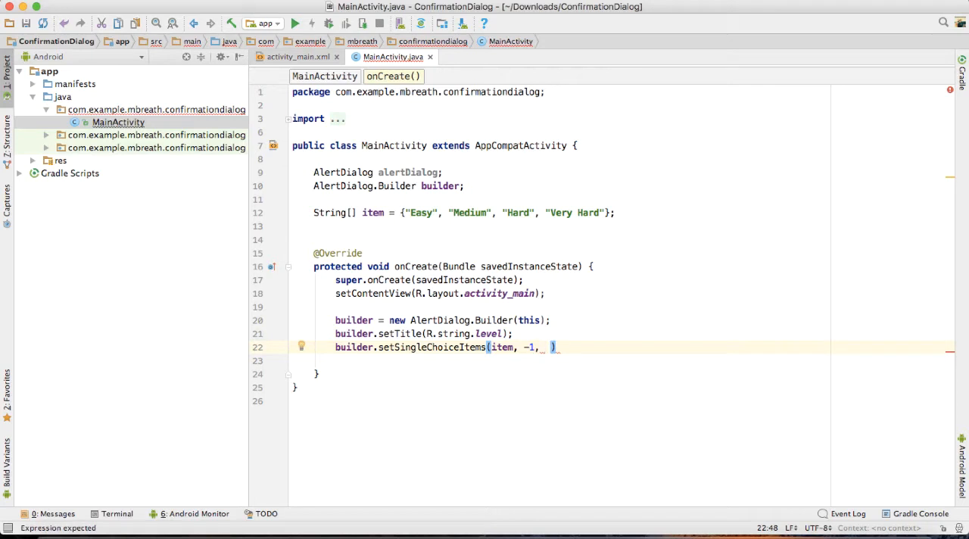
pyautogui.write('new')
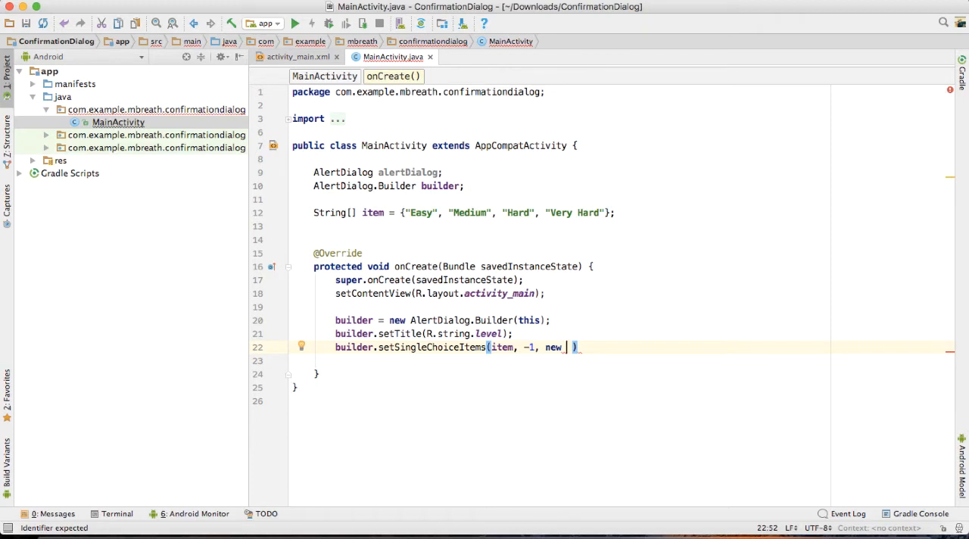
pyautogui.write('OnClickListener(')
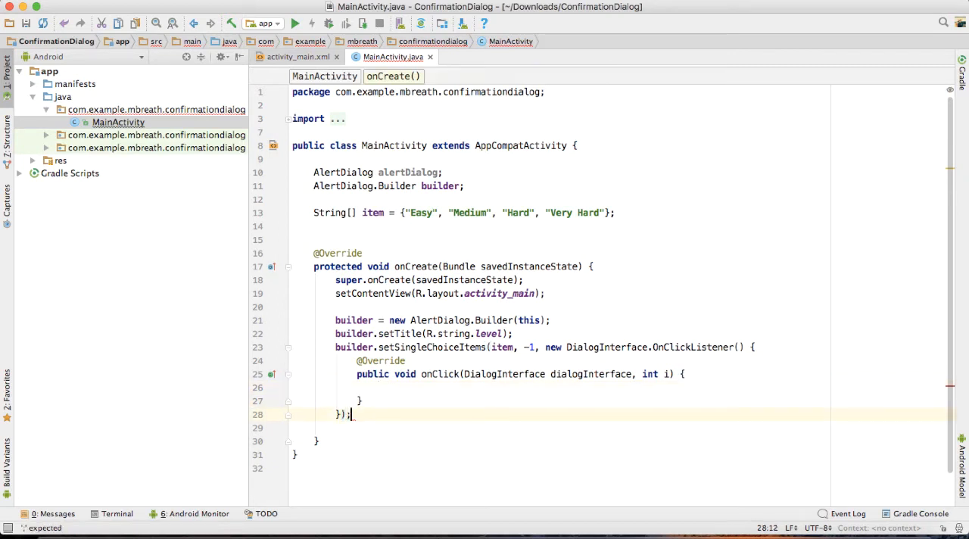
pyautogui.moveTo(560, 341)
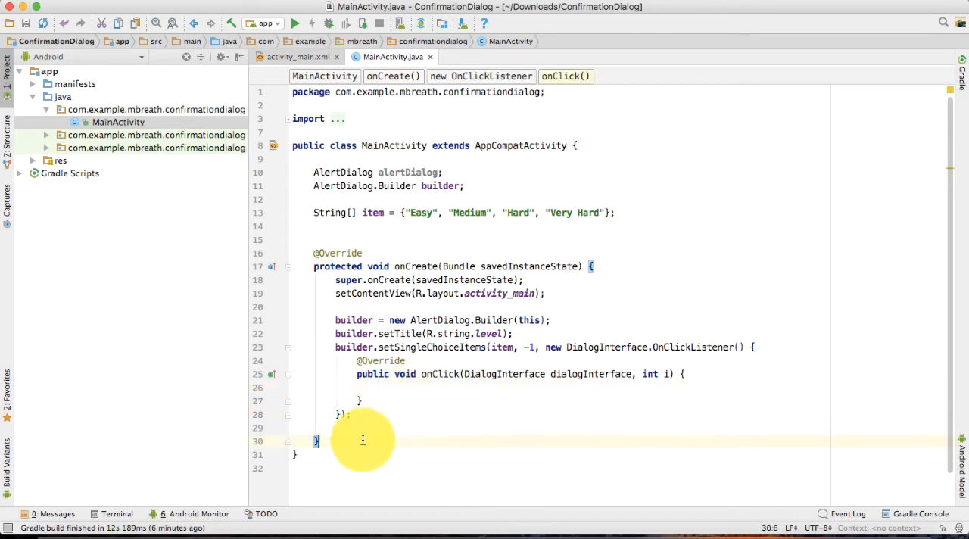
# Assign alertDialog = builder.create() and call alertDialog.show() in onCreate
pyautogui.press('enter')
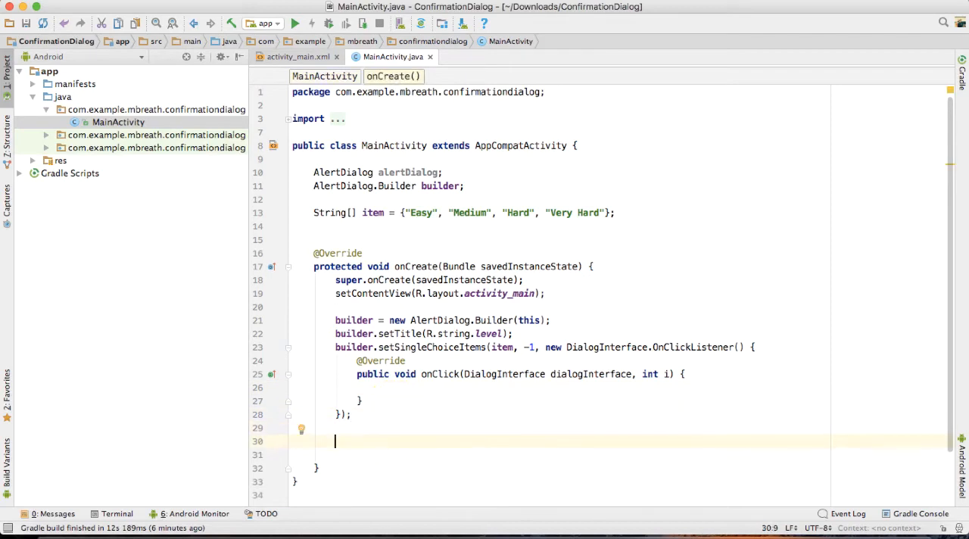
pyautogui.write('di')
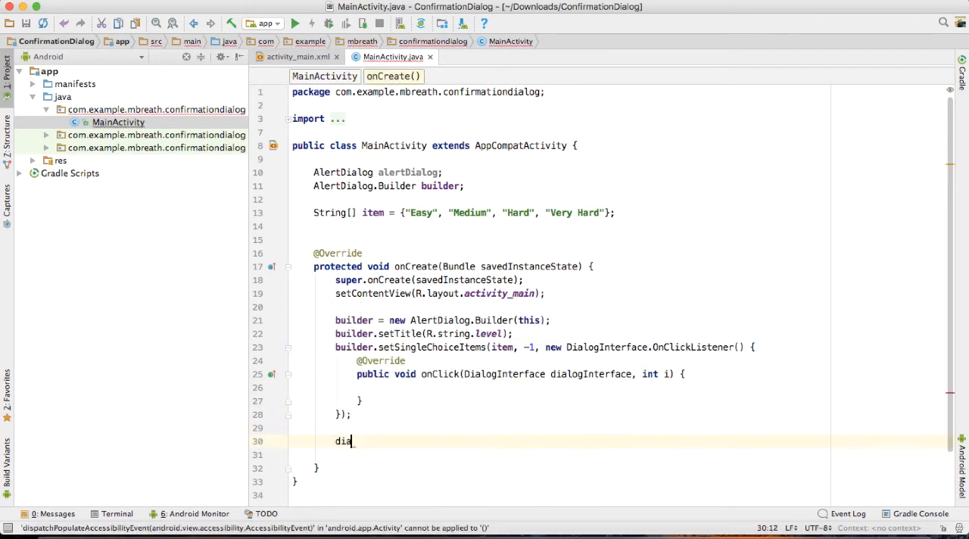
pyautogui.write('alertDialog =')
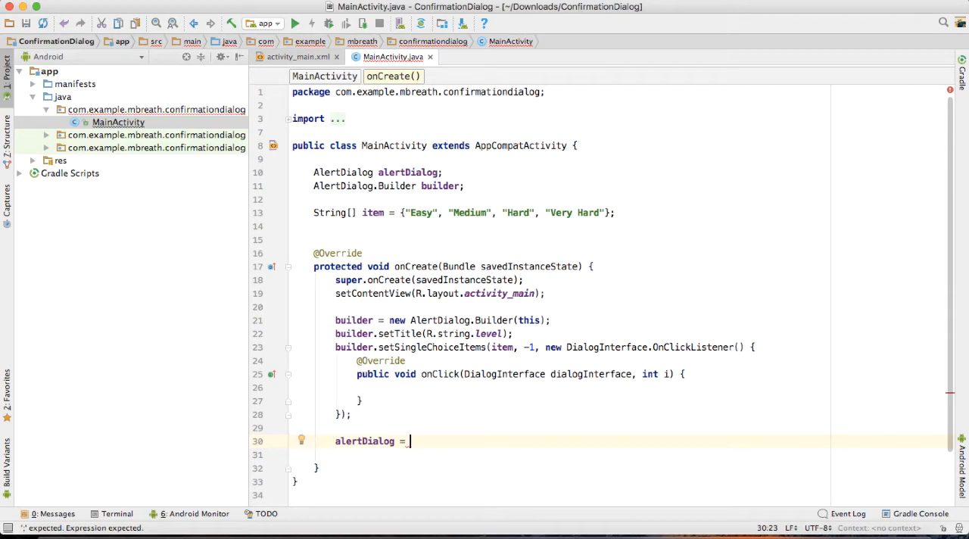
pyautogui.write('builder.a')
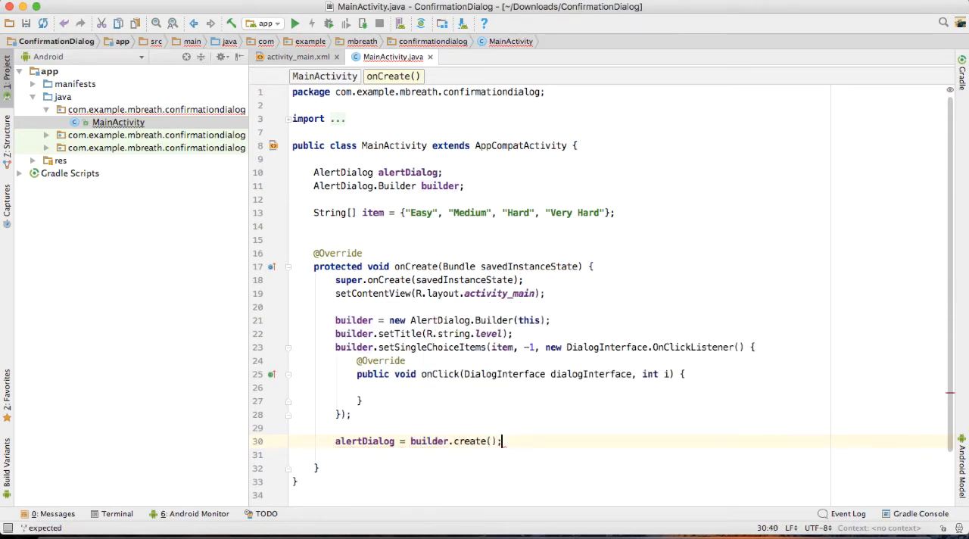
pyautogui.write('alertDialog')
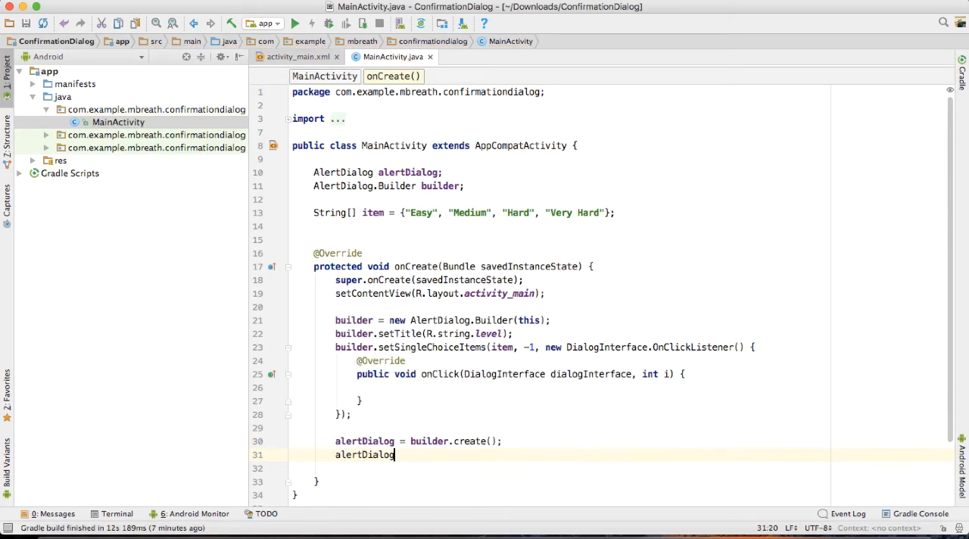
pyautogui.write('.show();')
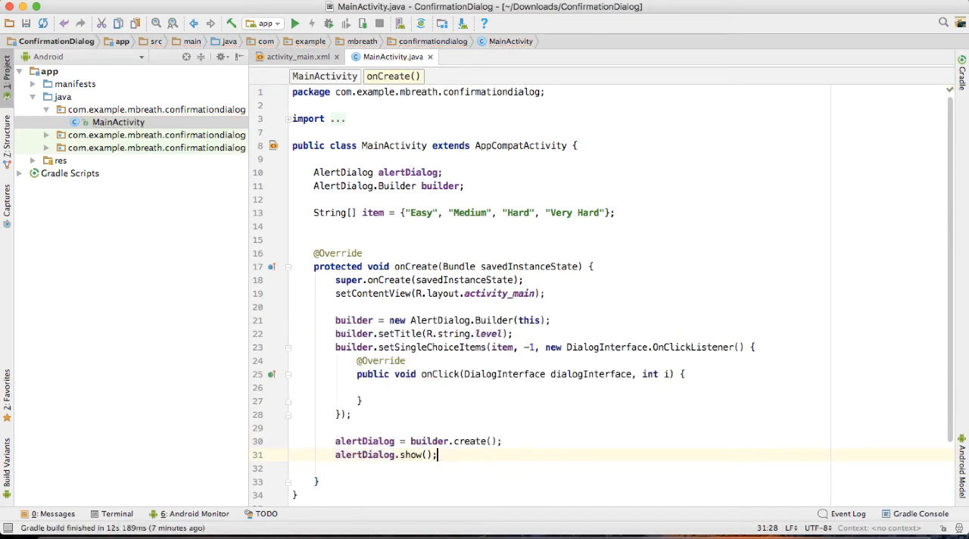
# Run the app on the remembered emulator, then place the cursor inside the option click handler
pyautogui.click(294, 23)
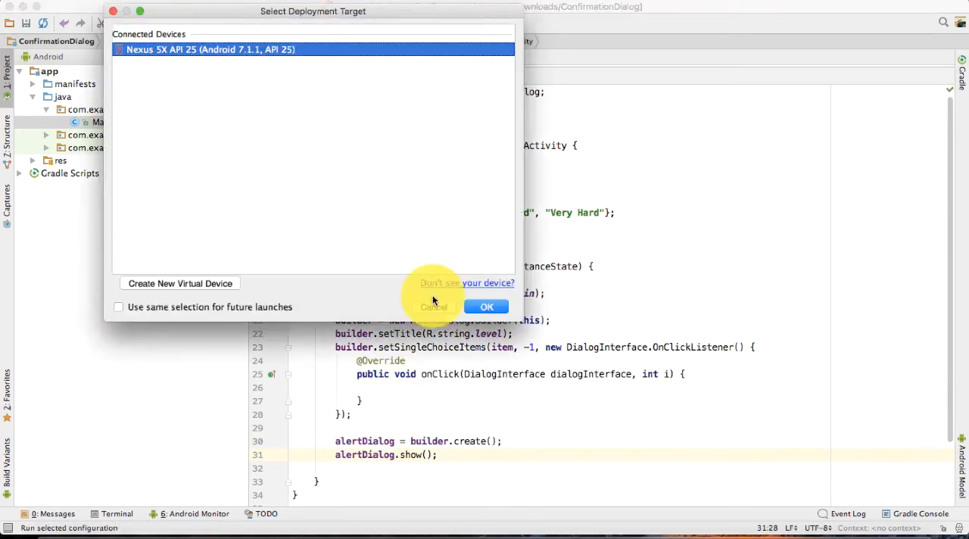
pyautogui.click(118, 306)
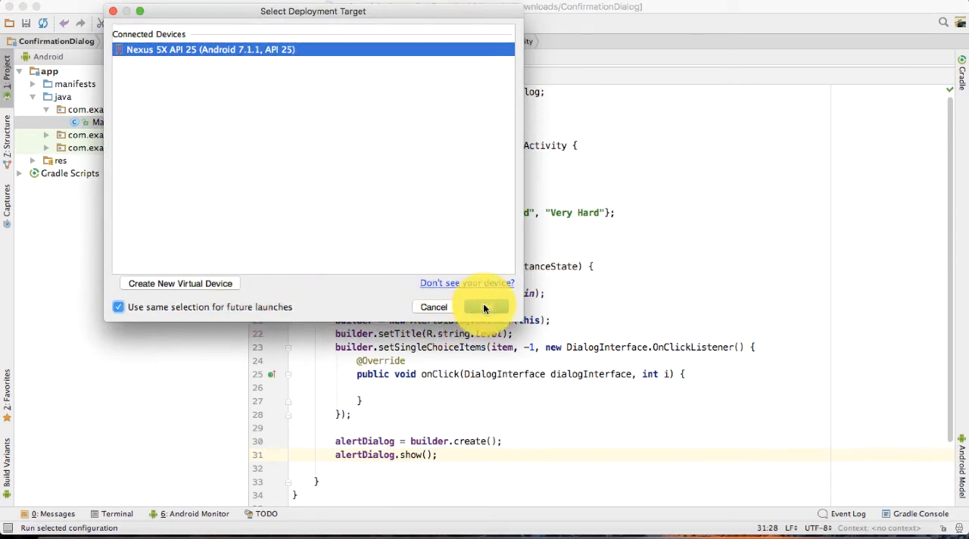
pyautogui.click(484, 306)
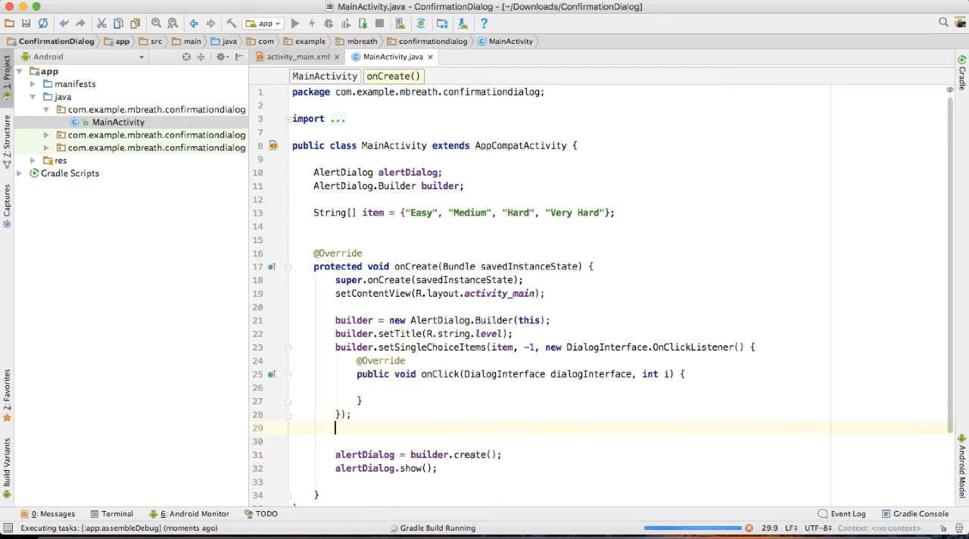
pyautogui.press('Return')
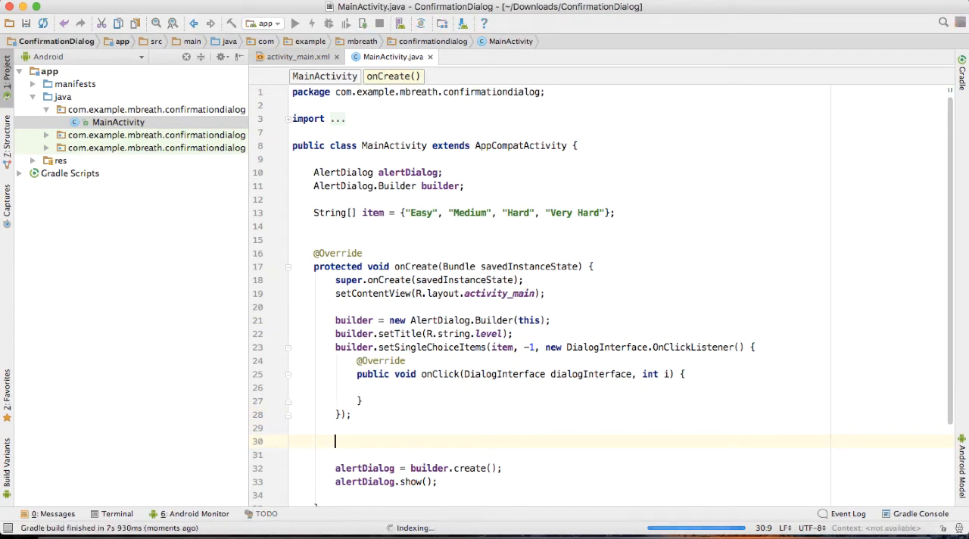
pyautogui.click(294, 23)
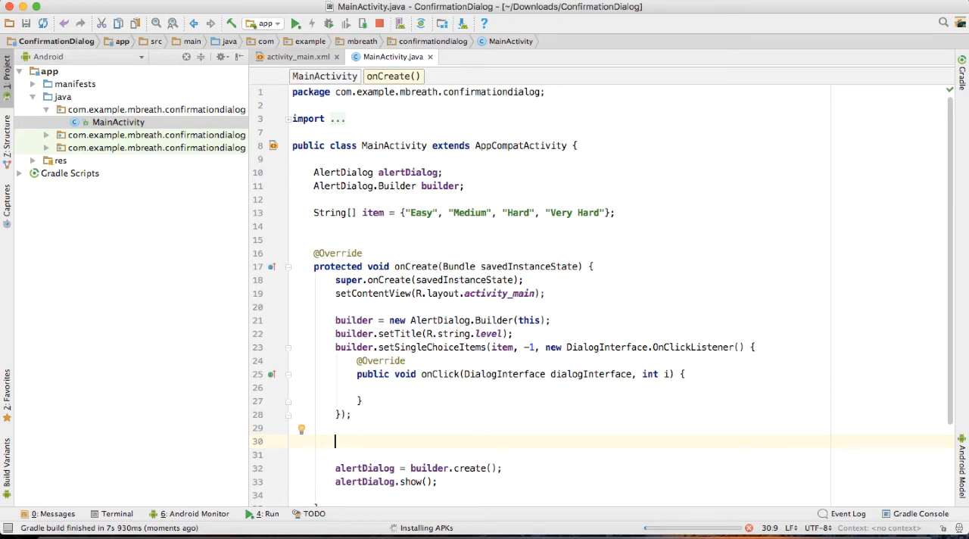
pyautogui.moveTo(507, 260)
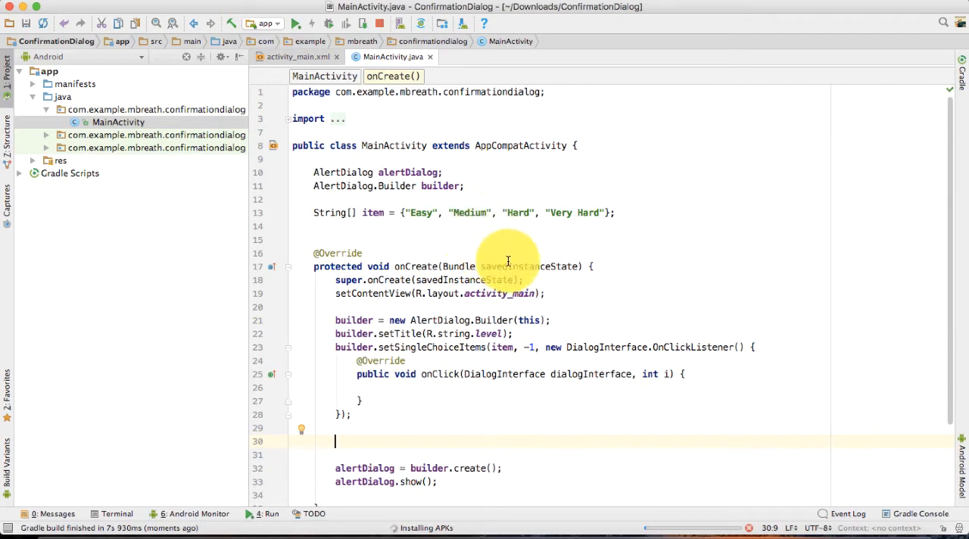
pyautogui.scroll(-3)
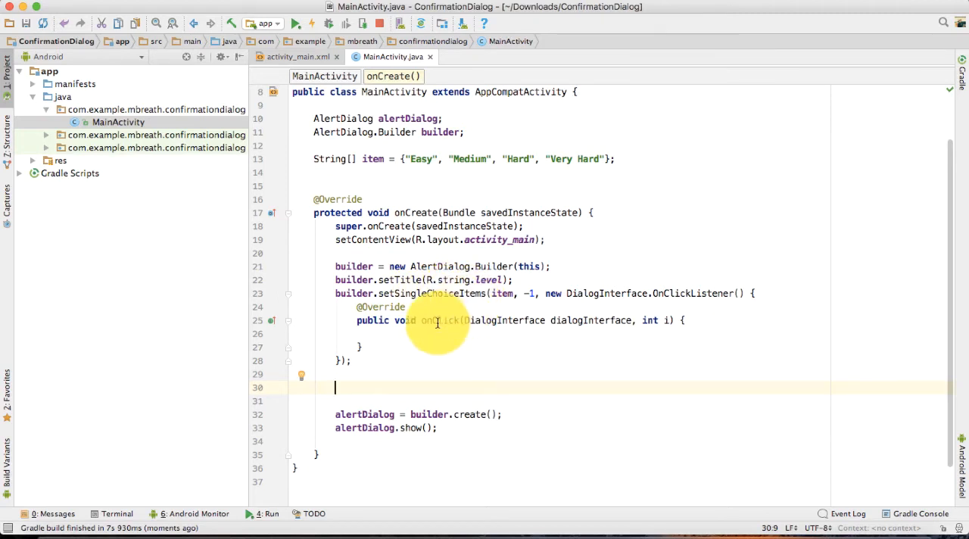
pyautogui.click(466, 321)
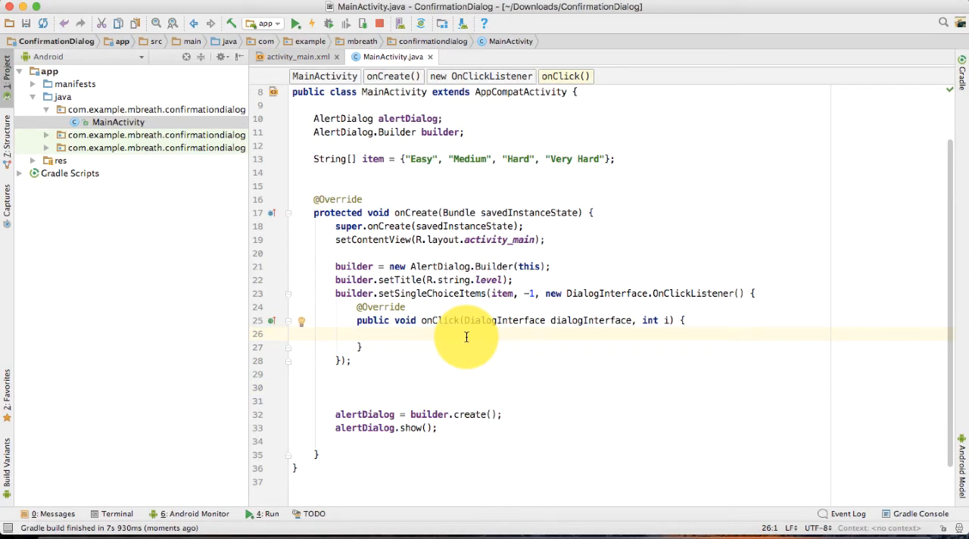
pyautogui.moveTo(528, 463)
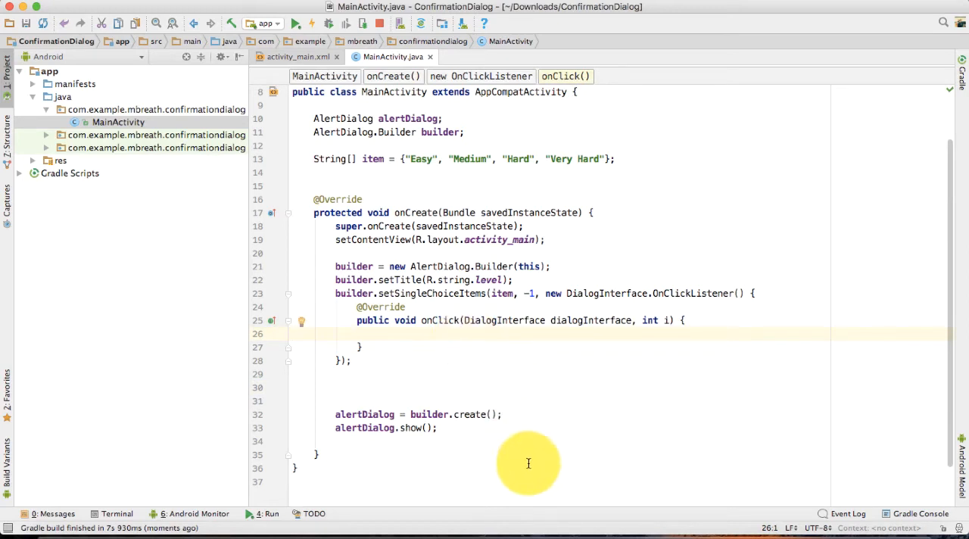
# Bring up the emulator and choose Very Hard in the Select Difficulty Level dialog
pyautogui.click(293, 24)
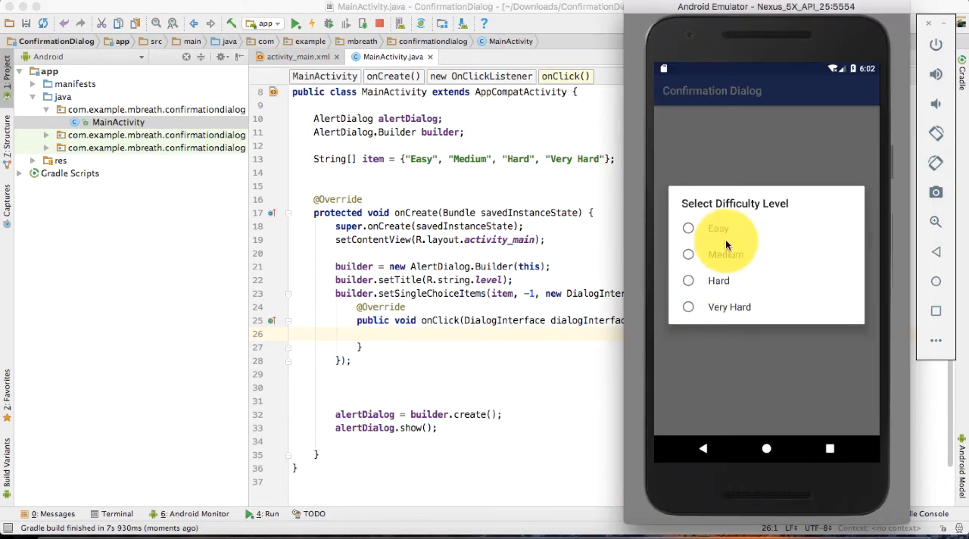
pyautogui.moveTo(719, 306)
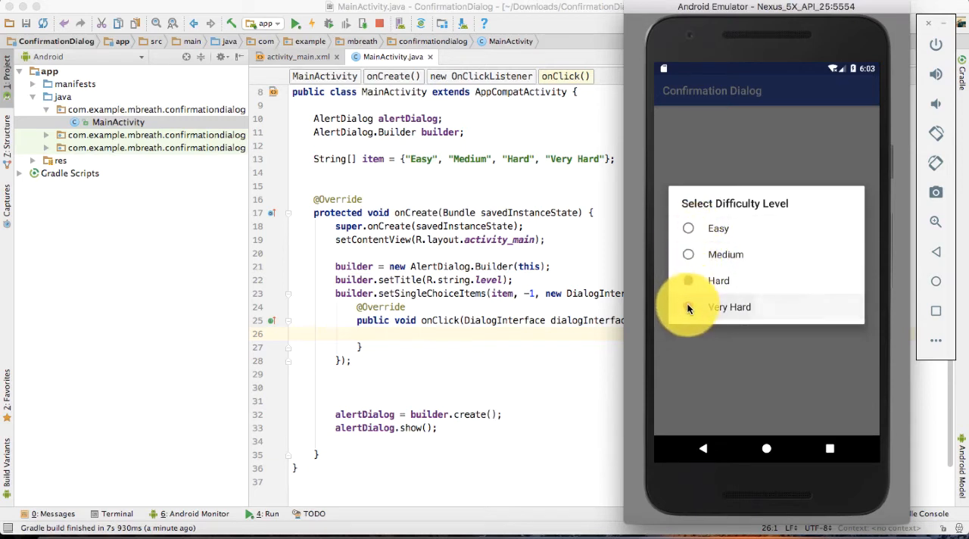
pyautogui.click(687, 255)
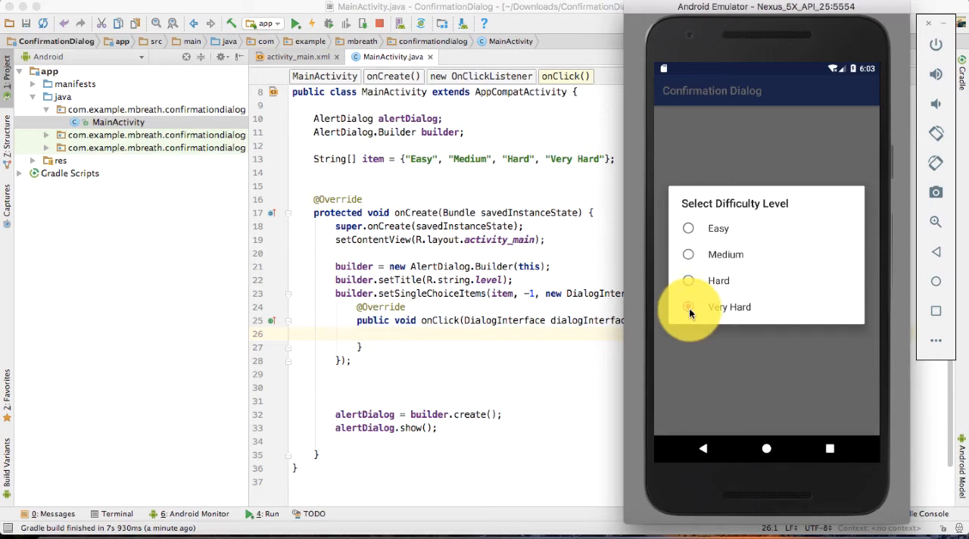
pyautogui.moveTo(688, 254)
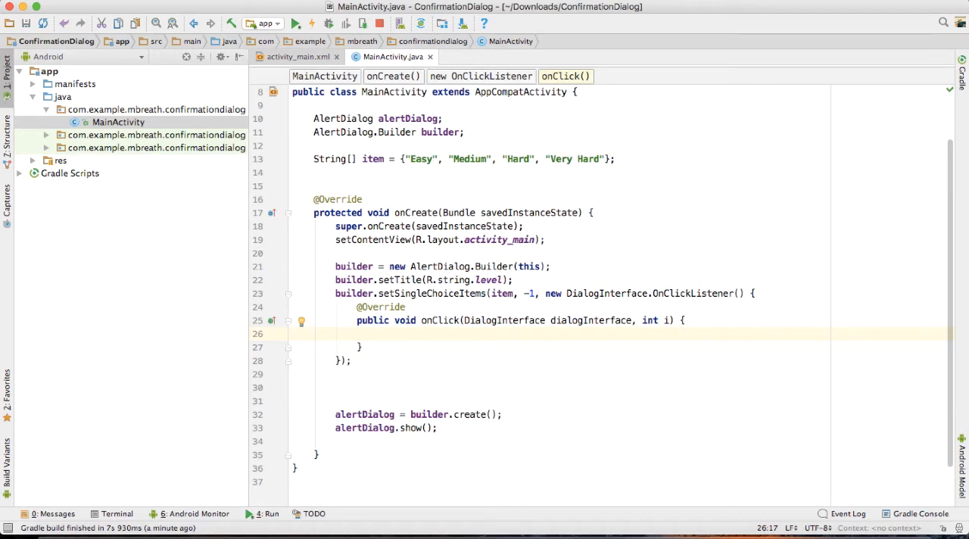
pyautogui.moveTo(476, 527)
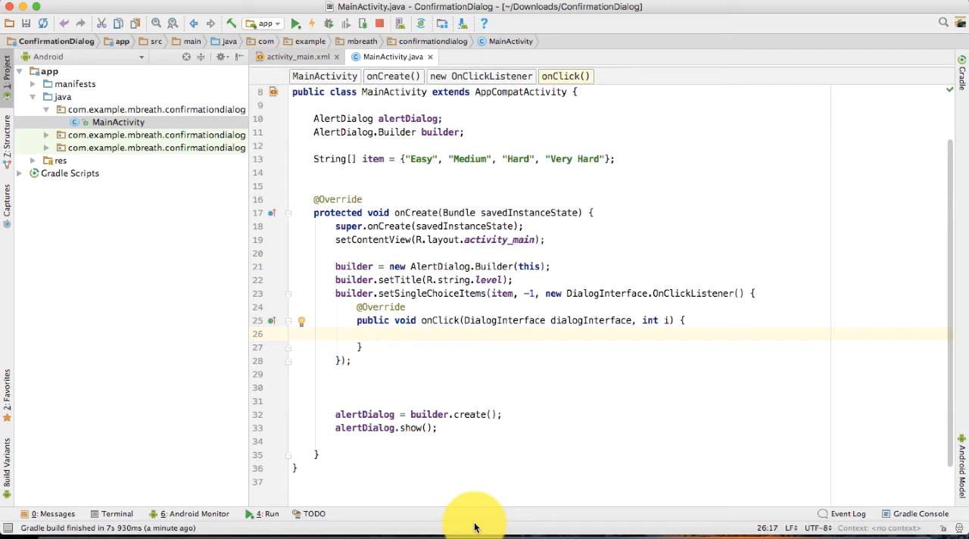
pyautogui.moveTo(466, 225)
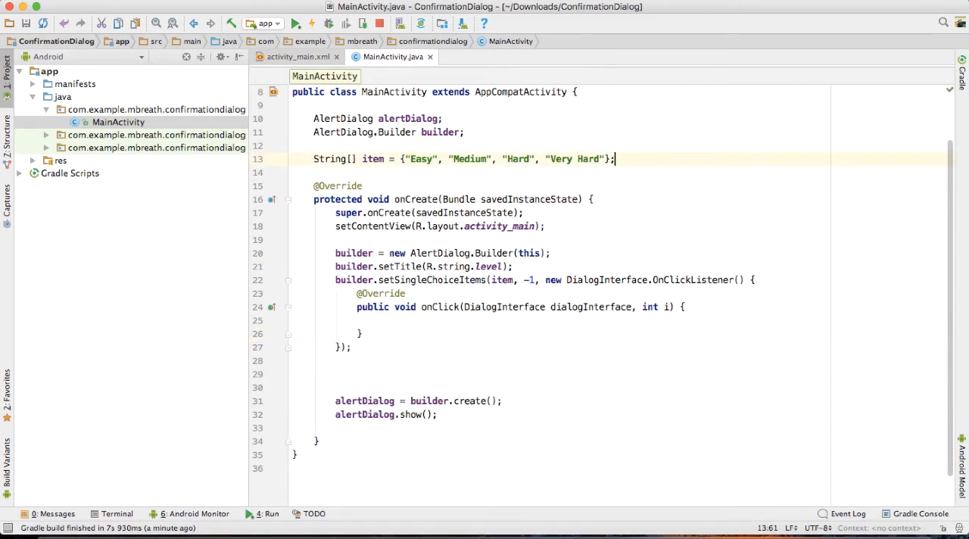
# Declare String result; and store result = item[i]; inside onClick
pyautogui.write('String')
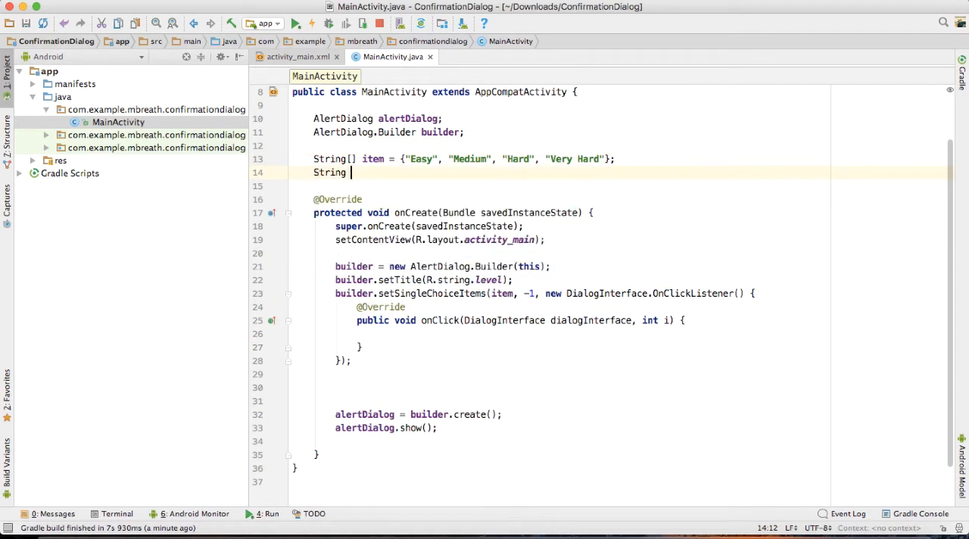
pyautogui.write('result;')
pyautogui.click(561, 333)
pyautogui.write('result =')
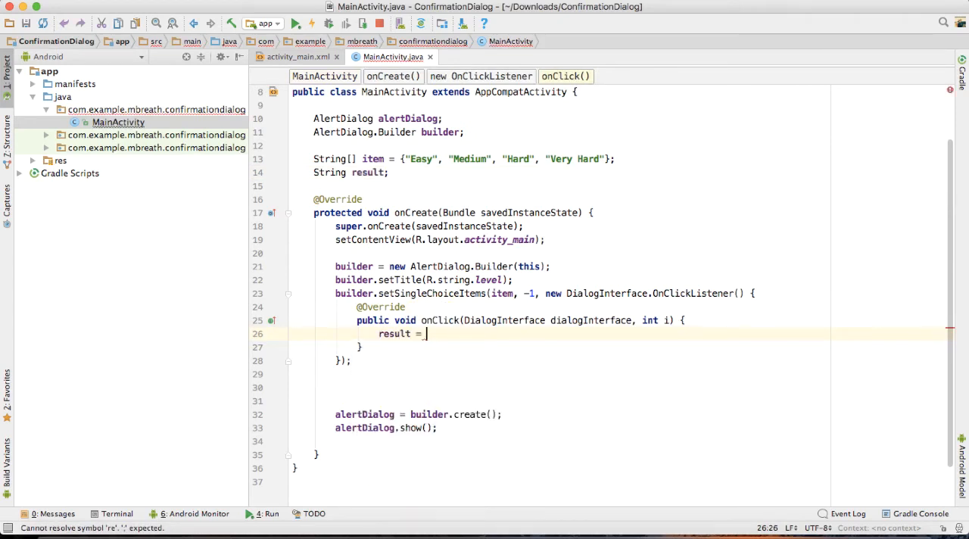
pyautogui.write('item[')
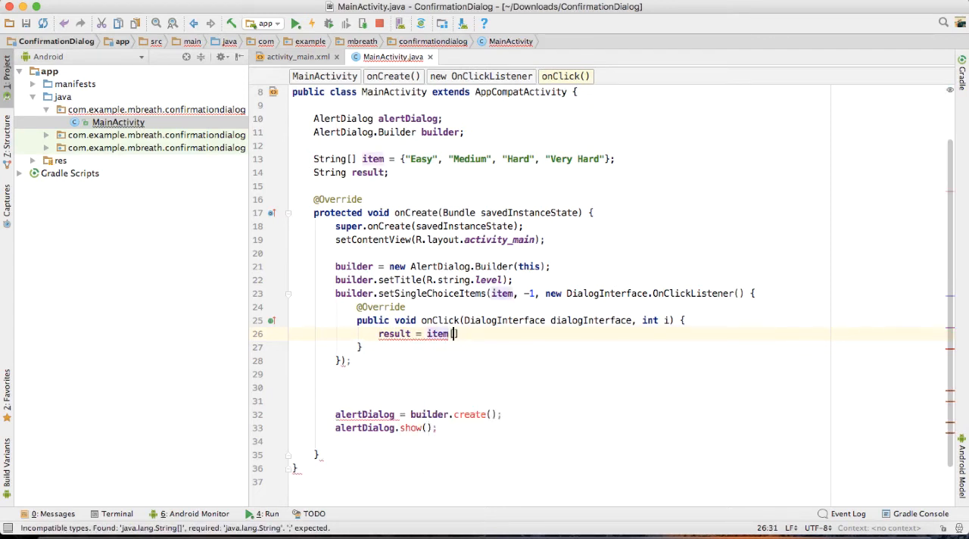
pyautogui.write('i];')
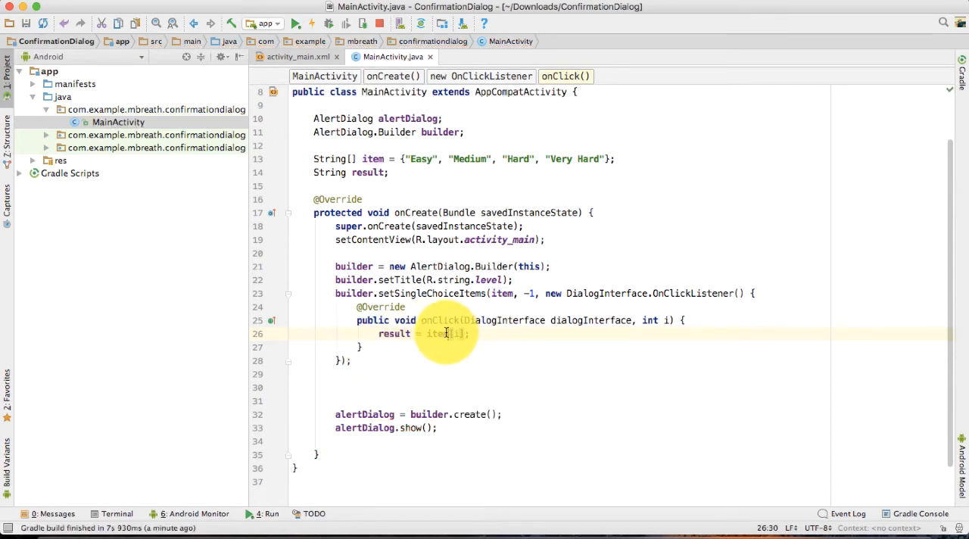
pyautogui.doubleClick(436, 333)
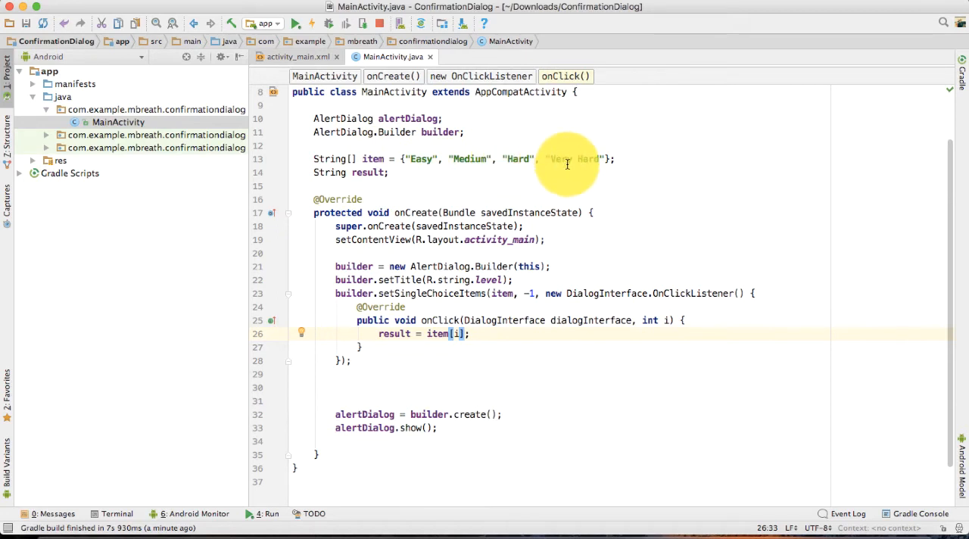
pyautogui.moveTo(567, 318)
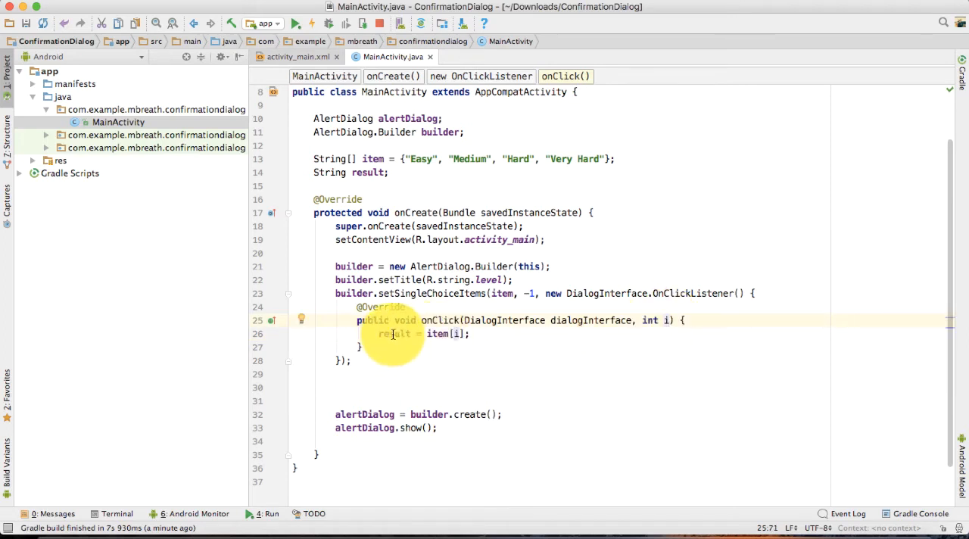
pyautogui.click(397, 374)
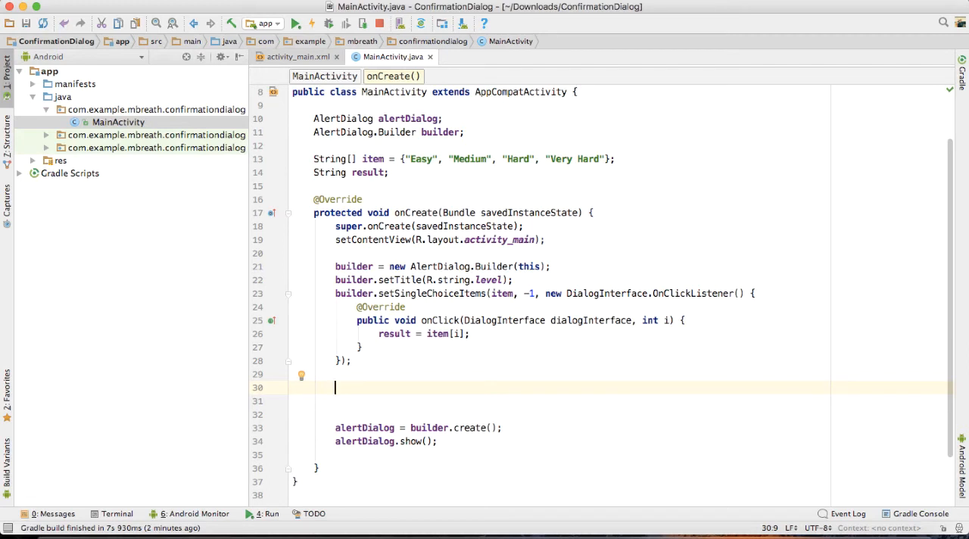
# Add builder.setPositiveButton("OK", ...) with an empty OnClickListener
pyautogui.write('bui')
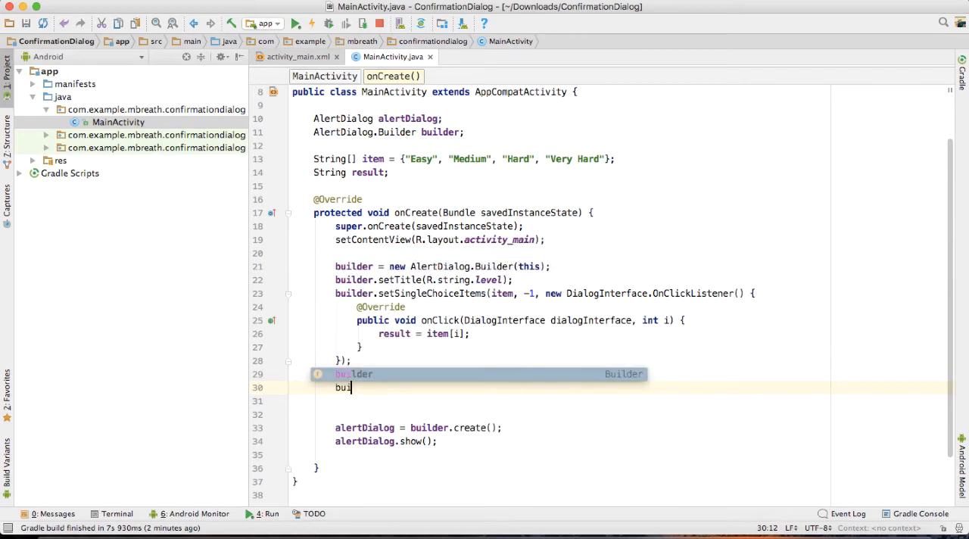
pyautogui.write('builder.setPositiveButton("')
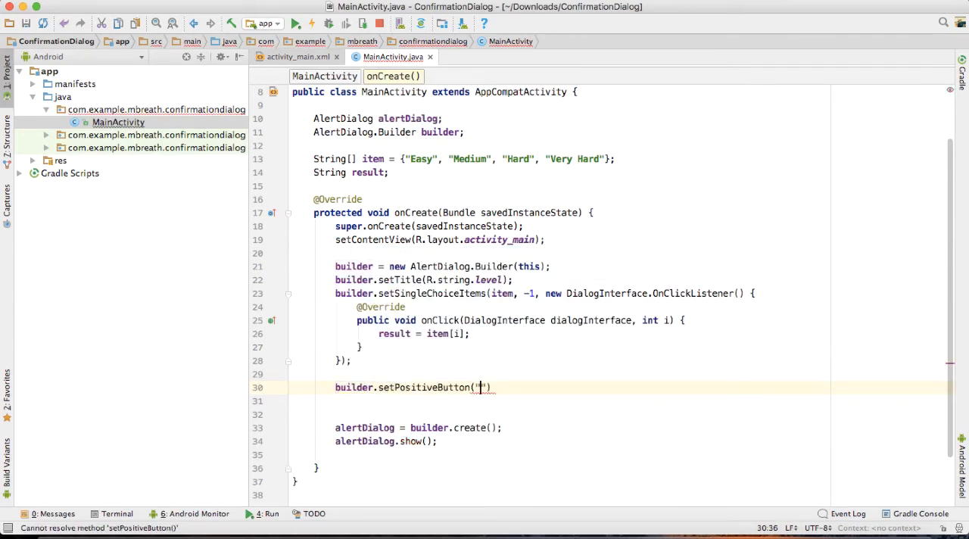
pyautogui.write('Ok')
pyautogui.write('builder.setNegativeButton(')
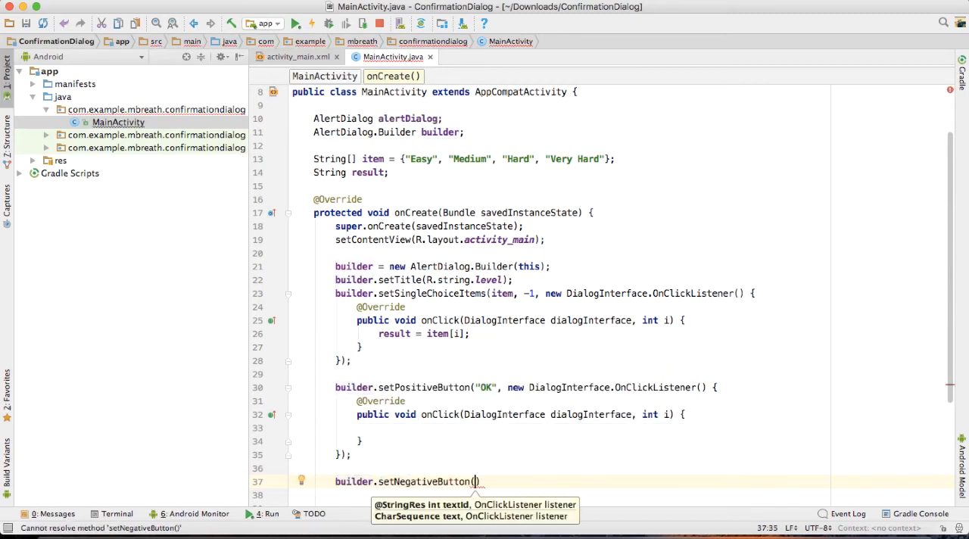
# Add builder.setNegativeButton("CANCEL", ...) with an empty OnClickListener
pyautogui.write('Ca"')
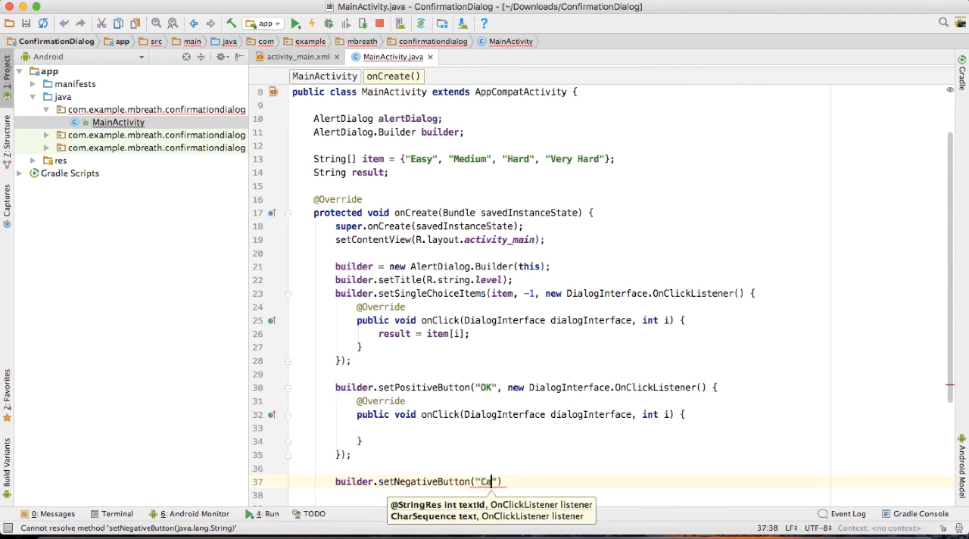
pyautogui.write('NCEL", new DialogInterface.OnClickListener(')
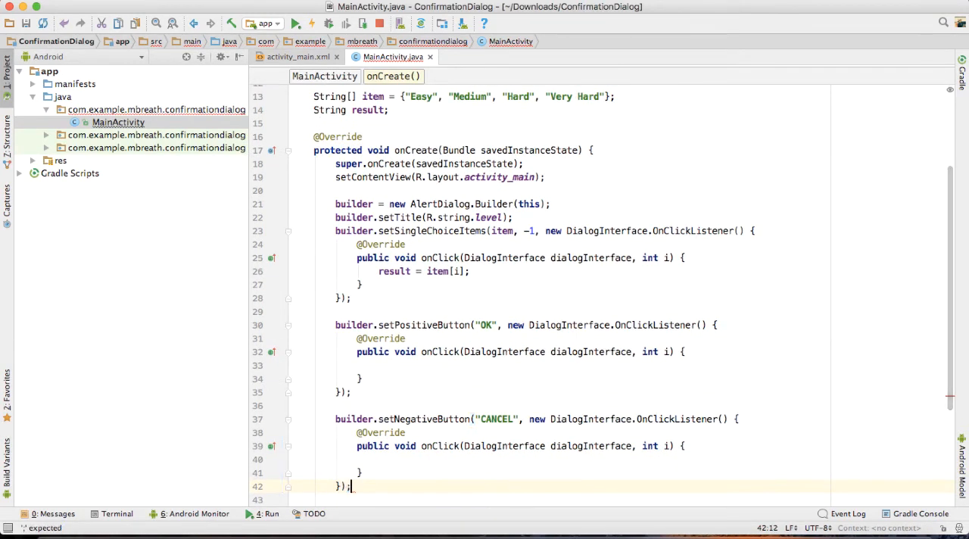
pyautogui.click(470, 379)
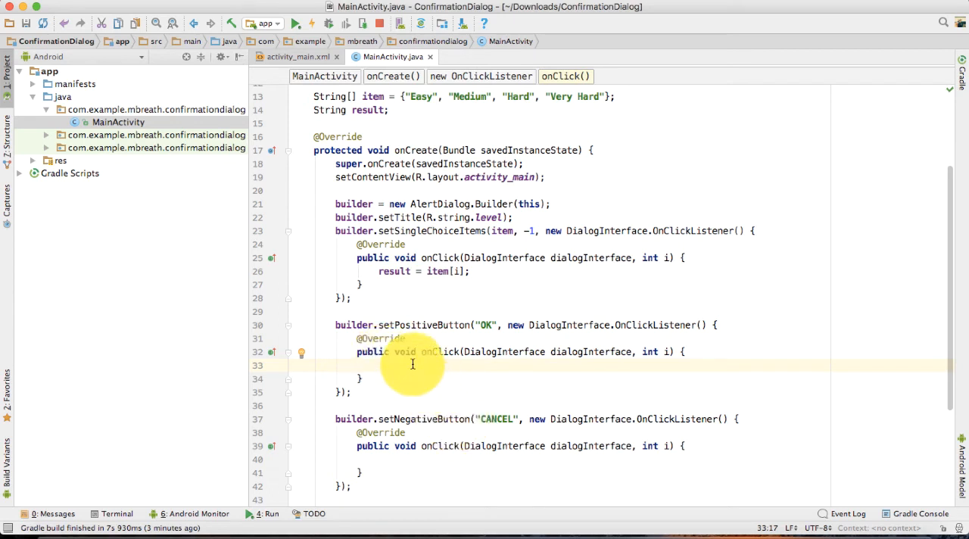
pyautogui.moveTo(451, 319)
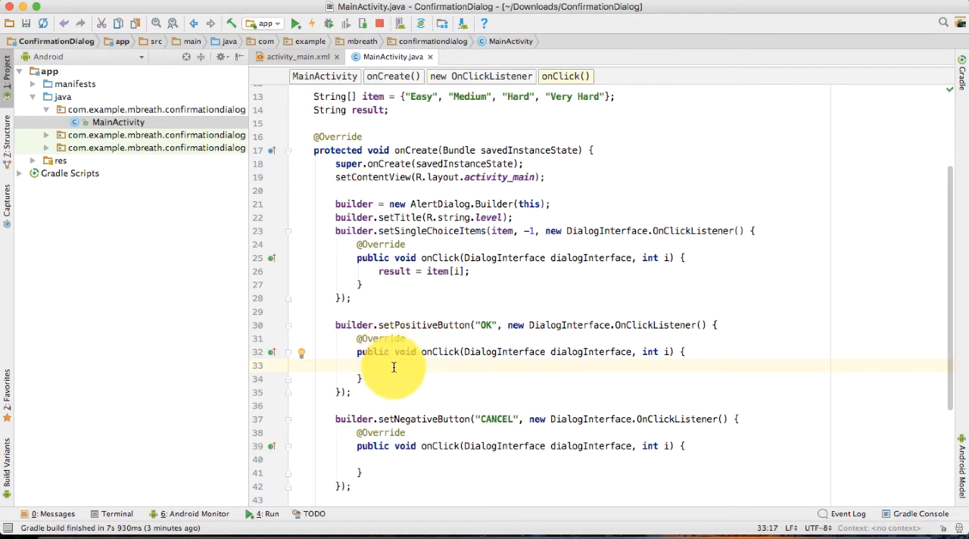
# Make the OK handler show the chosen difficulty result as a short Toast
pyautogui.write('TOA')
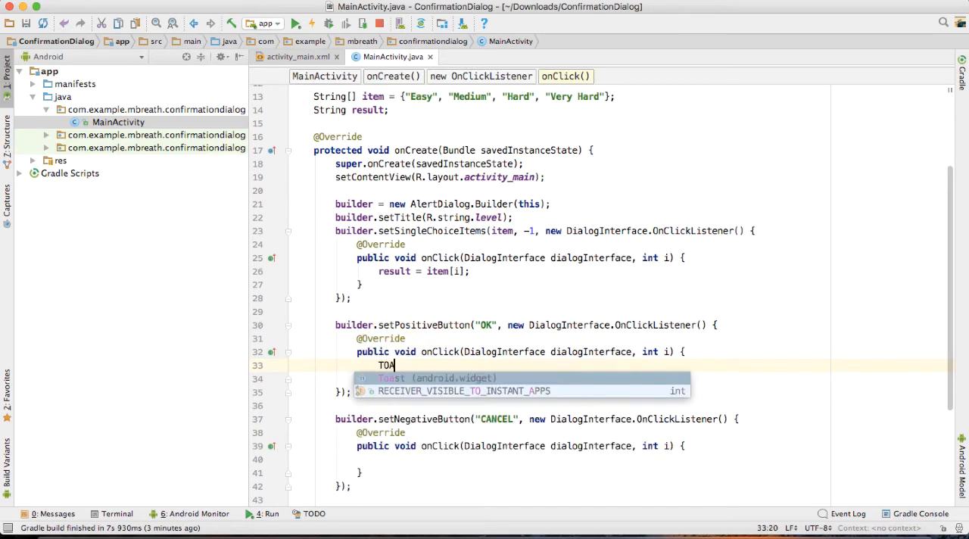
pyautogui.press('BackSpace')
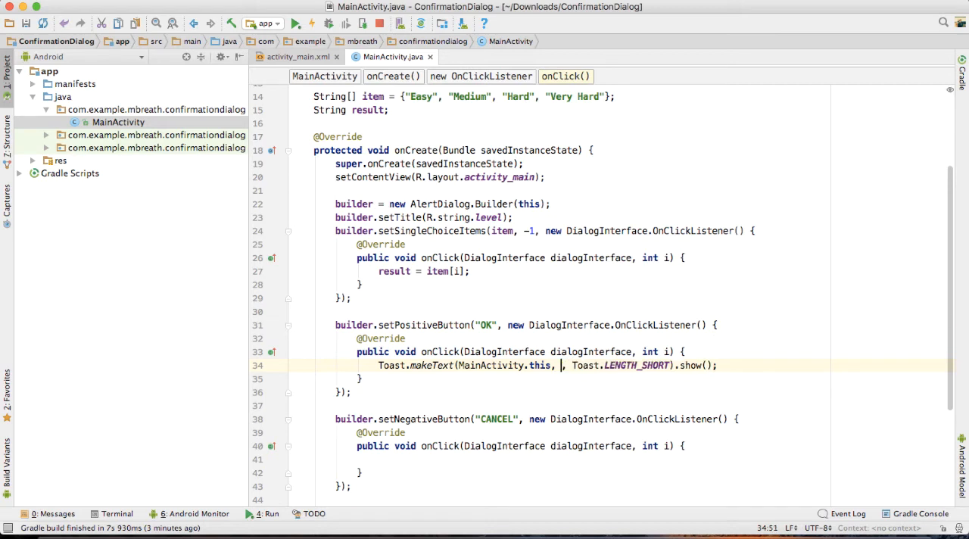
pyautogui.write('result')
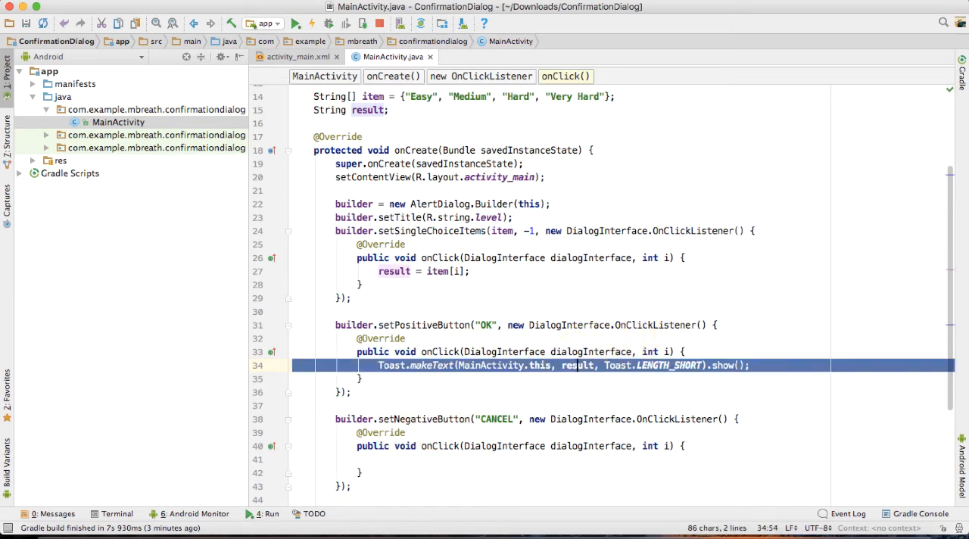
# Paste the same Toast.makeText(...).show() line into the Cancel handler and run the app
pyautogui.click(436, 460)
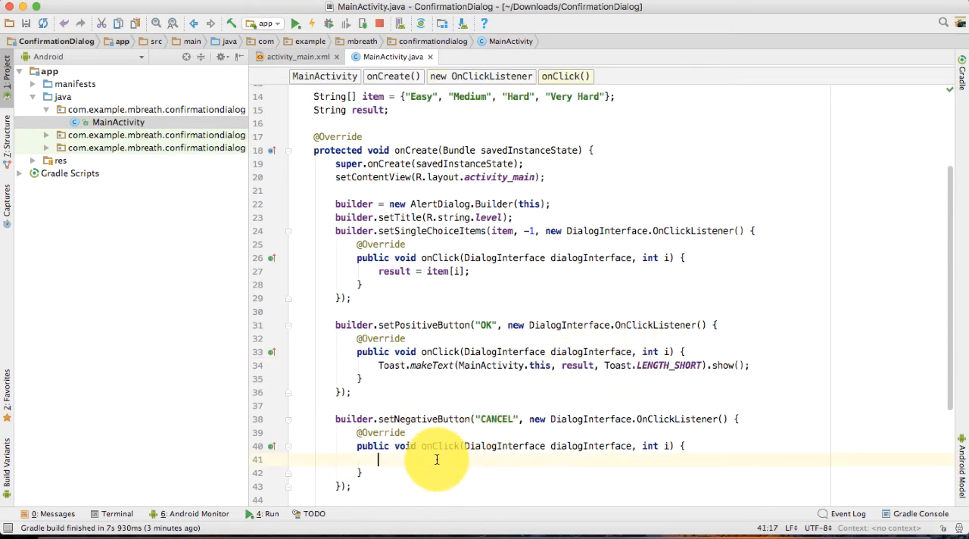
pyautogui.write('Toast.makeText(MainActivity.this, result, Toast.LENGTH_SHORT).show();')
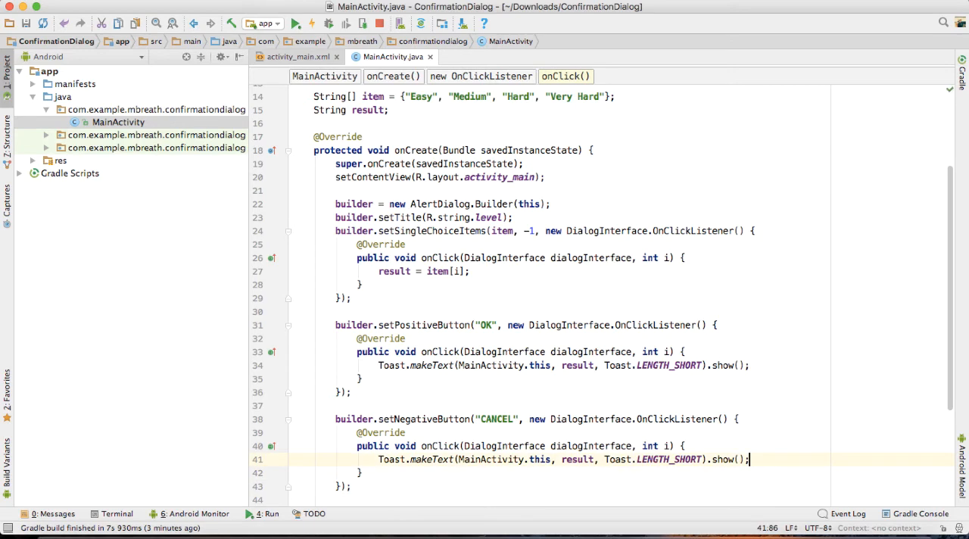
pyautogui.scroll(-3)
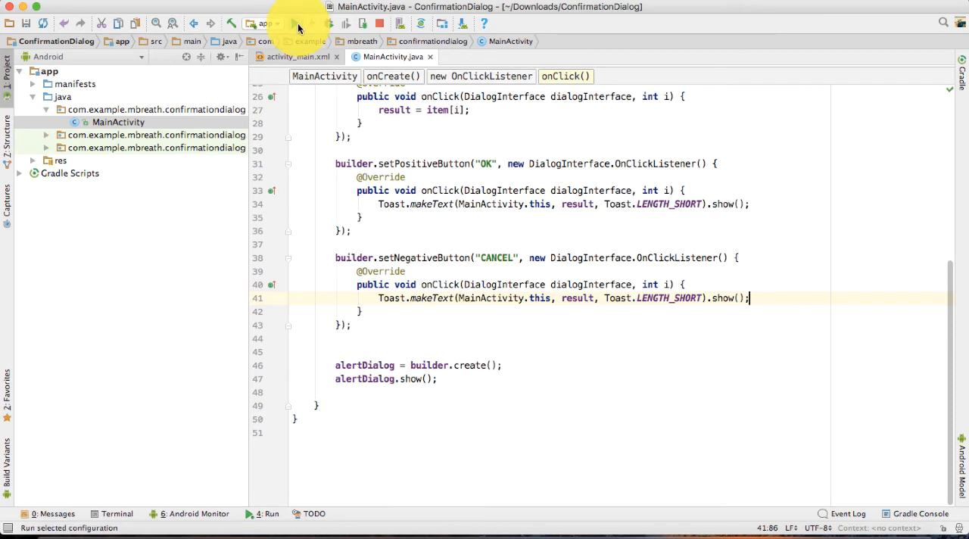
pyautogui.click(294, 24)
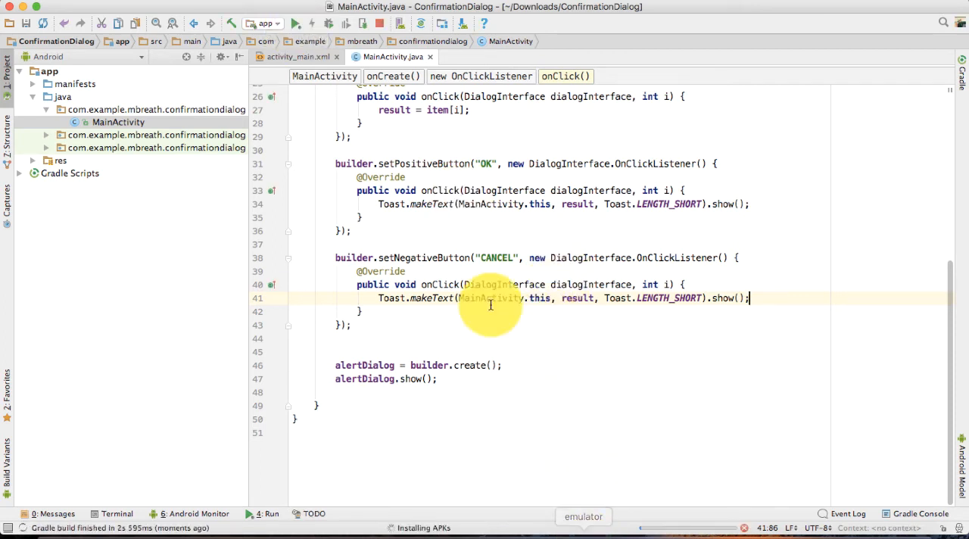
pyautogui.moveTo(537, 309)
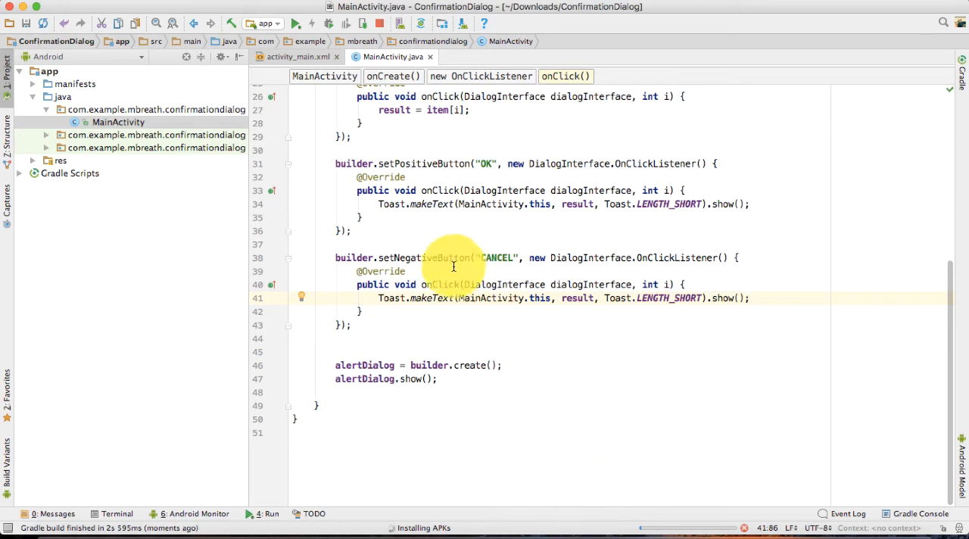
pyautogui.moveTo(541, 305)
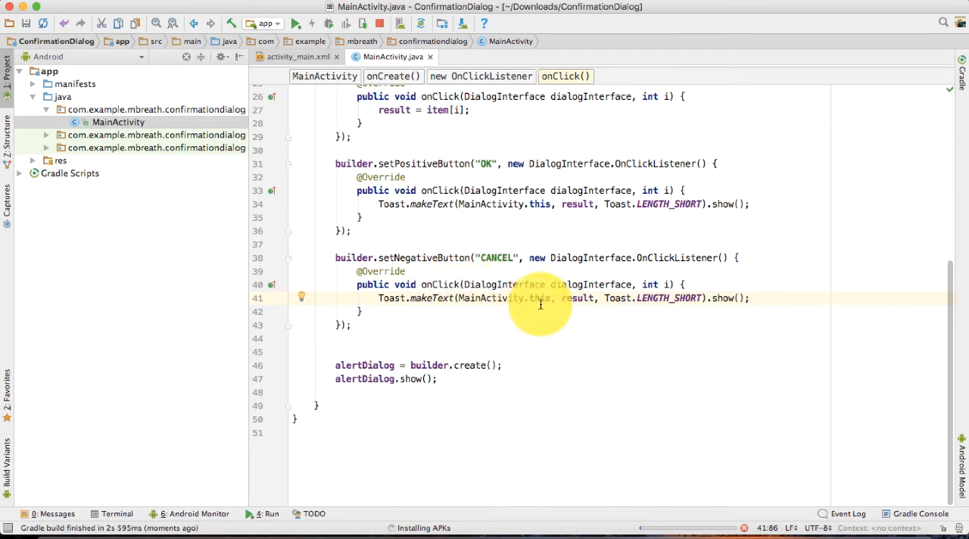
pyautogui.moveTo(551, 303)
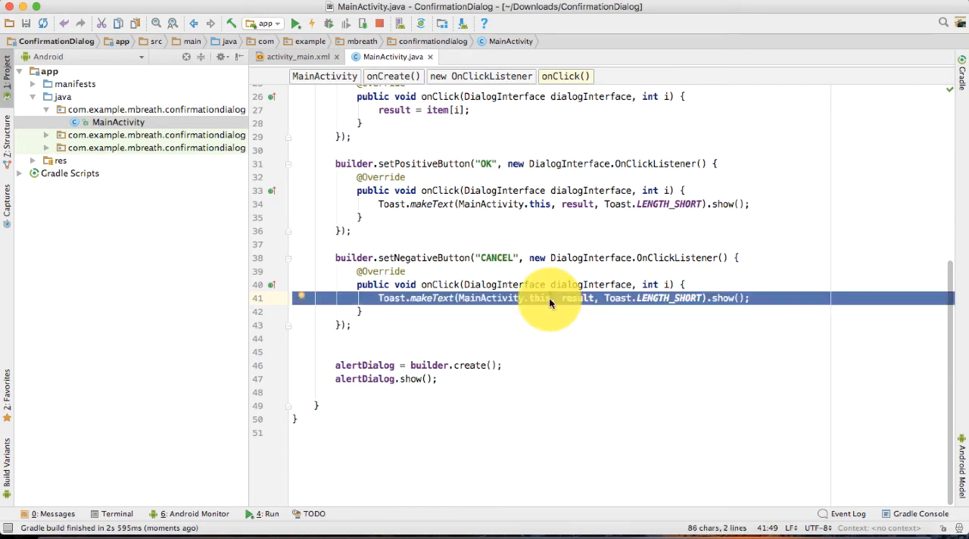
# Remove the toast from the Cancel handler, then choose Easy in the emulator's difficulty dialog
pyautogui.press('Delete')
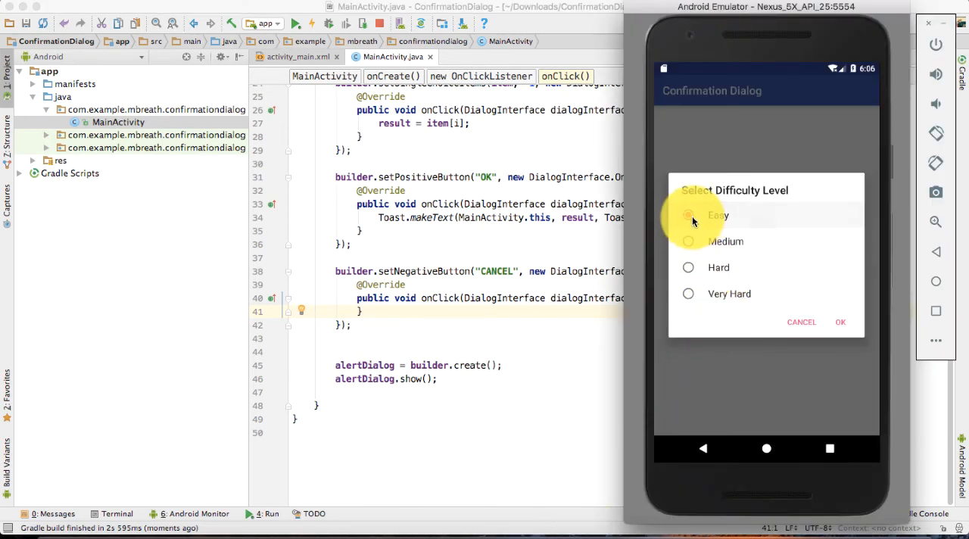
pyautogui.click(688, 240)
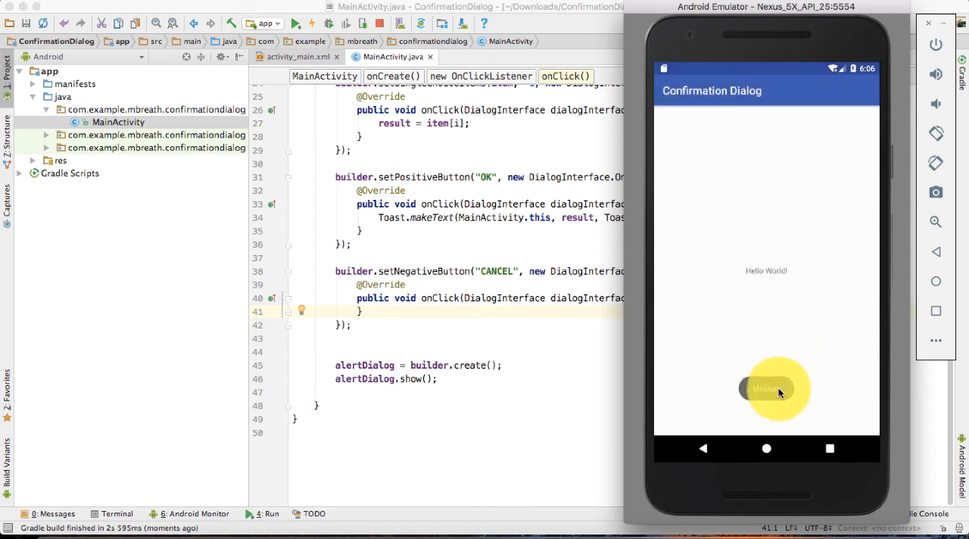
pyautogui.moveTo(412, 319)
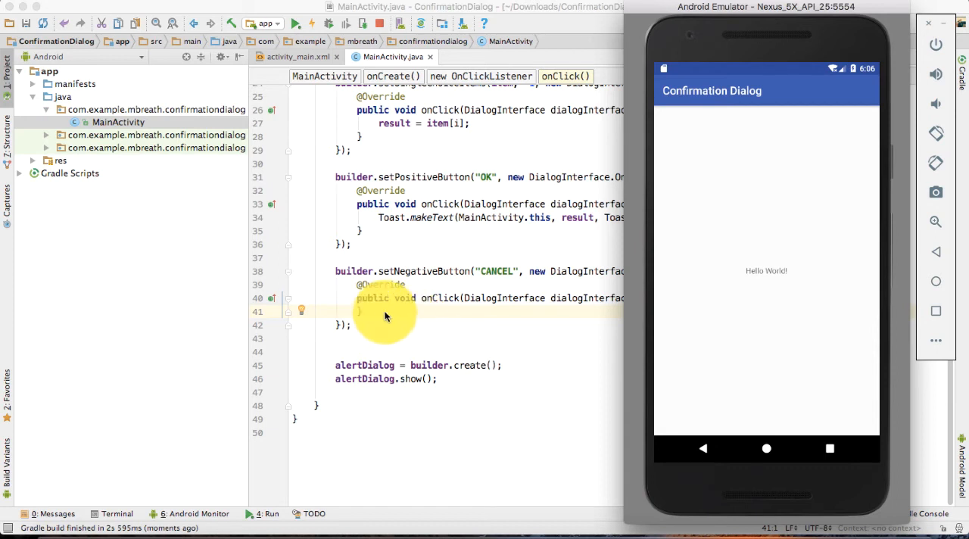
pyautogui.moveTo(402, 309)
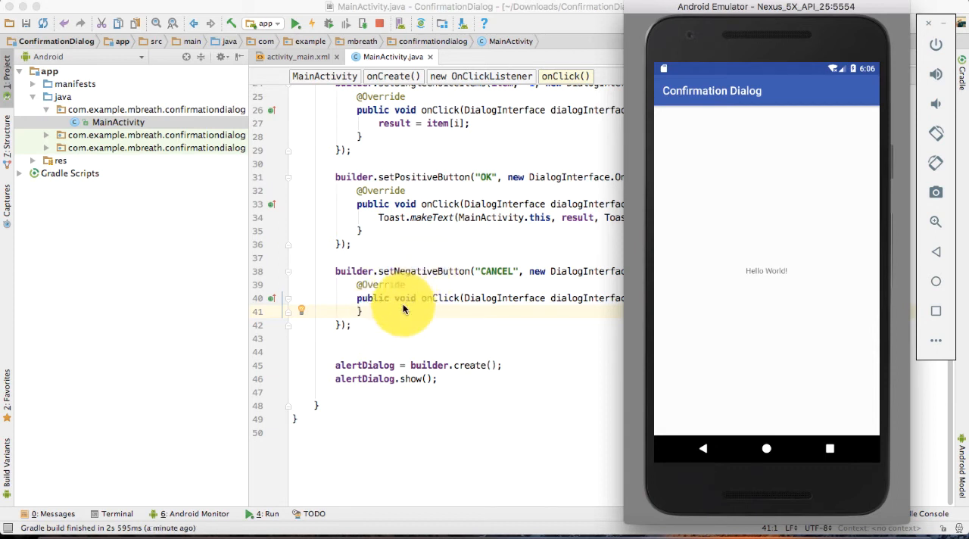
pyautogui.moveTo(747, 374)
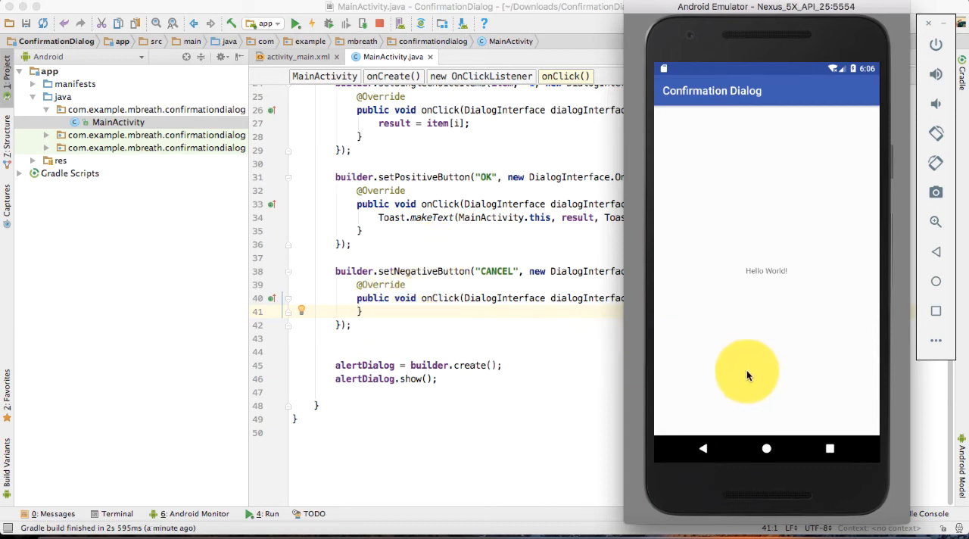
pyautogui.moveTo(753, 362)
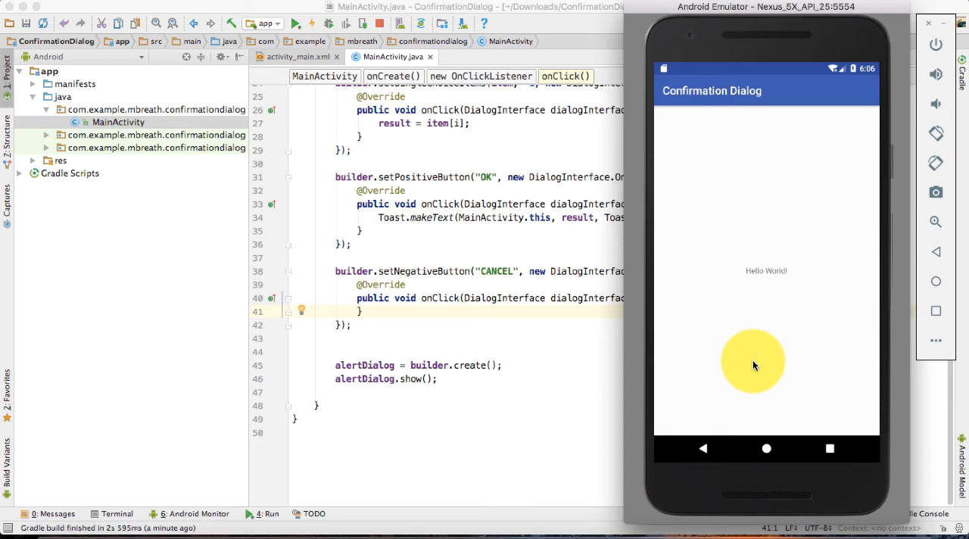
pyautogui.moveTo(745, 351)
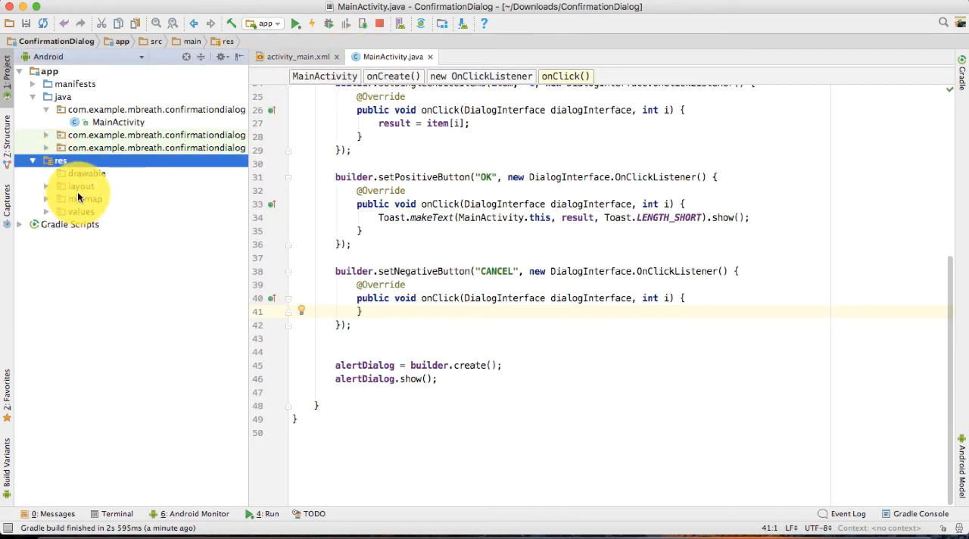
# Add <style name="DialogTheme" parent="Theme.AppCompat.Light.Dialog.Alert"> to styles.xml
pyautogui.click(80, 212)
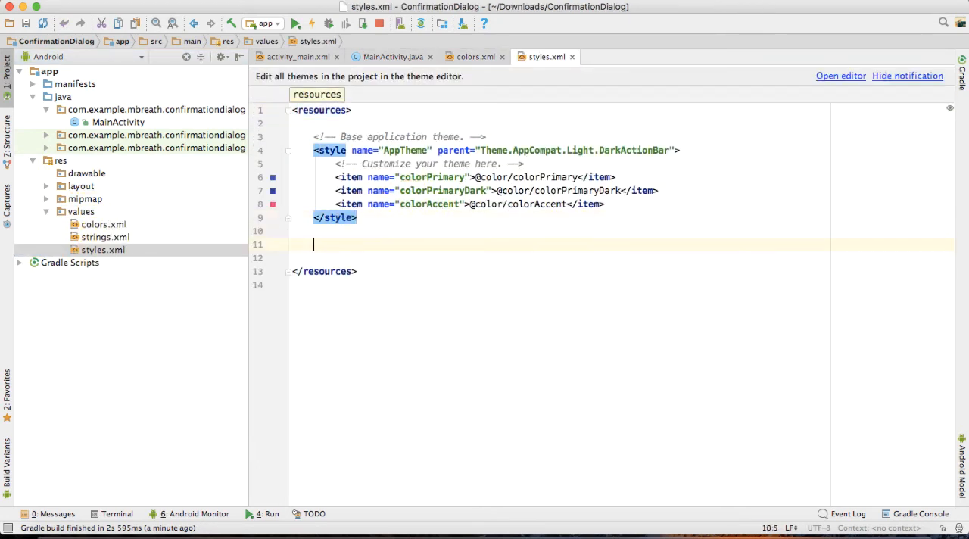
pyautogui.write('<style name="')
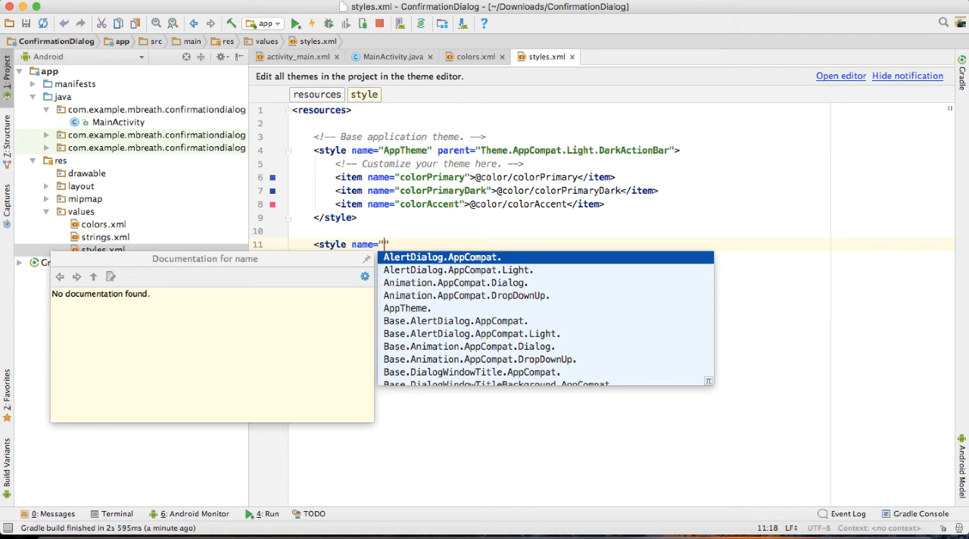
pyautogui.write('DialogTheme')
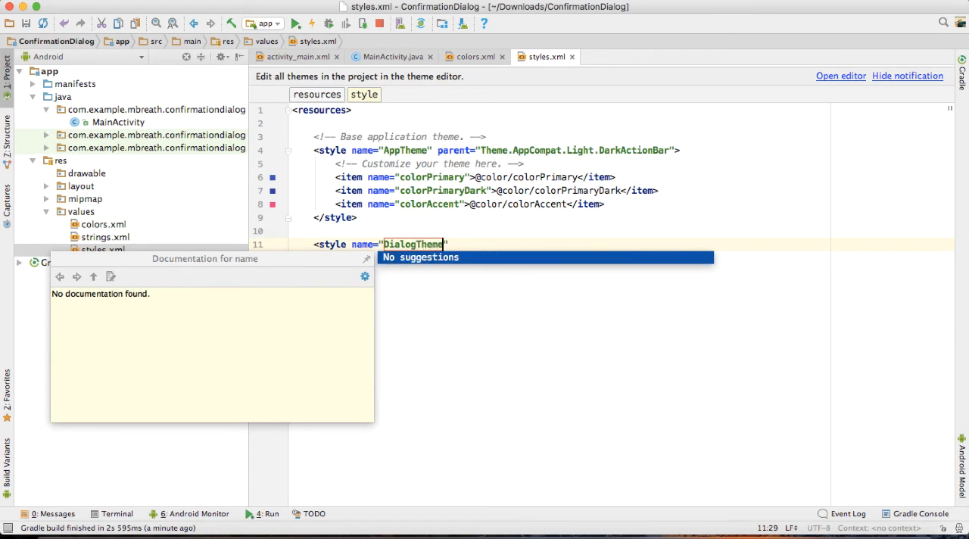
pyautogui.write('parent=""')
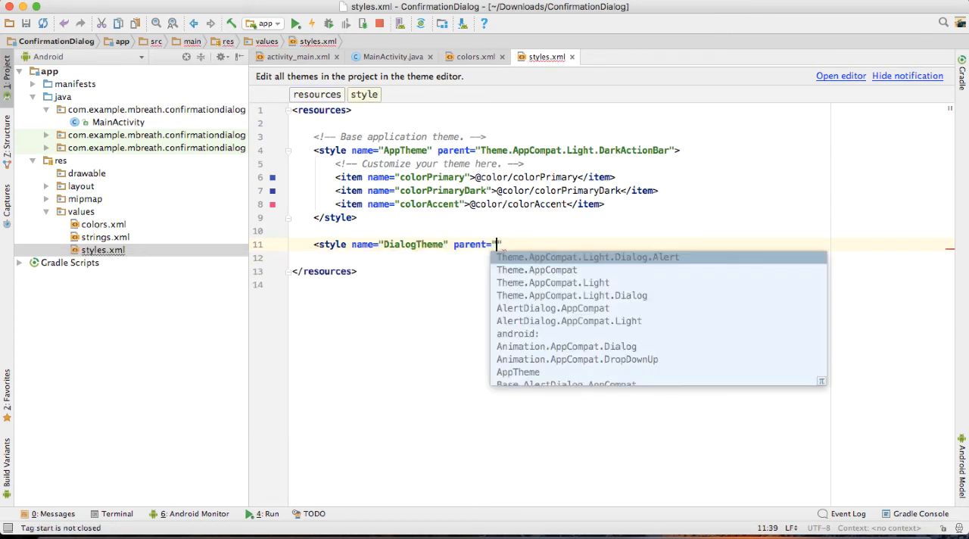
pyautogui.click(588, 257)
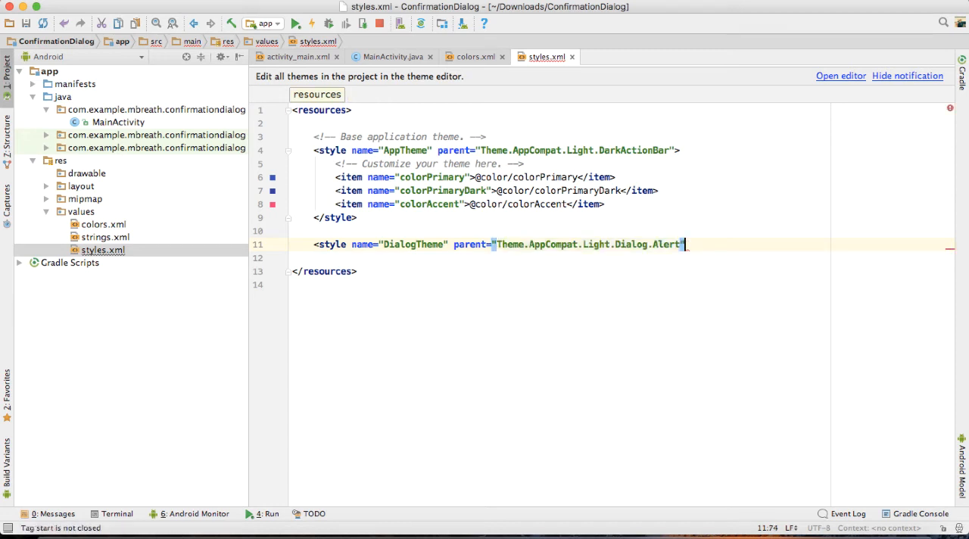
pyautogui.press('Return')
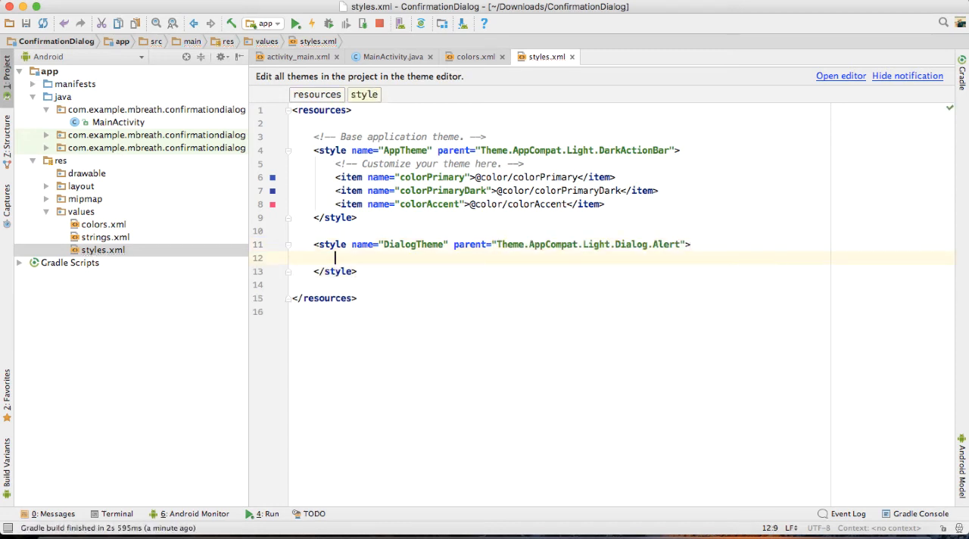
# Start an <item name="colorAccent"> inside the DialogTheme style
pyautogui.write('<item name="colo')
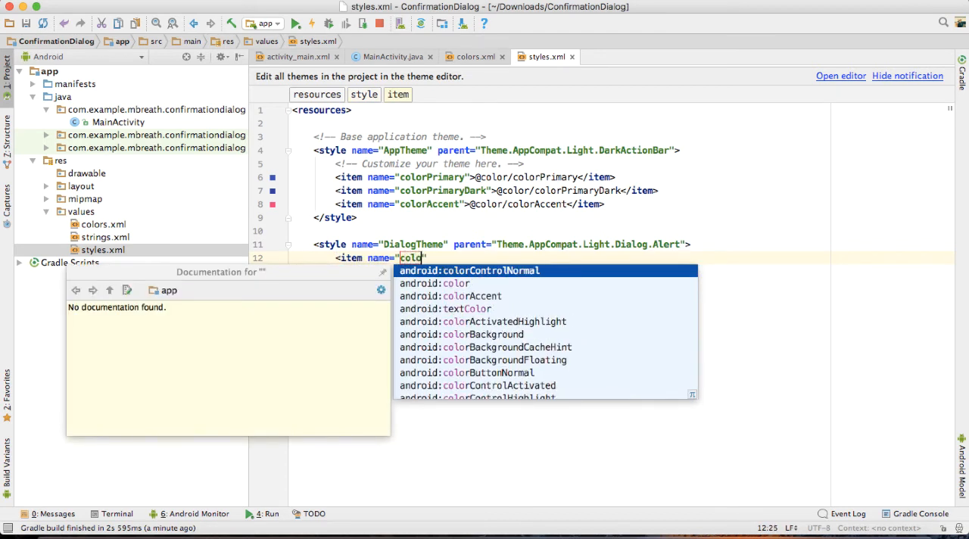
pyautogui.click(471, 297)
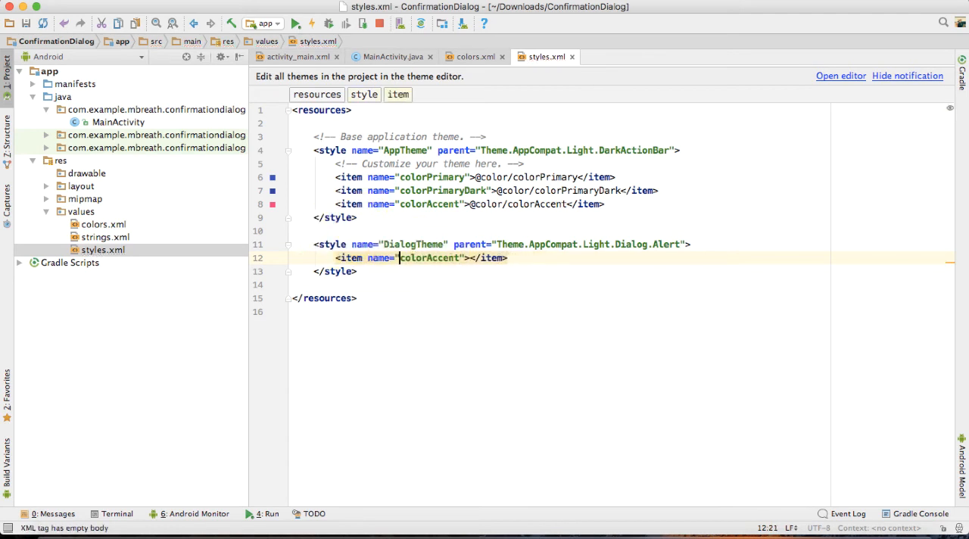
# Start a new <color name="colorDialog" entry in colors.xml
pyautogui.click(476, 56)
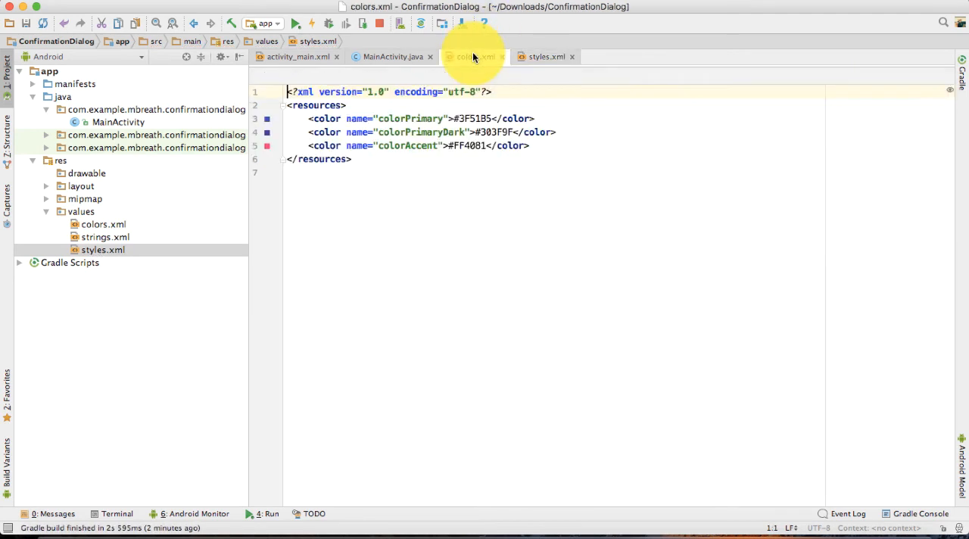
pyautogui.press('Return')
pyautogui.write('<color name="')
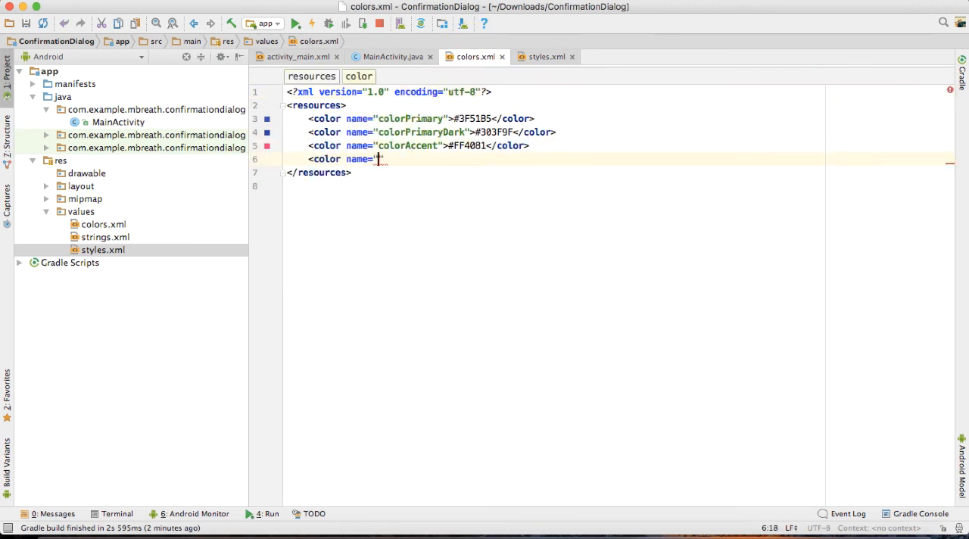
pyautogui.write('a')
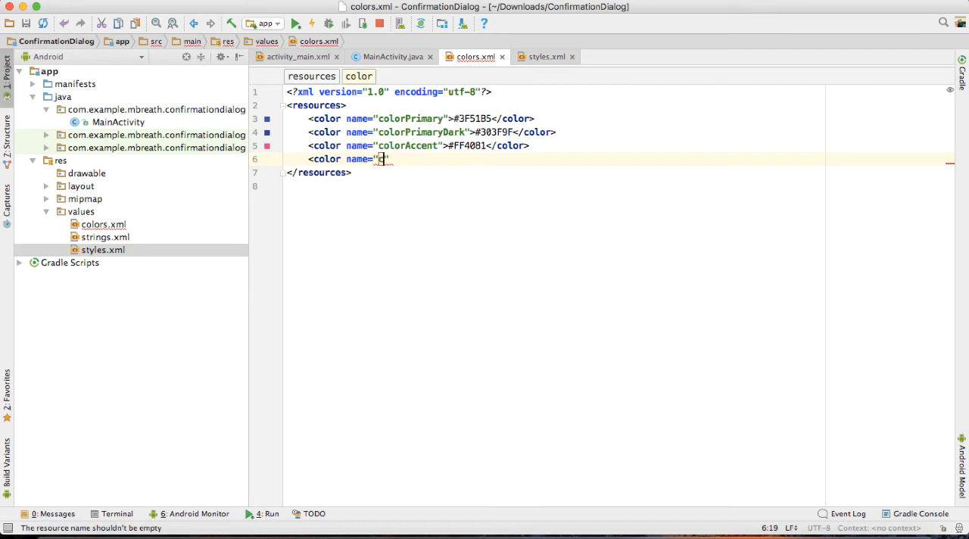
pyautogui.write('colorDia')
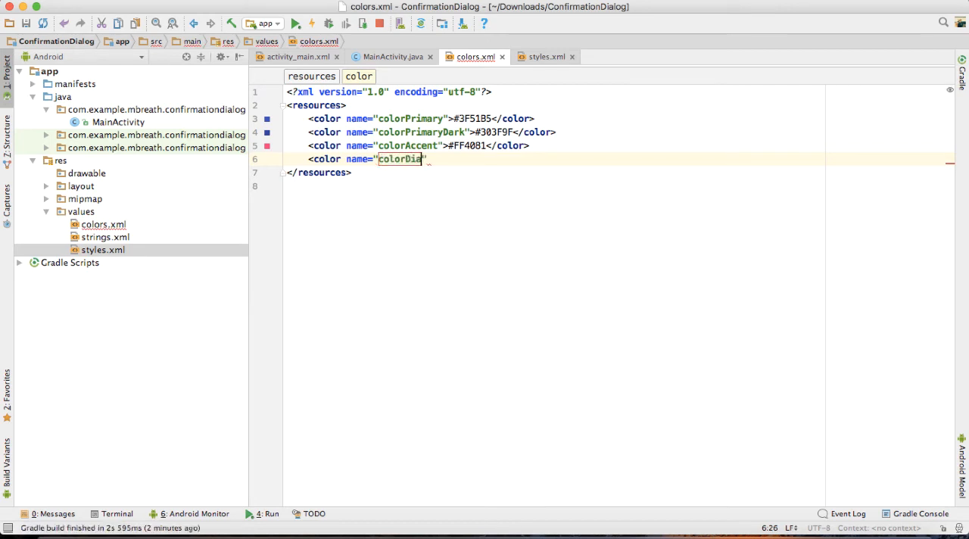
pyautogui.write('og')
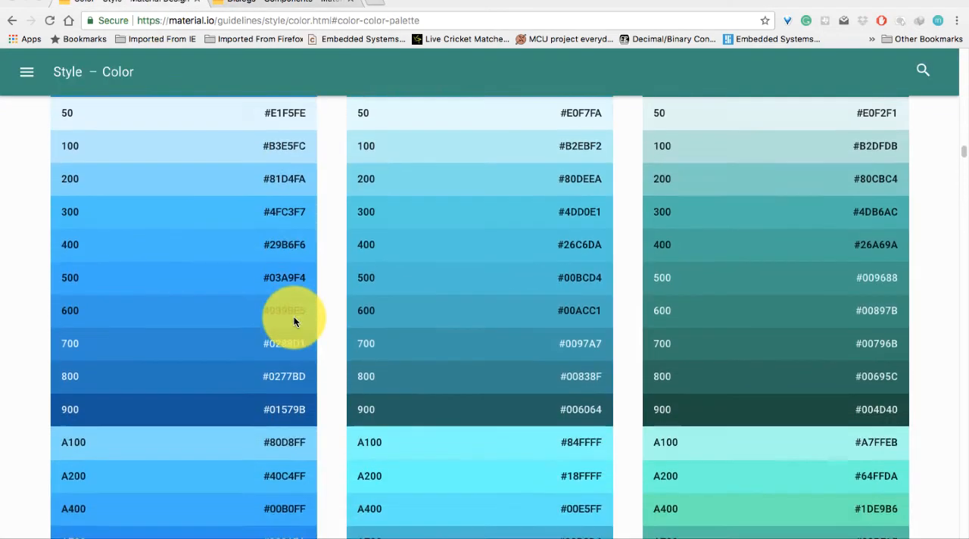
# Find the Blue palette on the material.io colour page and copy its 500 shade #2196F3
pyautogui.scroll(-3)
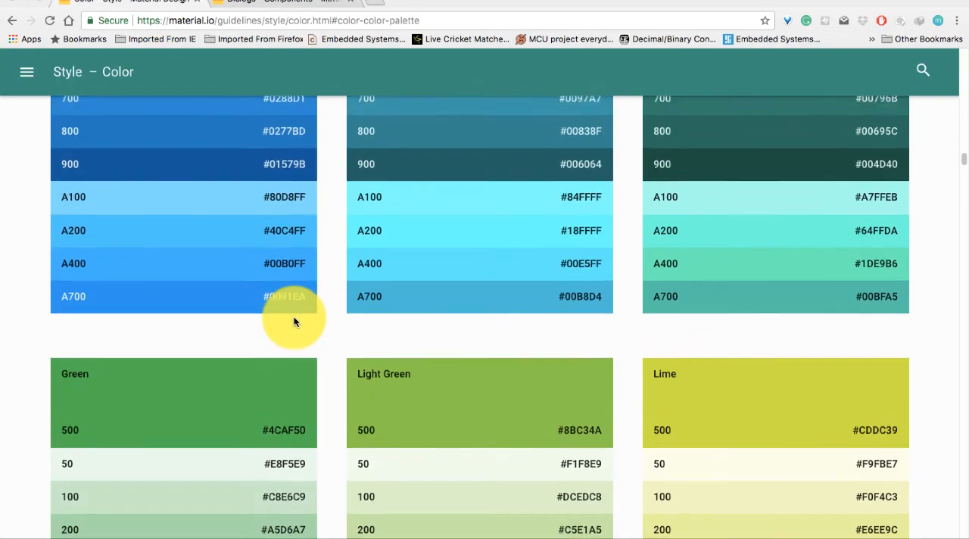
pyautogui.scroll(-3)
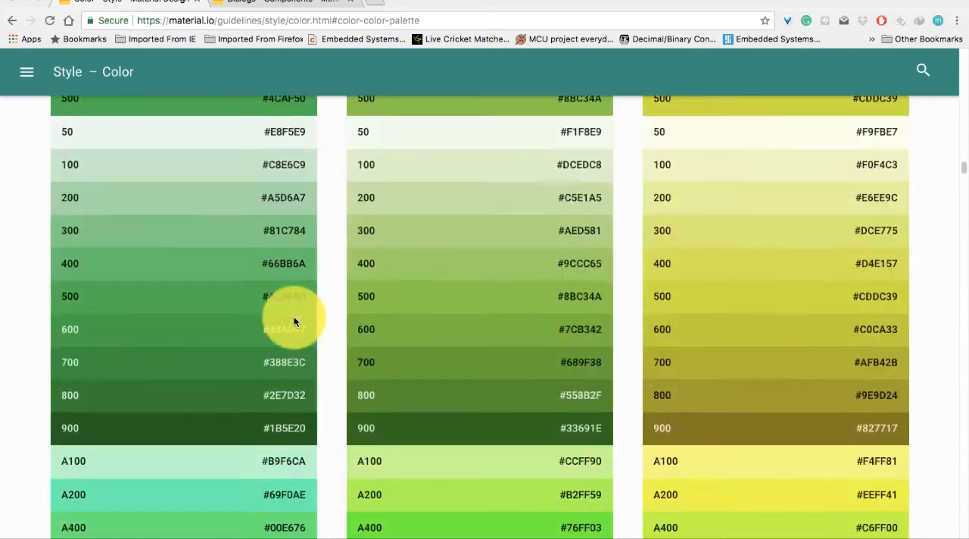
pyautogui.scroll(-3)
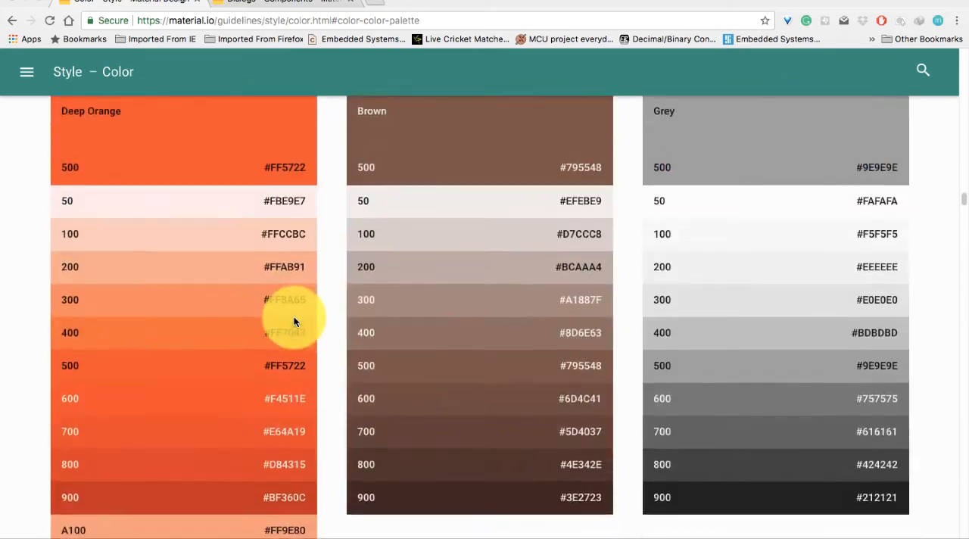
pyautogui.scroll(-3)
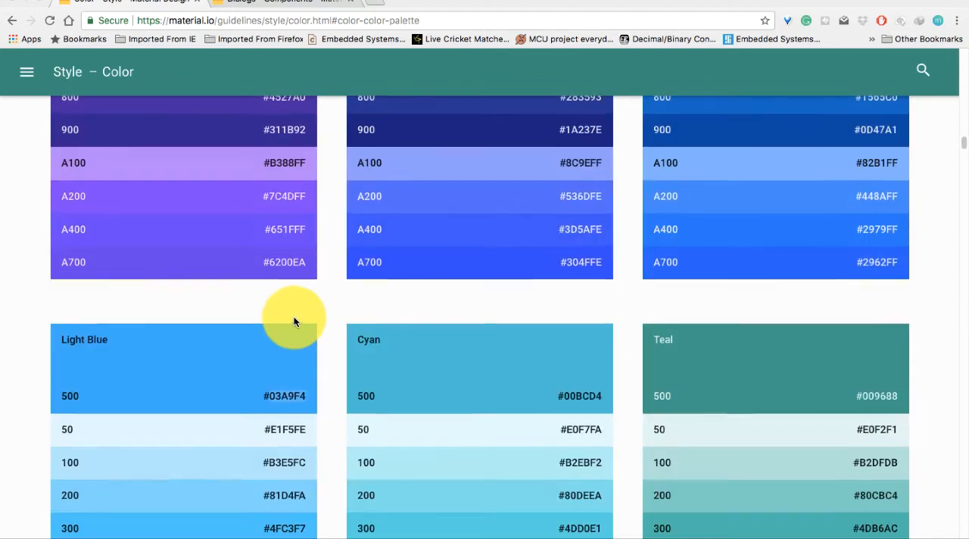
pyautogui.scroll(3)
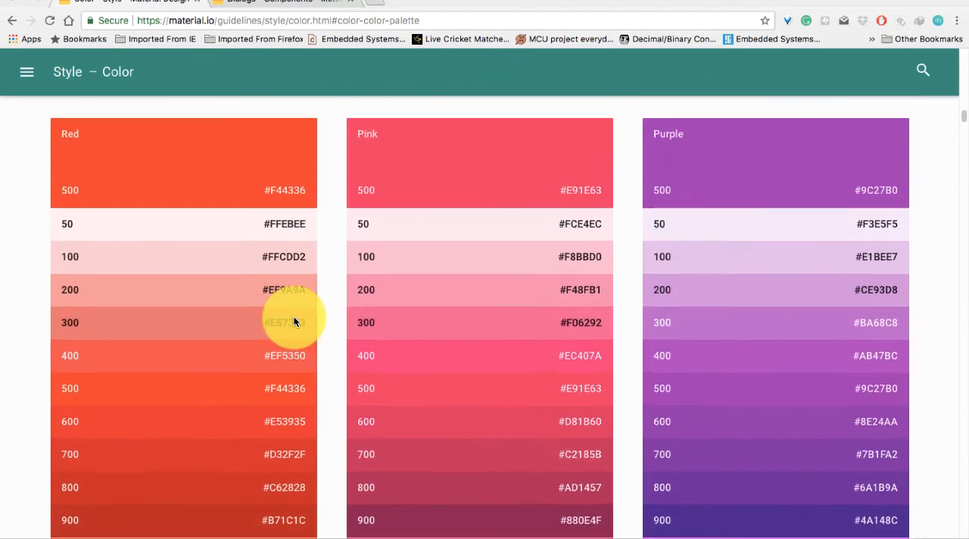
pyautogui.scroll(-3)
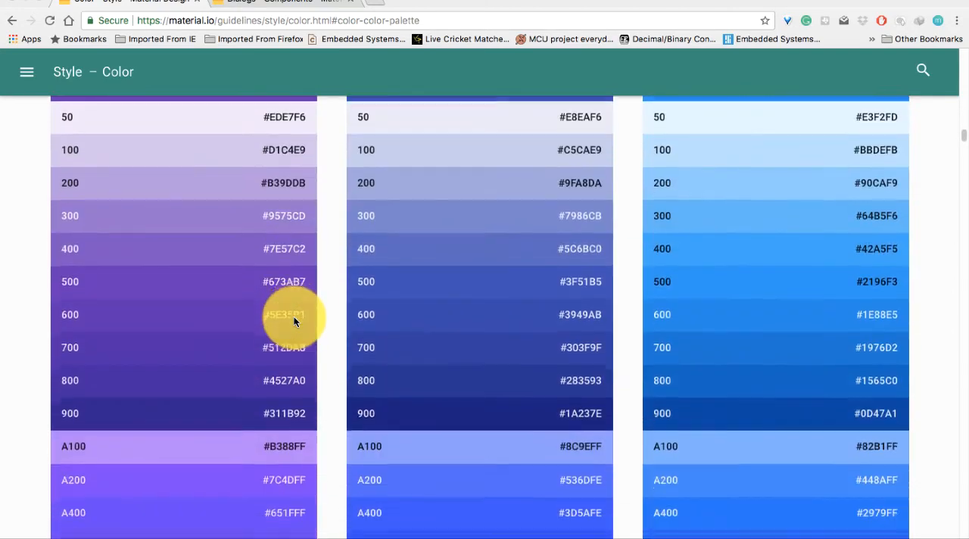
pyautogui.scroll(3)
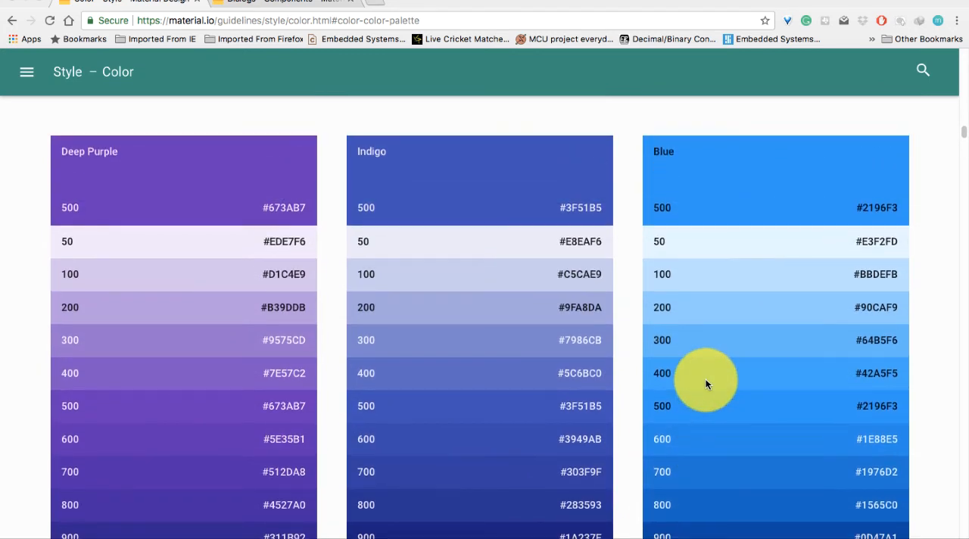
pyautogui.rightClick(876, 207)
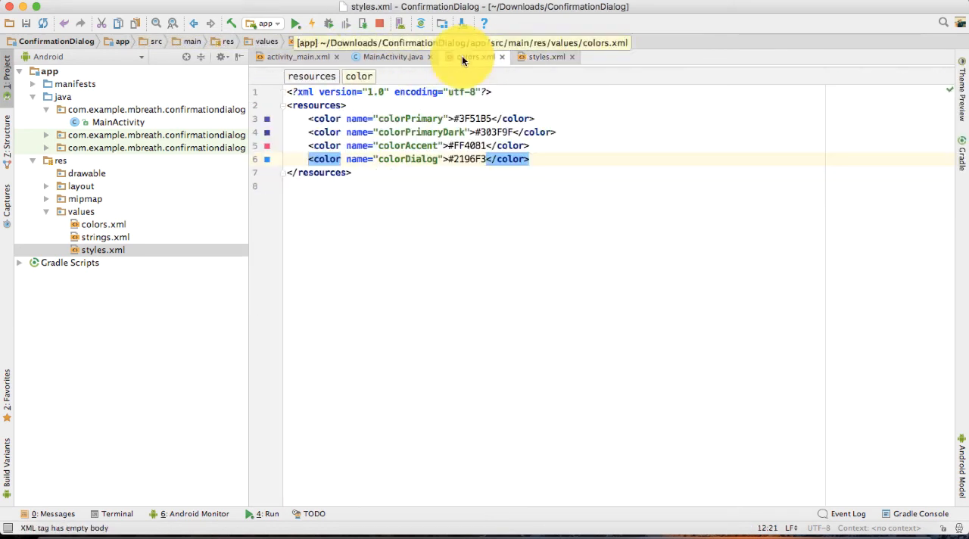
# Change the dialog builder in MainActivity.java to Builder(this, R.style.DialogTheme)
pyautogui.click(392, 58)
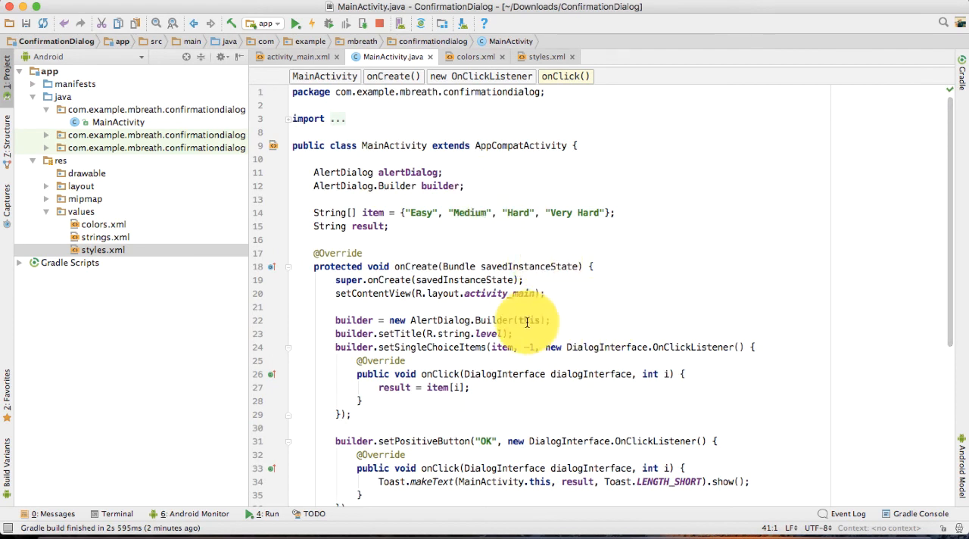
pyautogui.click(548, 319)
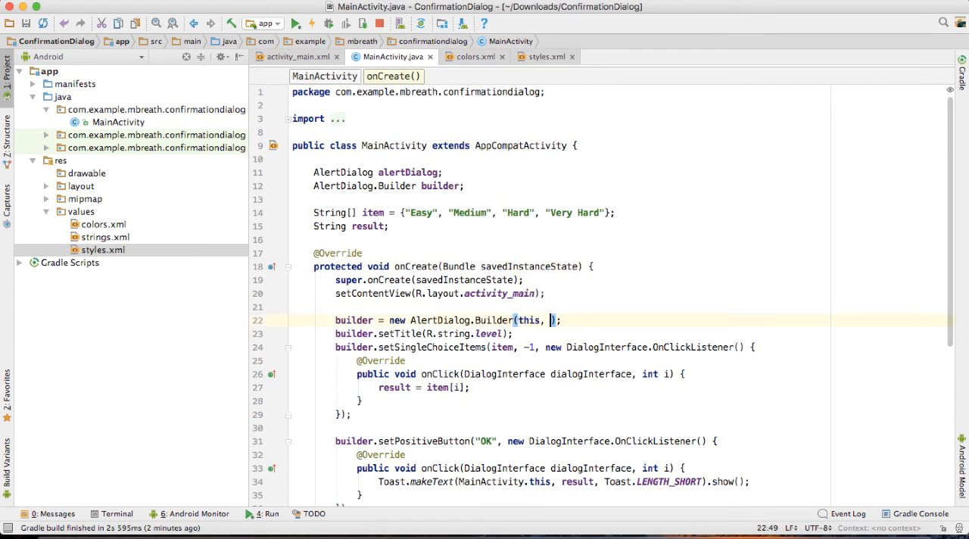
pyautogui.write('R.st')
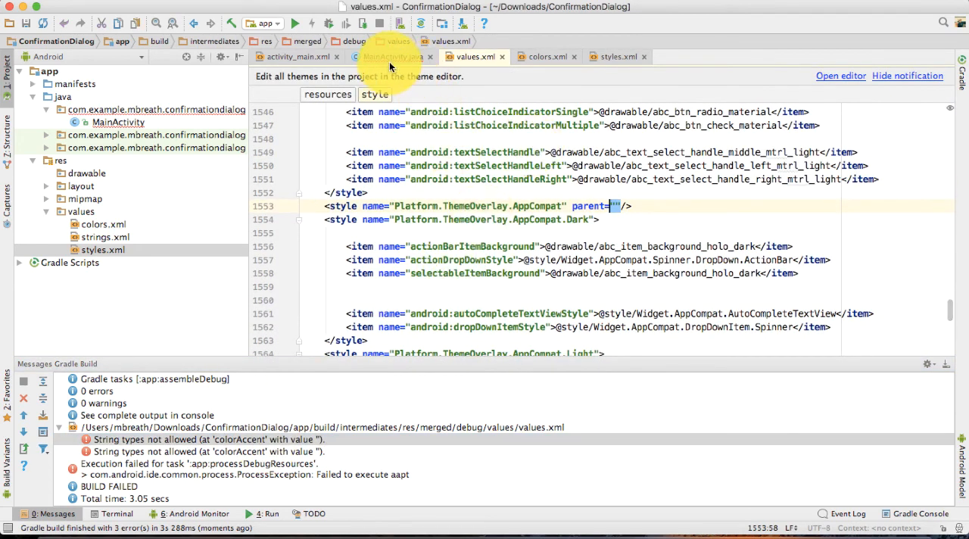
pyautogui.click(394, 56)
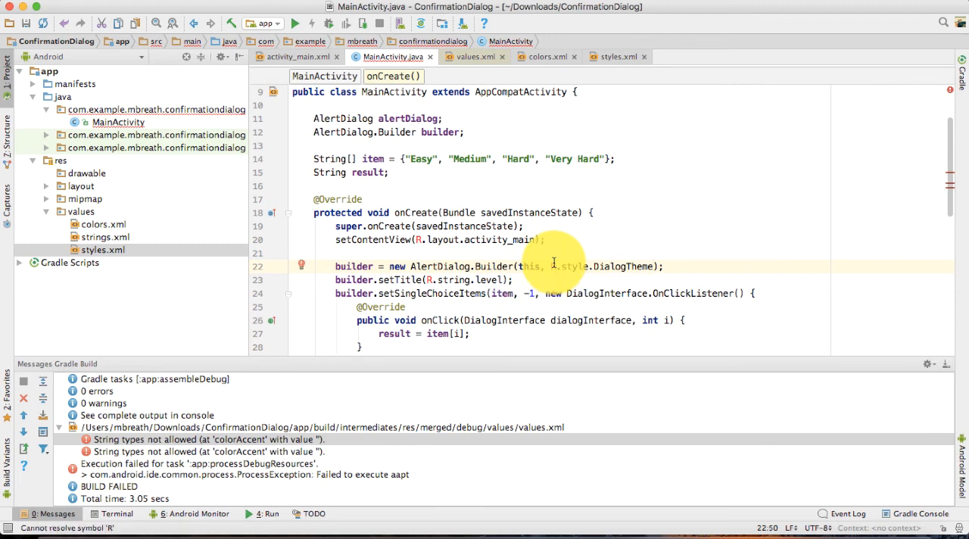
pyautogui.scroll(-3)
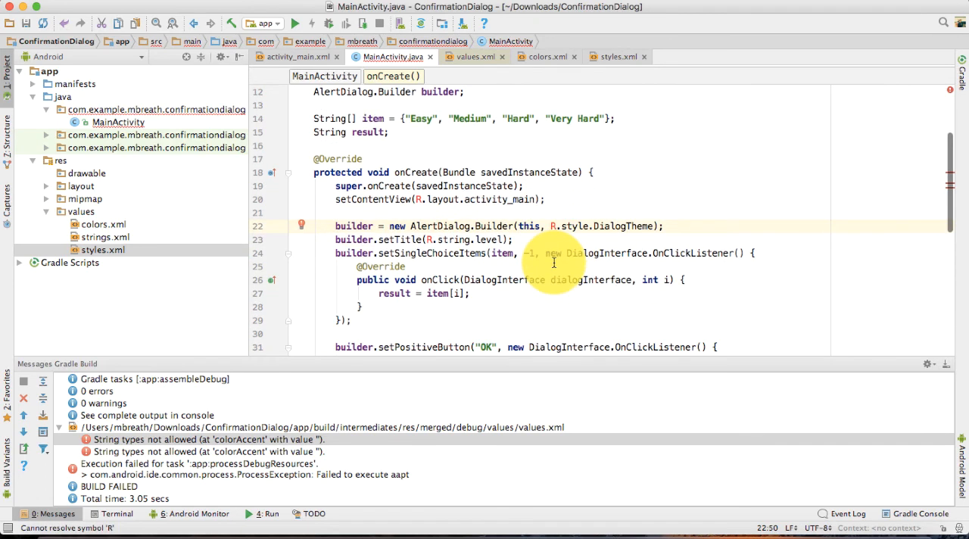
pyautogui.click(296, 58)
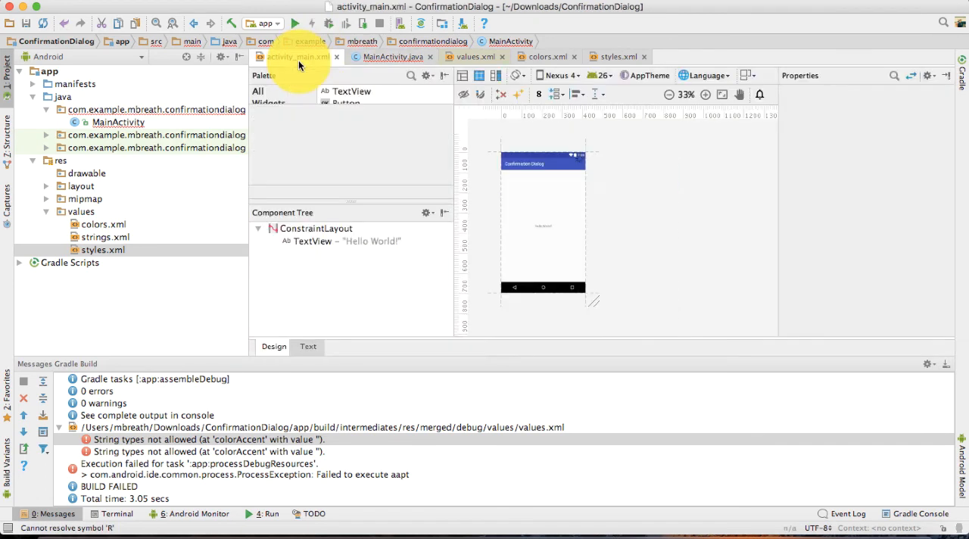
pyautogui.click(392, 56)
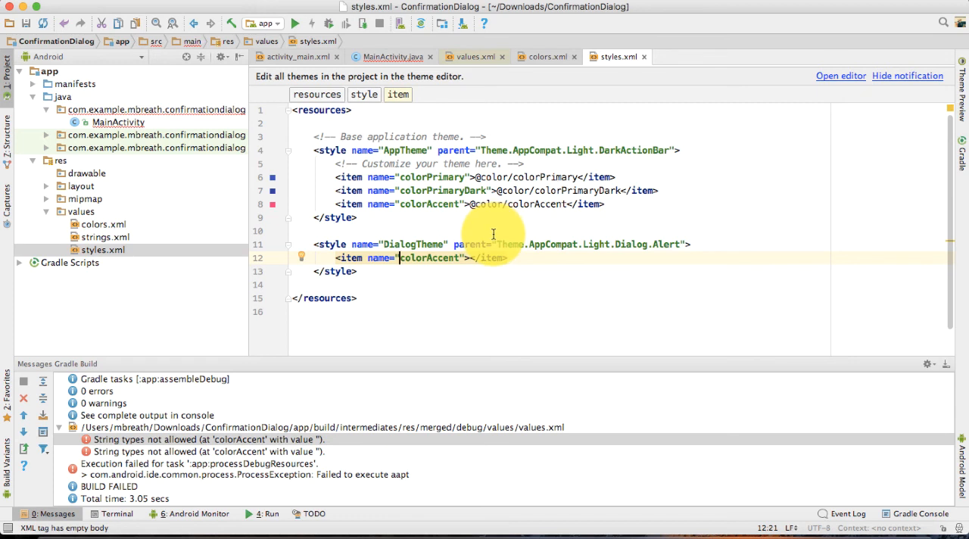
pyautogui.write('colo')
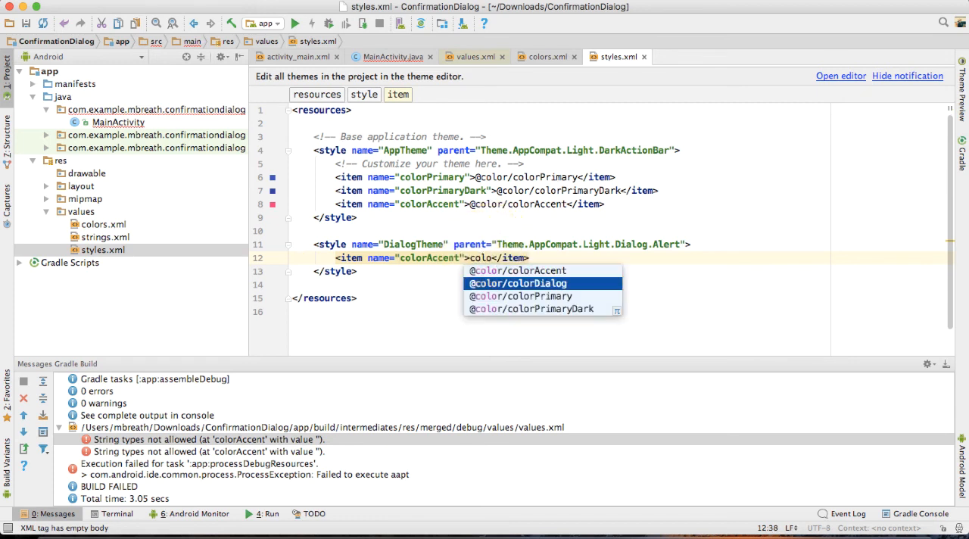
pyautogui.click(518, 281)
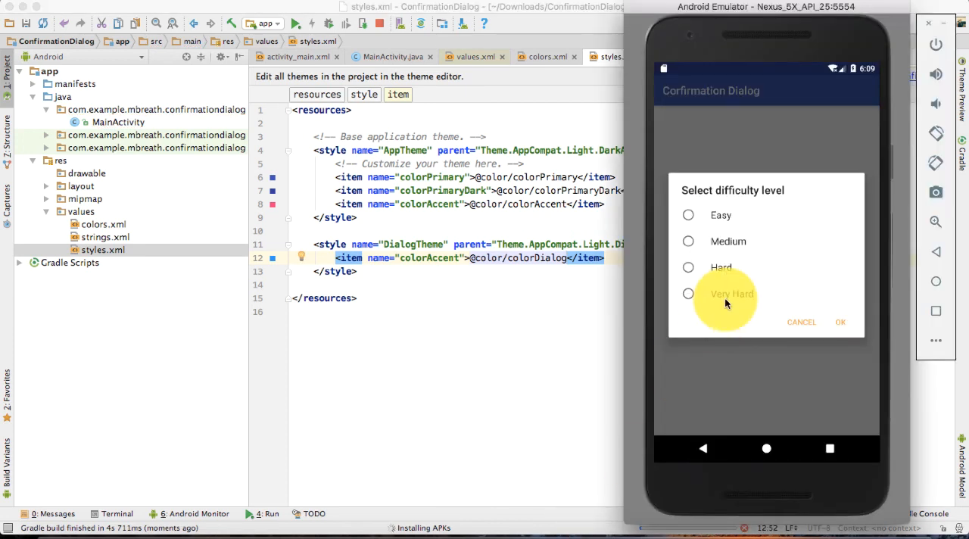
pyautogui.moveTo(830, 323)
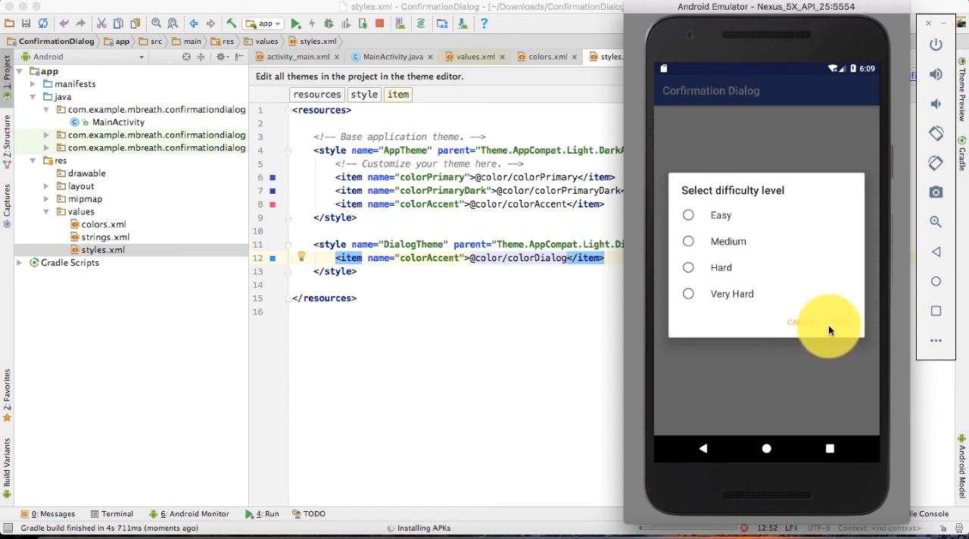
pyautogui.moveTo(836, 327)
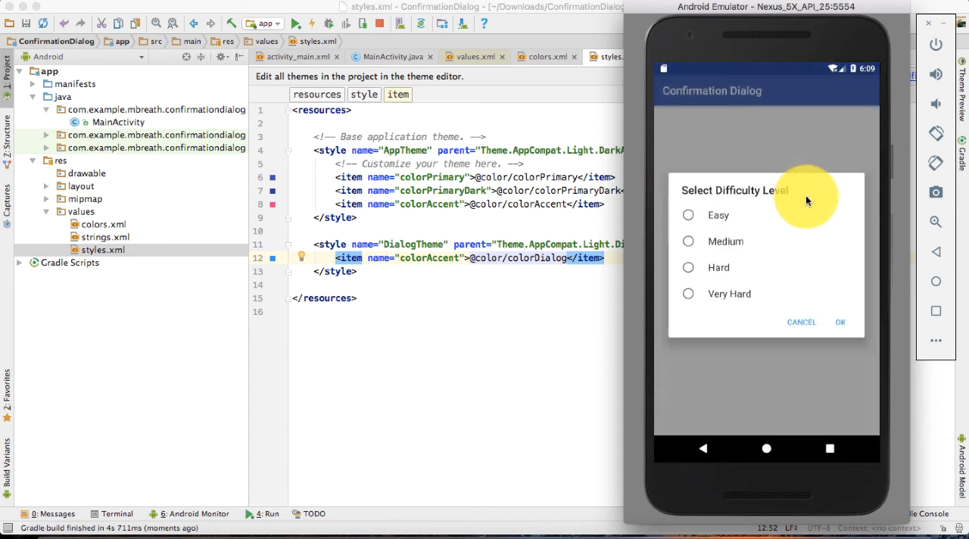
pyautogui.moveTo(772, 318)
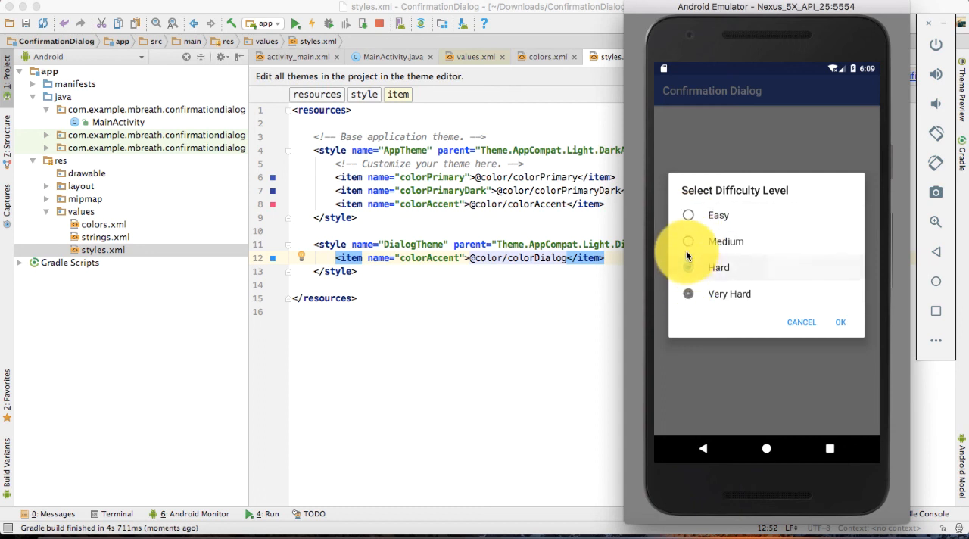
# Try the Hard, Easy and other radio options in the blue-themed difficulty dialog
pyautogui.click(687, 215)
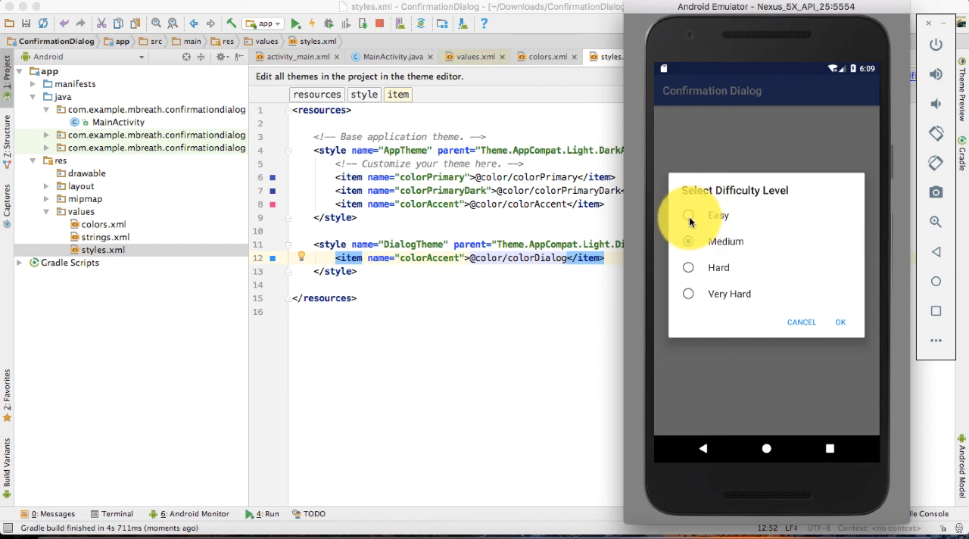
pyautogui.click(688, 241)
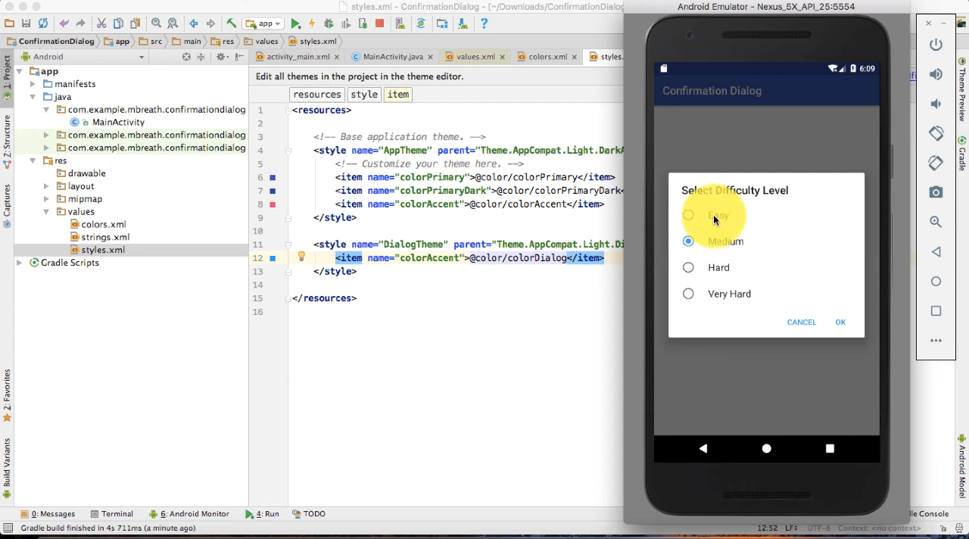
pyautogui.click(687, 267)
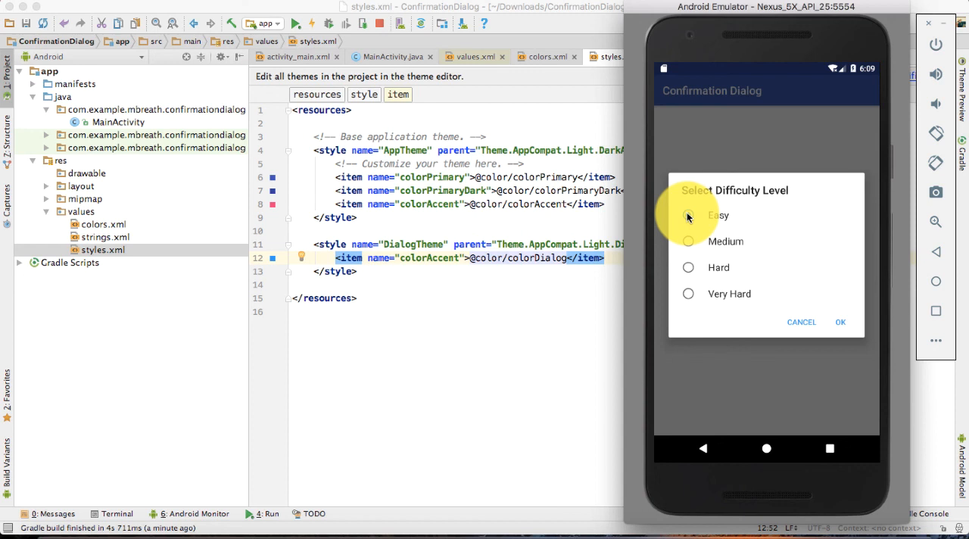
# Choose the Easy option in the Select Difficulty Level dialog
pyautogui.click(688, 215)
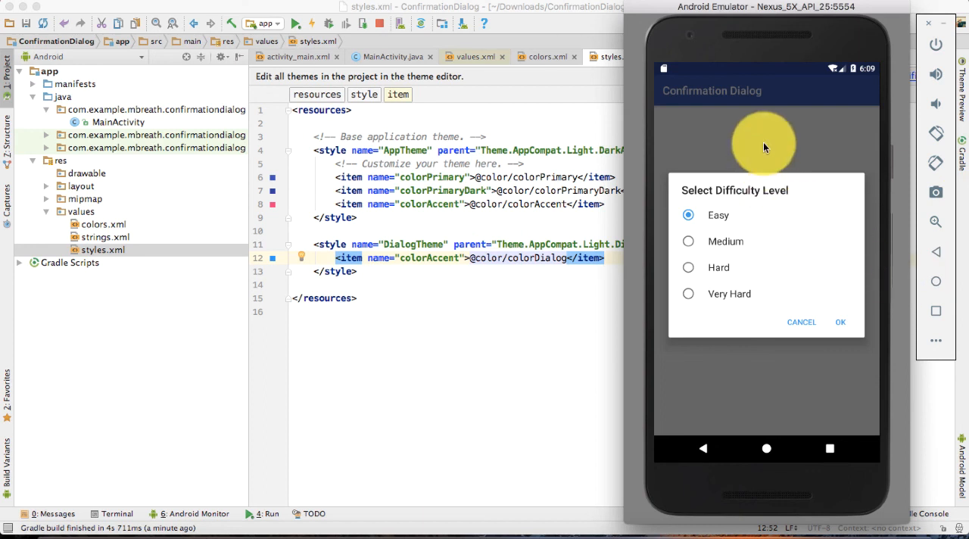
pyautogui.moveTo(734, 76)
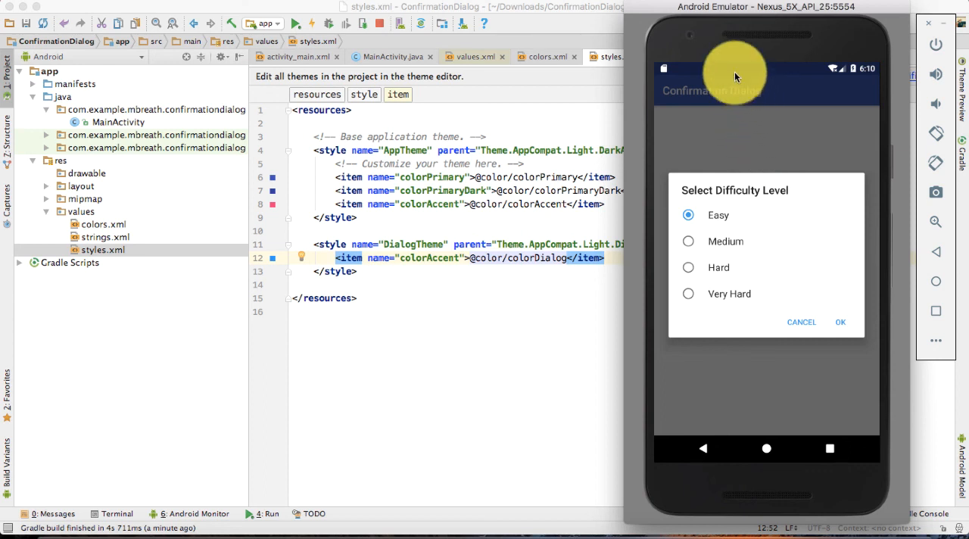